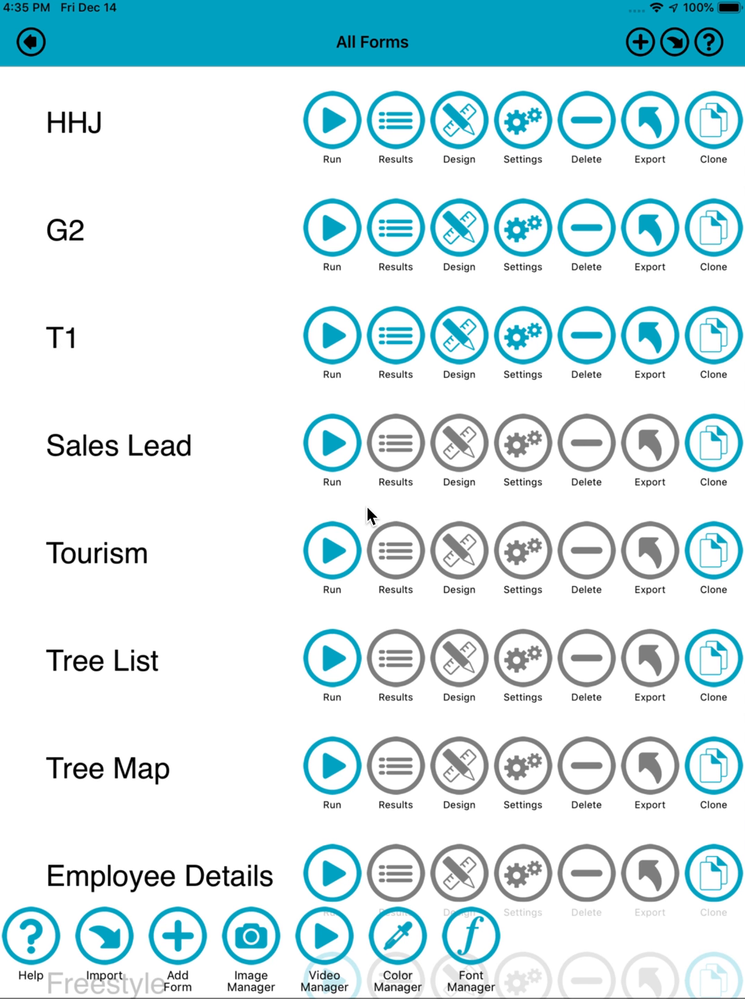
mouse_move(524, 170)
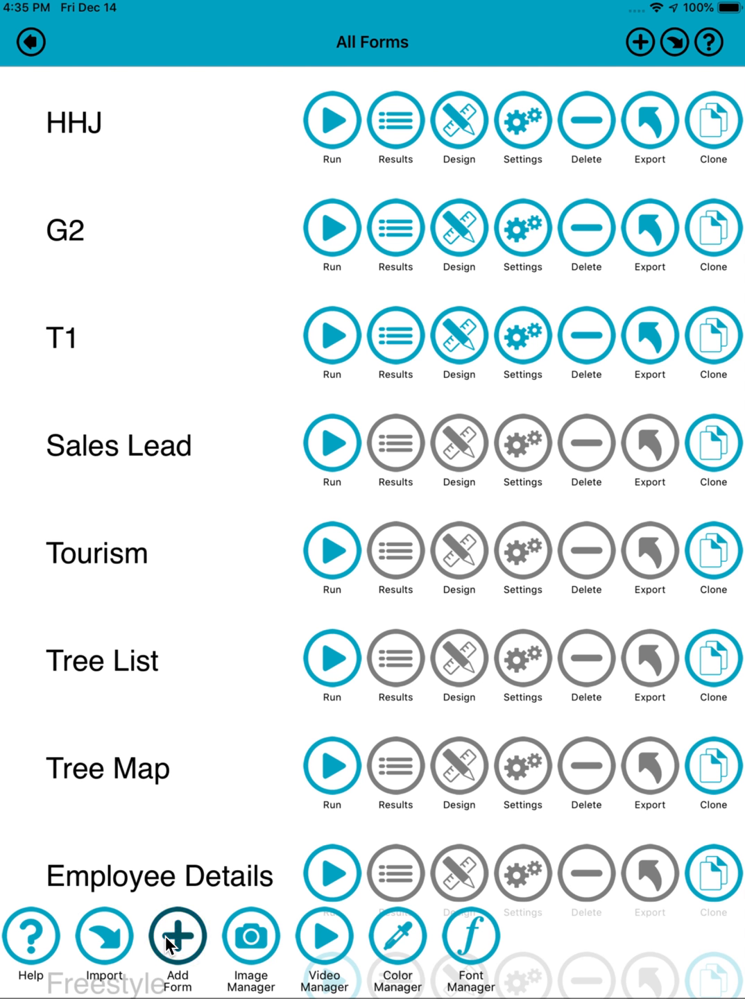
Add a new form, which appears as T2 at the top of All Forms
left_click(177, 936)
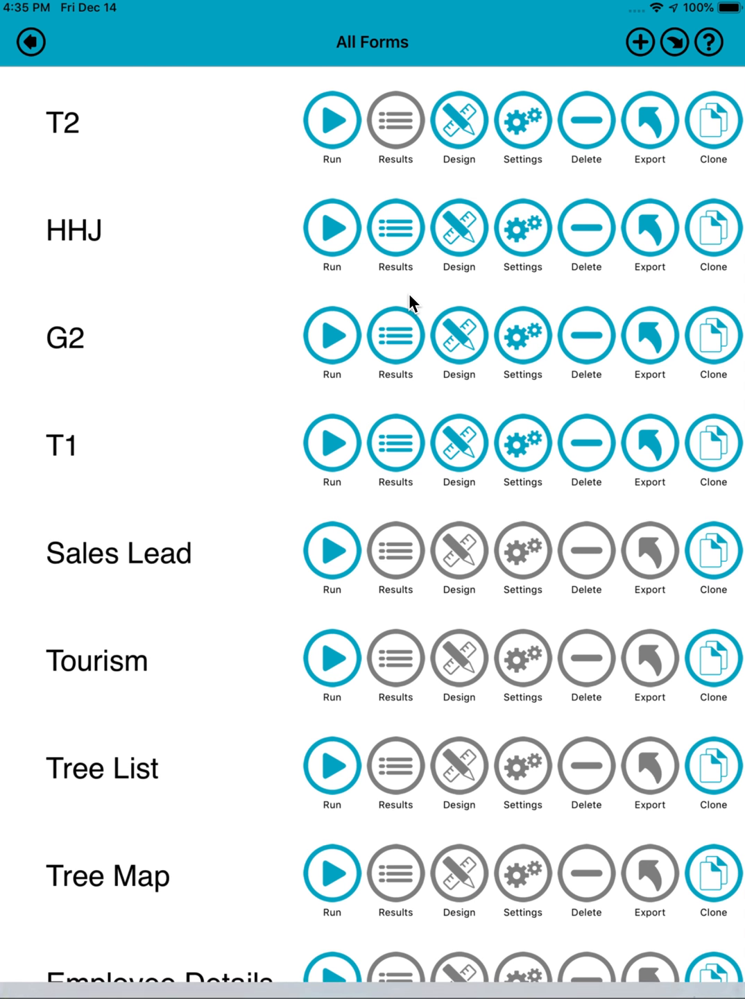
In T2's design, place a date field on the page and tag it D1
left_click(458, 119)
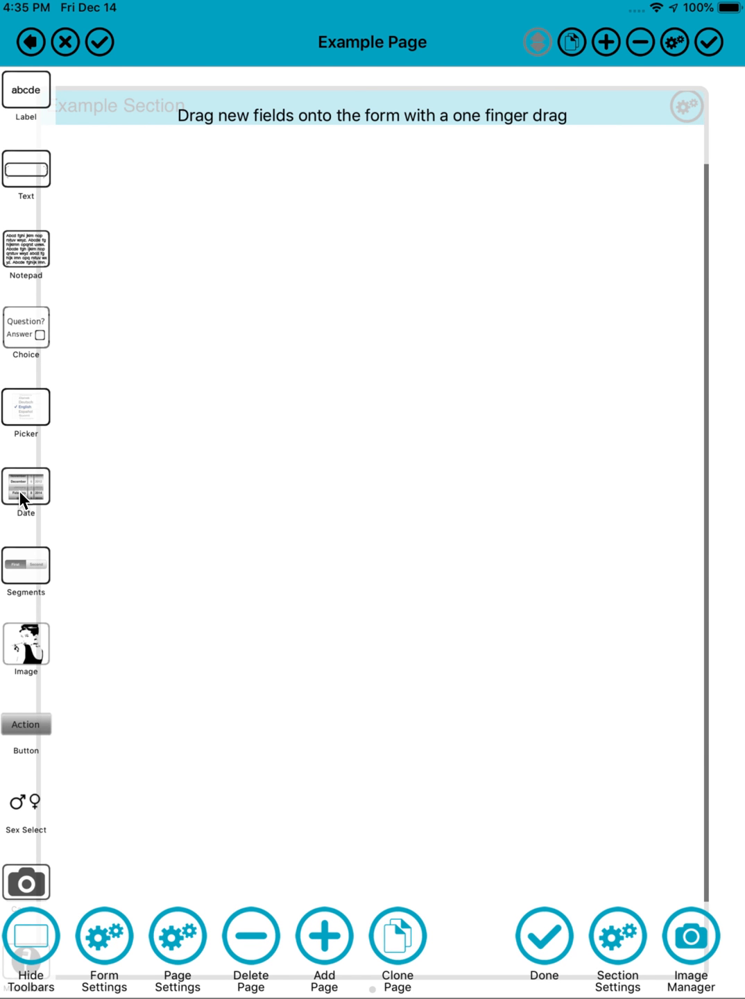
left_click_drag(25, 486, 377, 250)
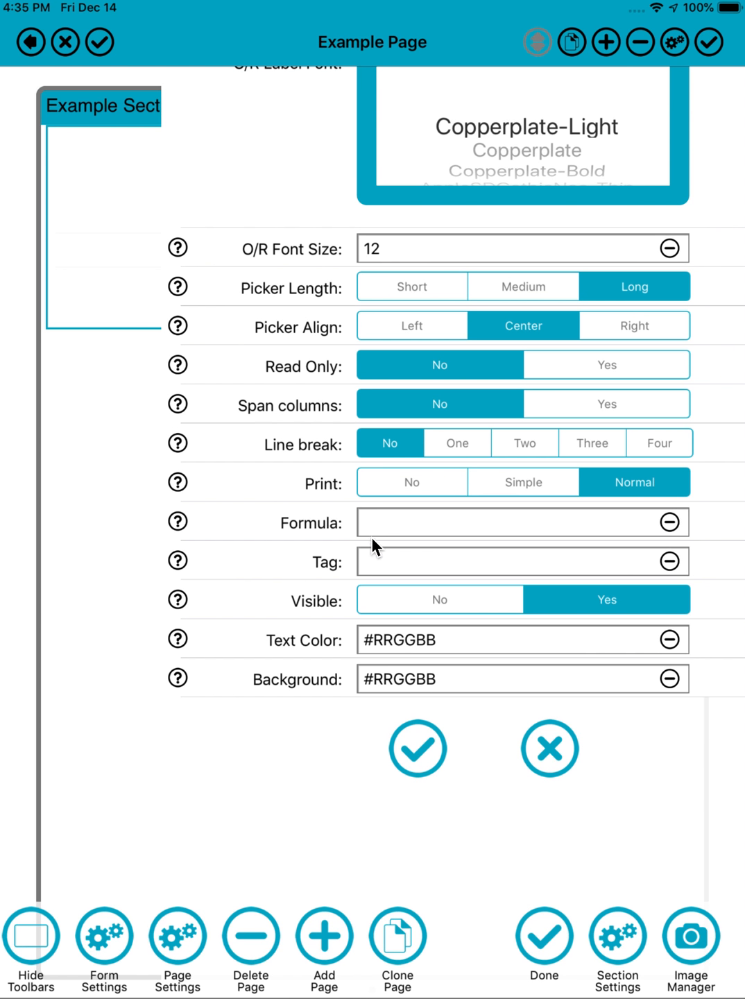
type("D")
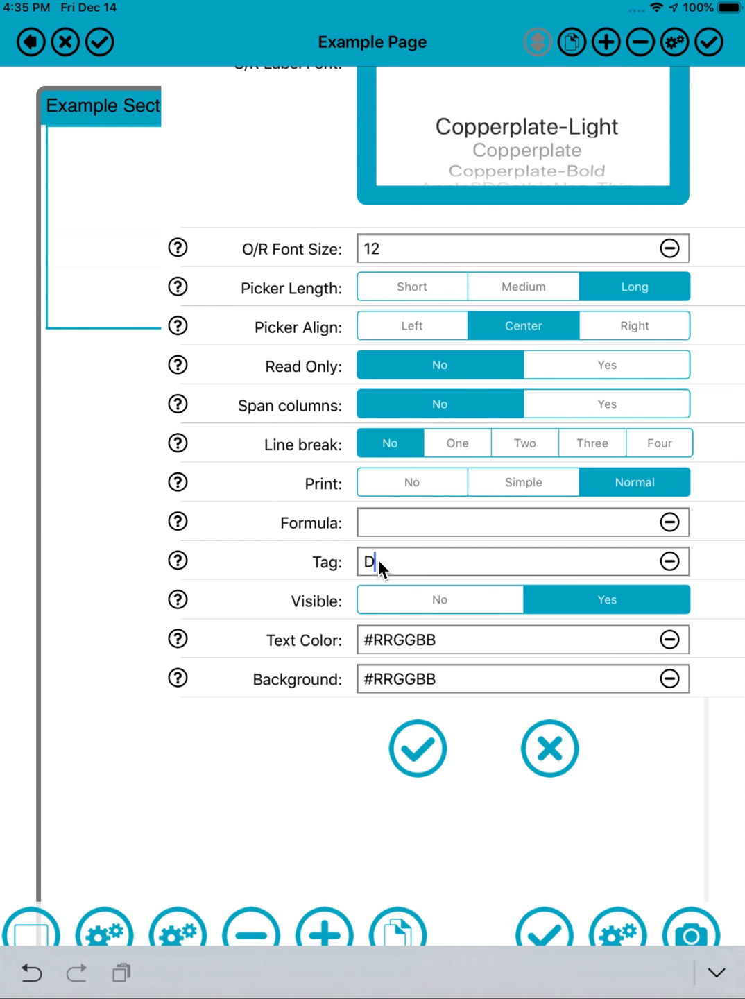
type("1")
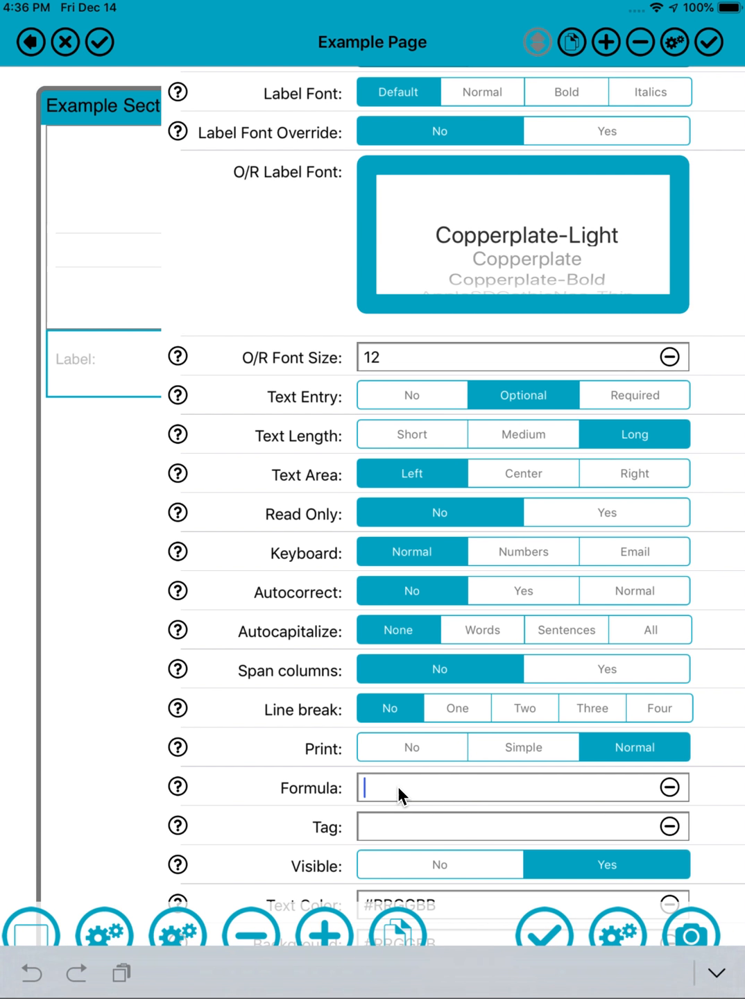
Add a text field with the formula =Value(D1)
type("=Va")
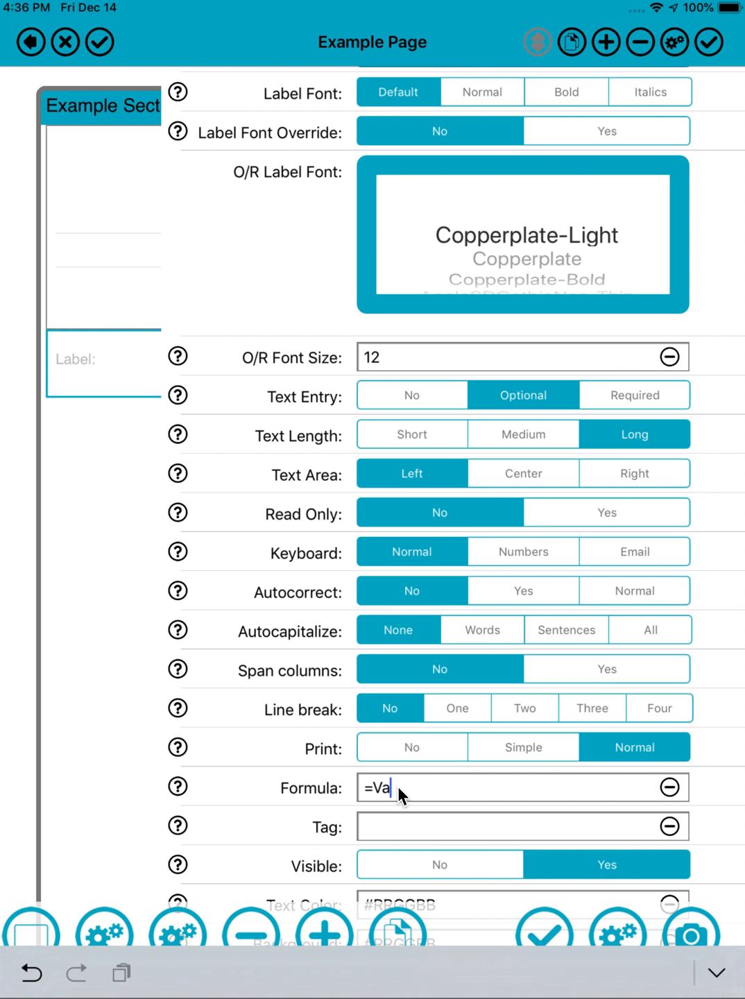
type("lue(")
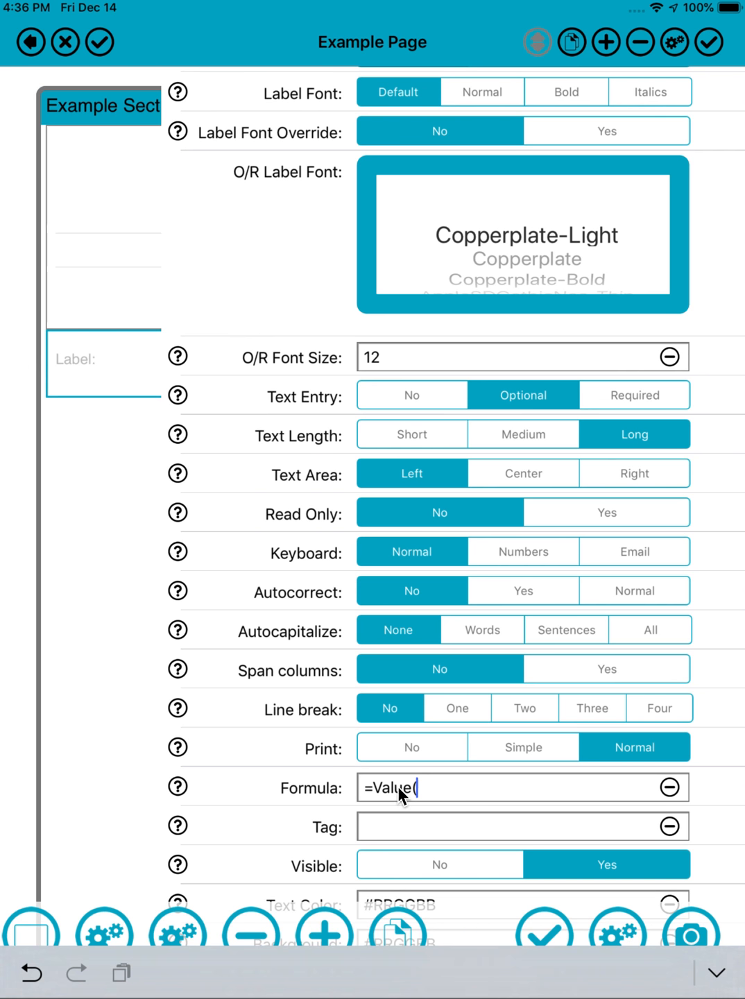
type("D1)")
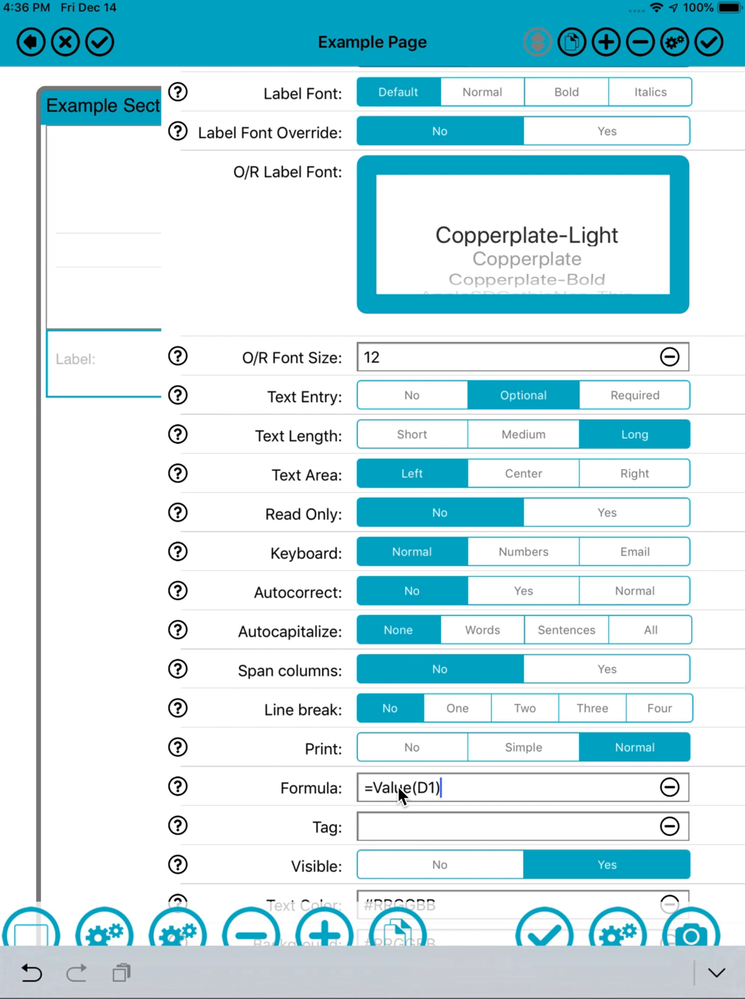
scroll("down", 3)
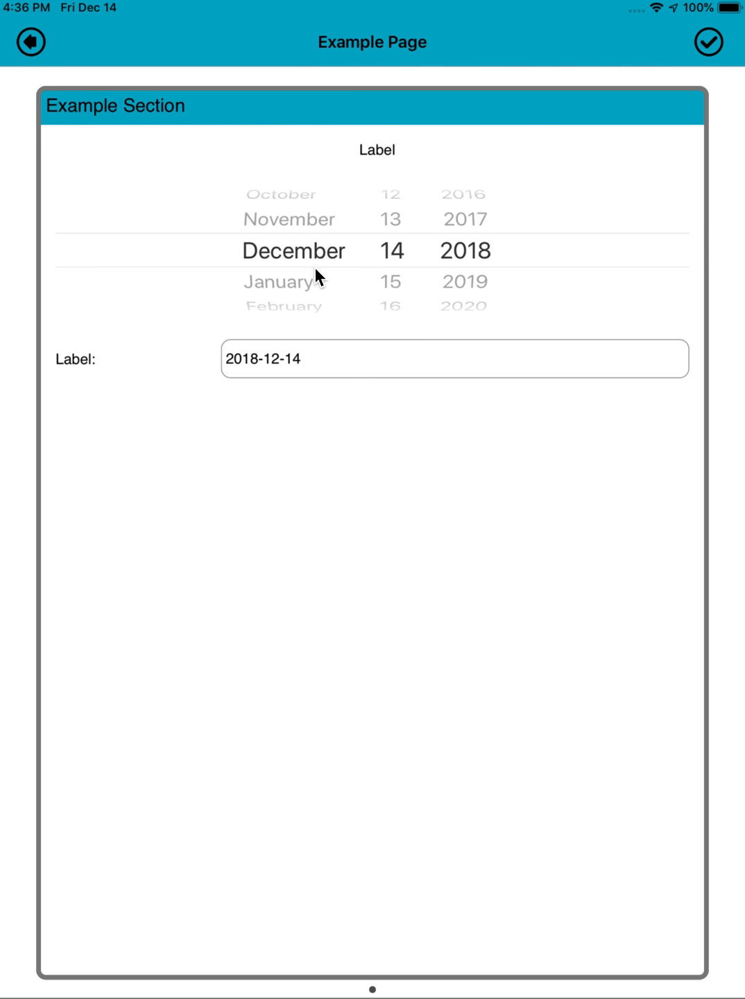
Spin the date picker to February 14, 2018 so the text field reads 2018-02-14
scroll("down", 3)
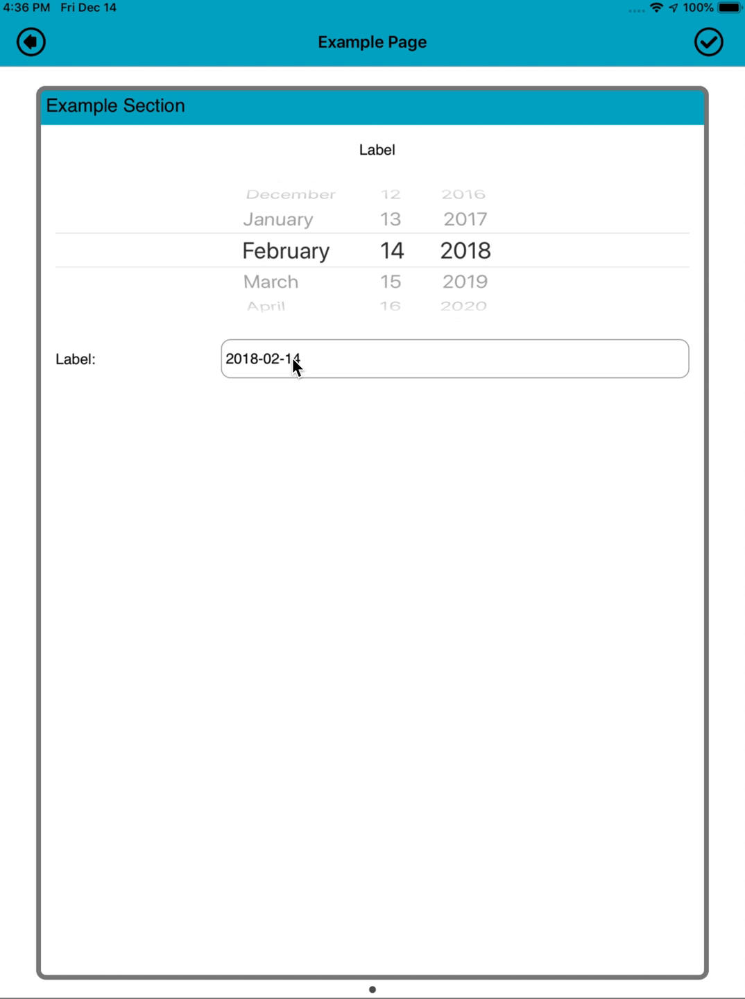
mouse_move(271, 396)
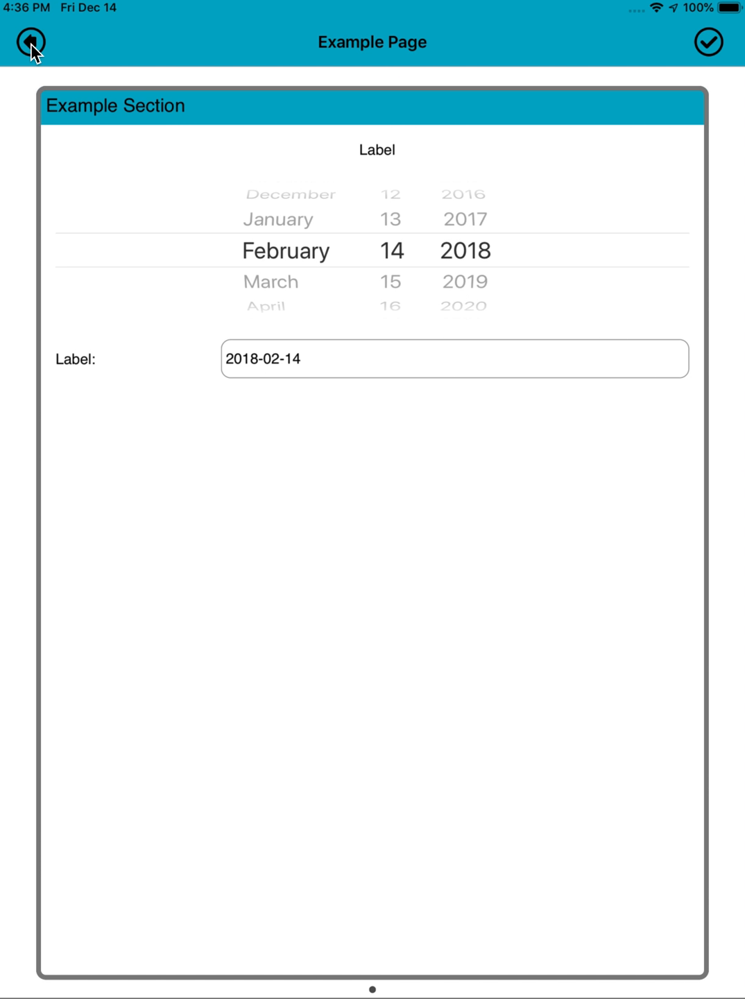
Reopen T2's design and change the text field formula to =Difference(D1)[2]
left_click(30, 42)
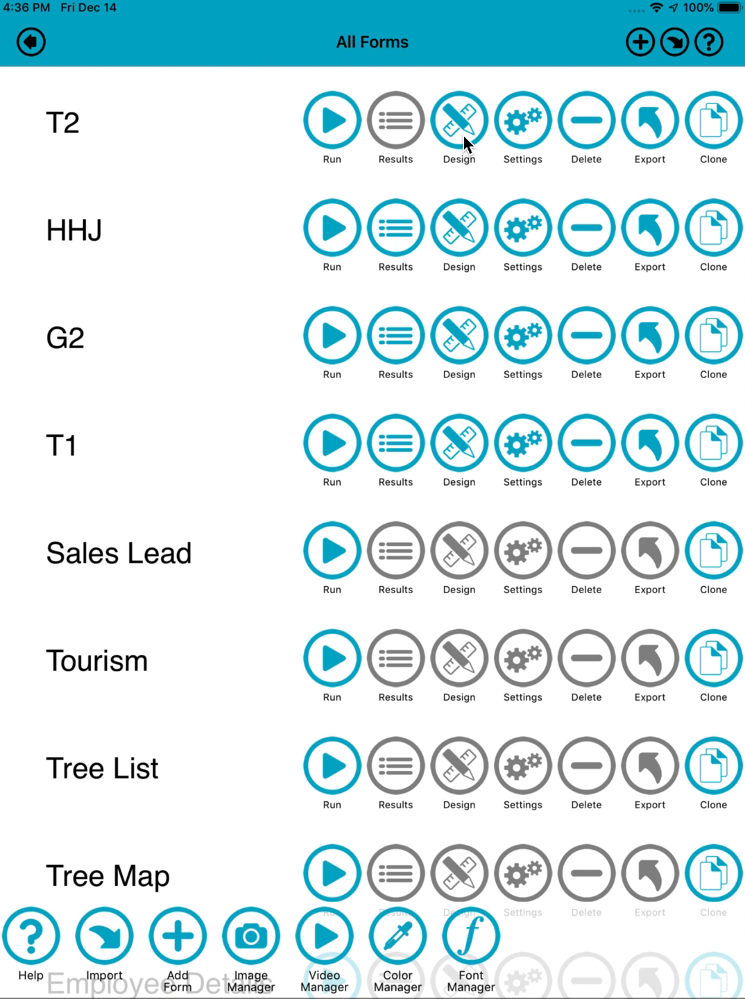
left_click(459, 119)
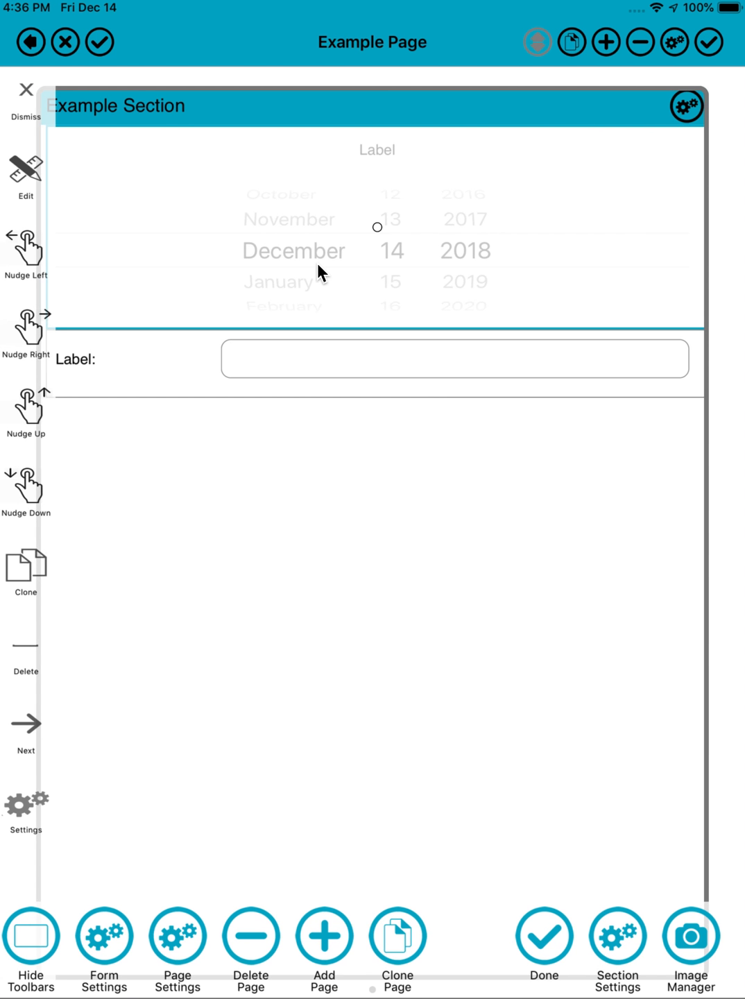
mouse_move(26, 584)
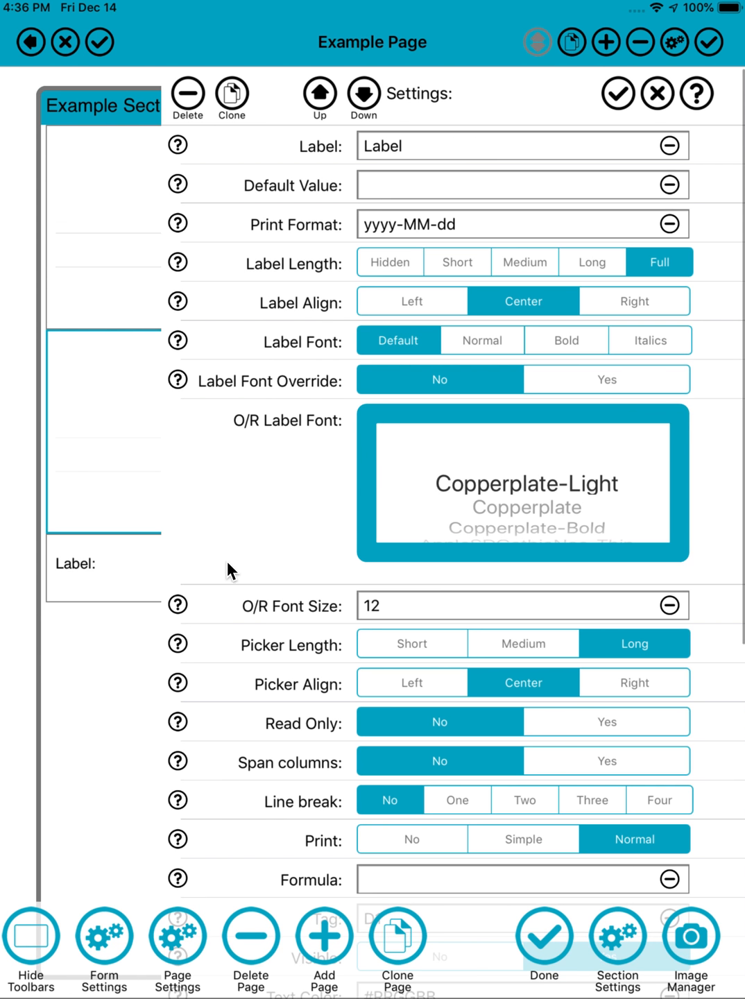
scroll("down", 3)
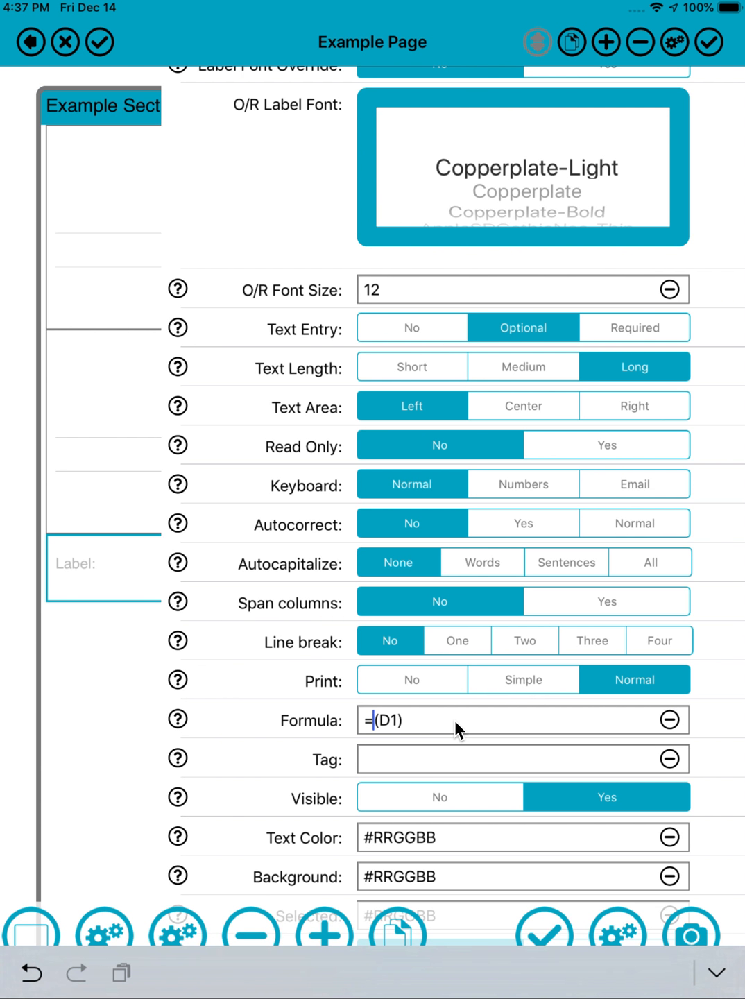
type("Difference")
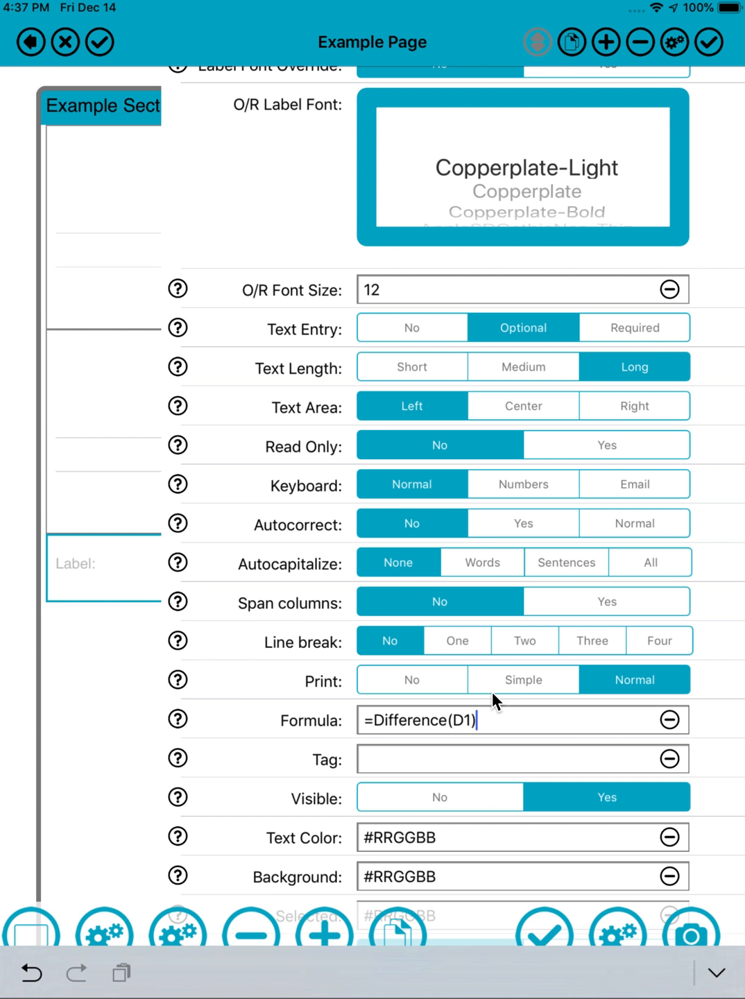
type("[2]")
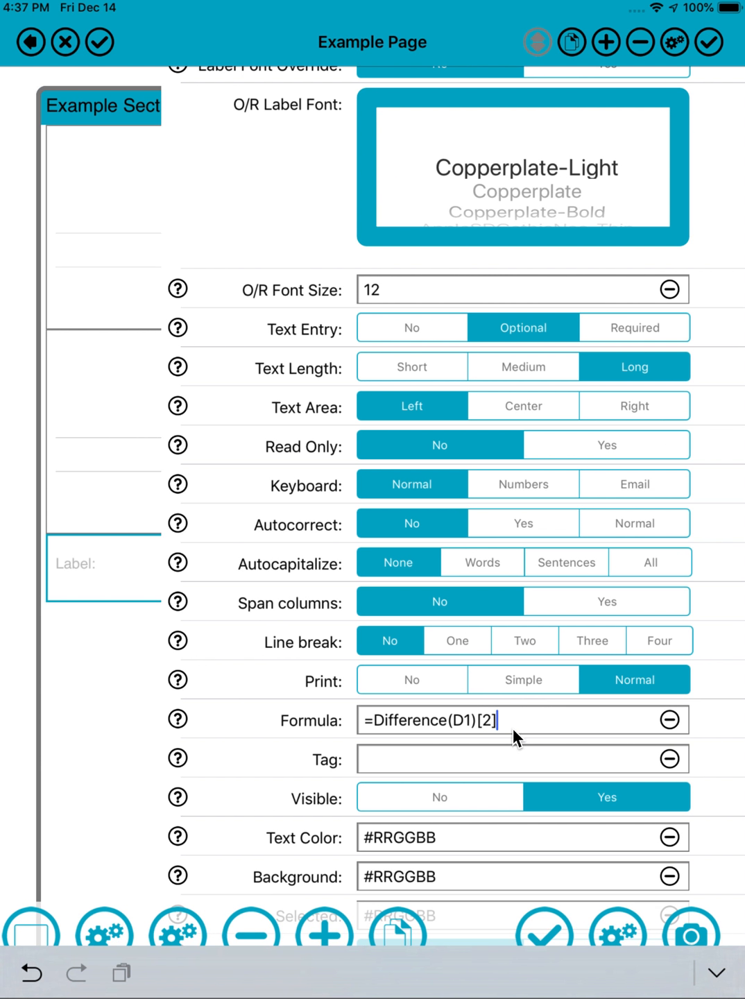
mouse_move(485, 735)
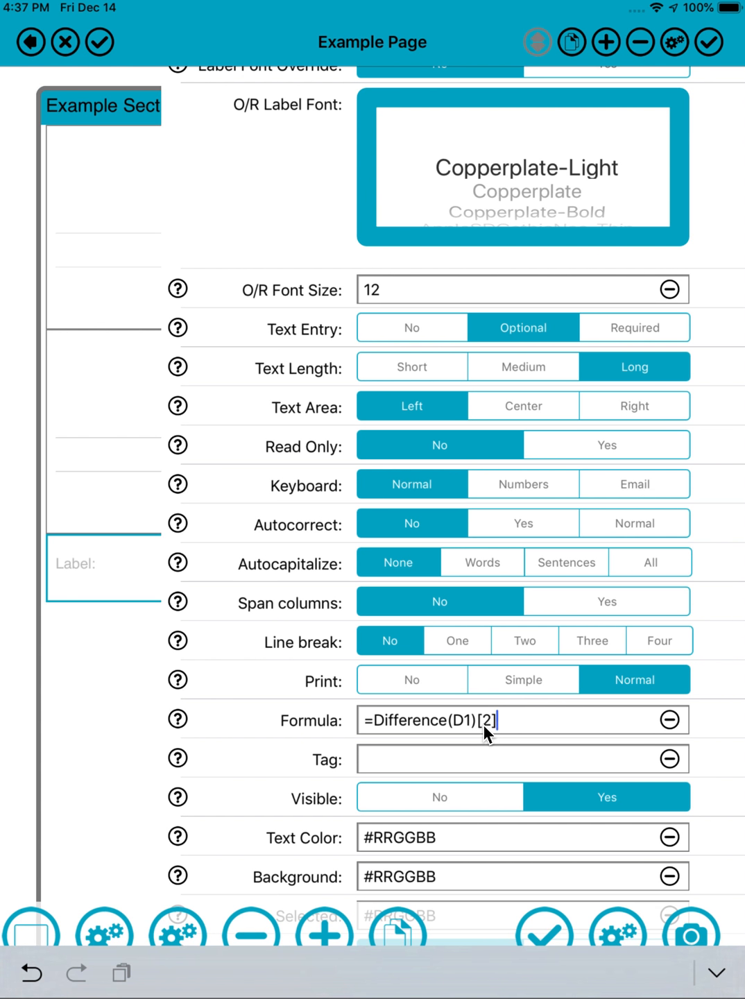
scroll("down", 3)
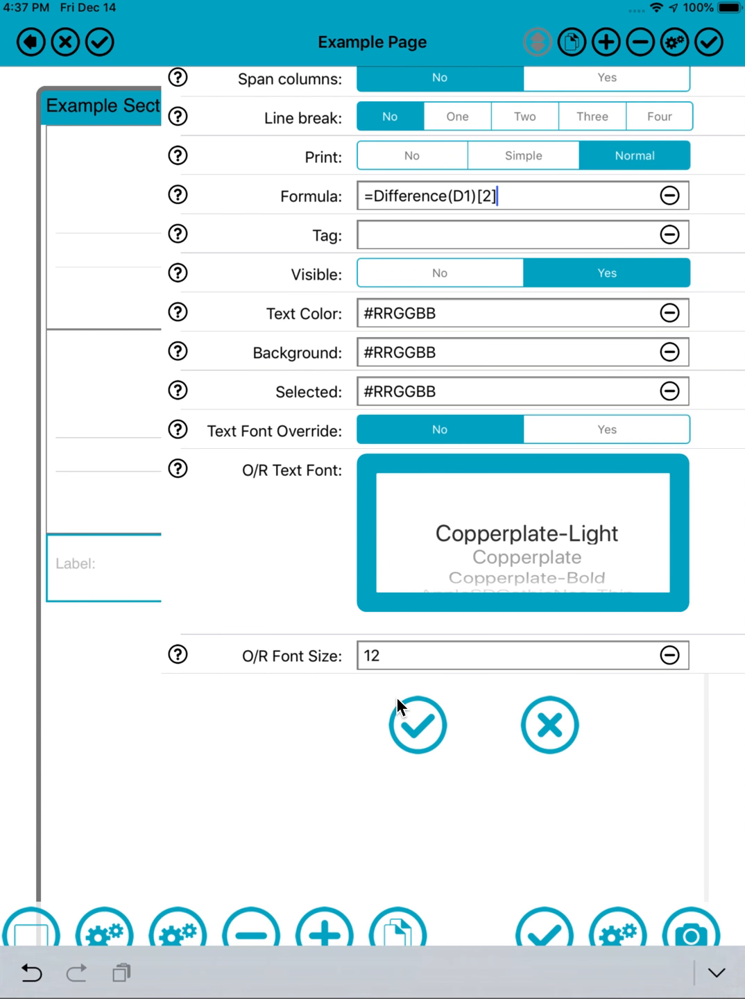
left_click(417, 724)
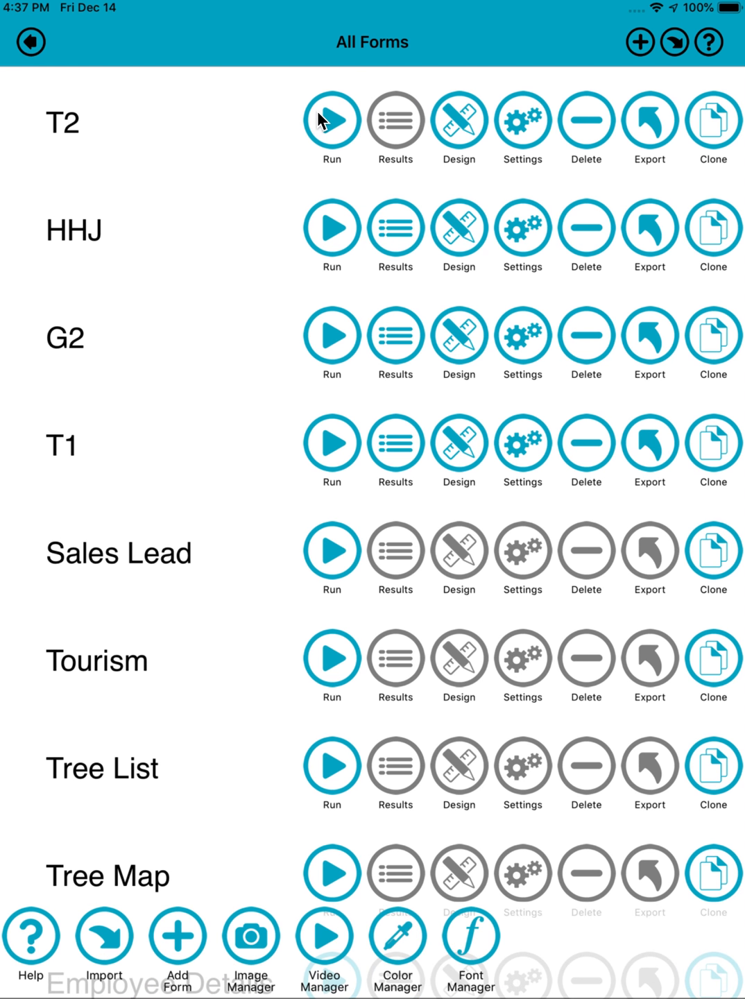
left_click(331, 120)
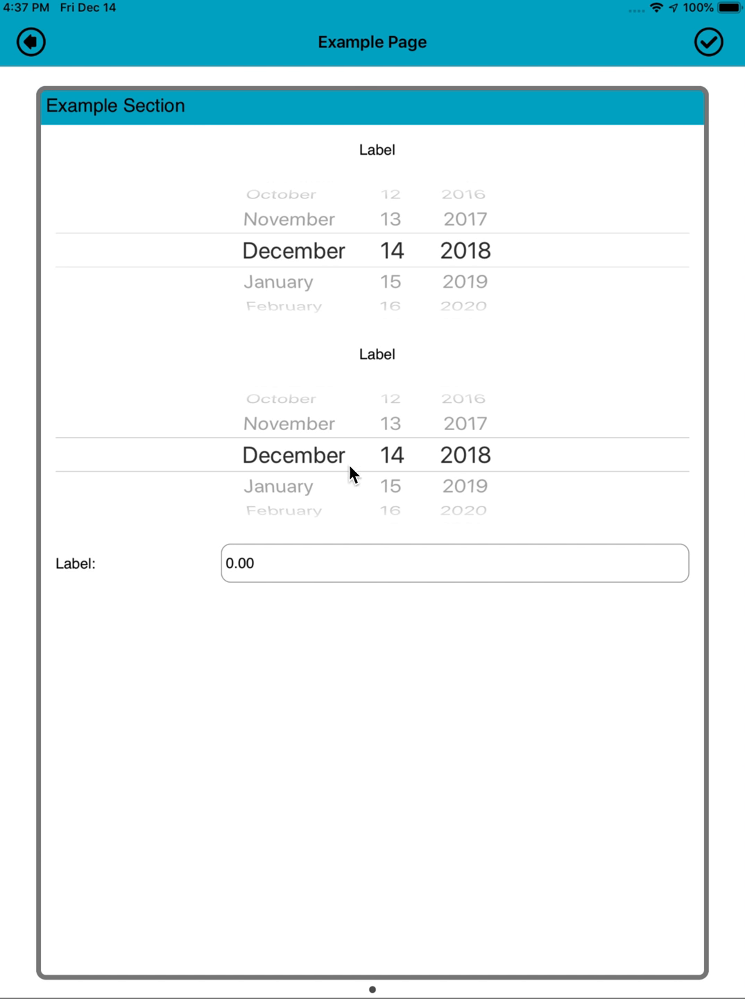
scroll("down", 3)
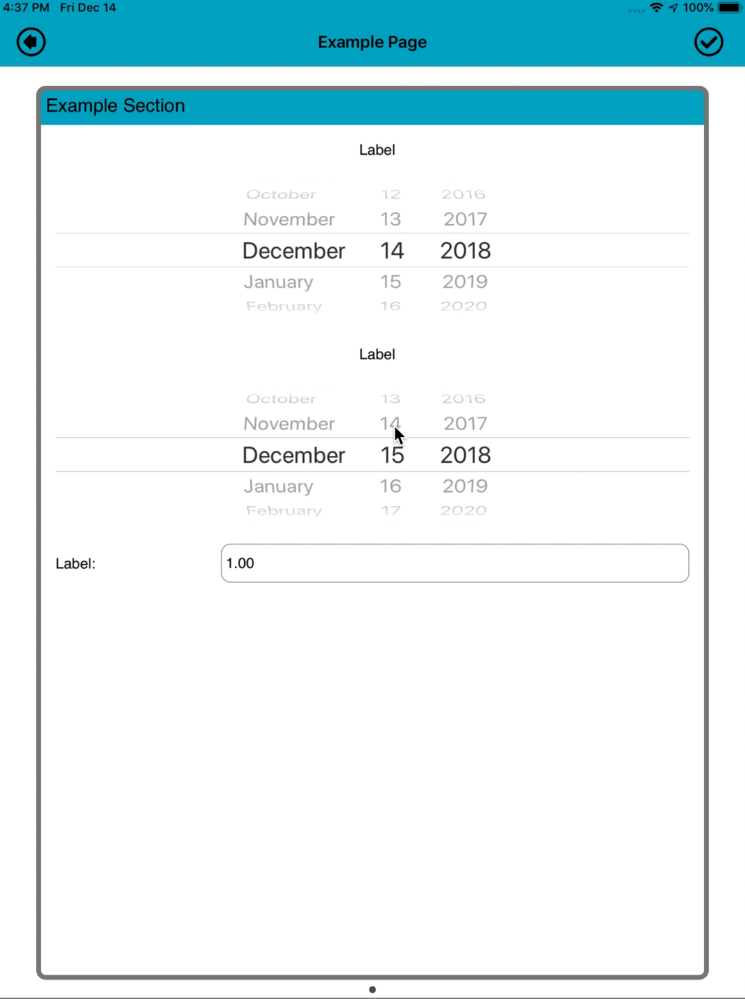
mouse_move(290, 500)
type("333")
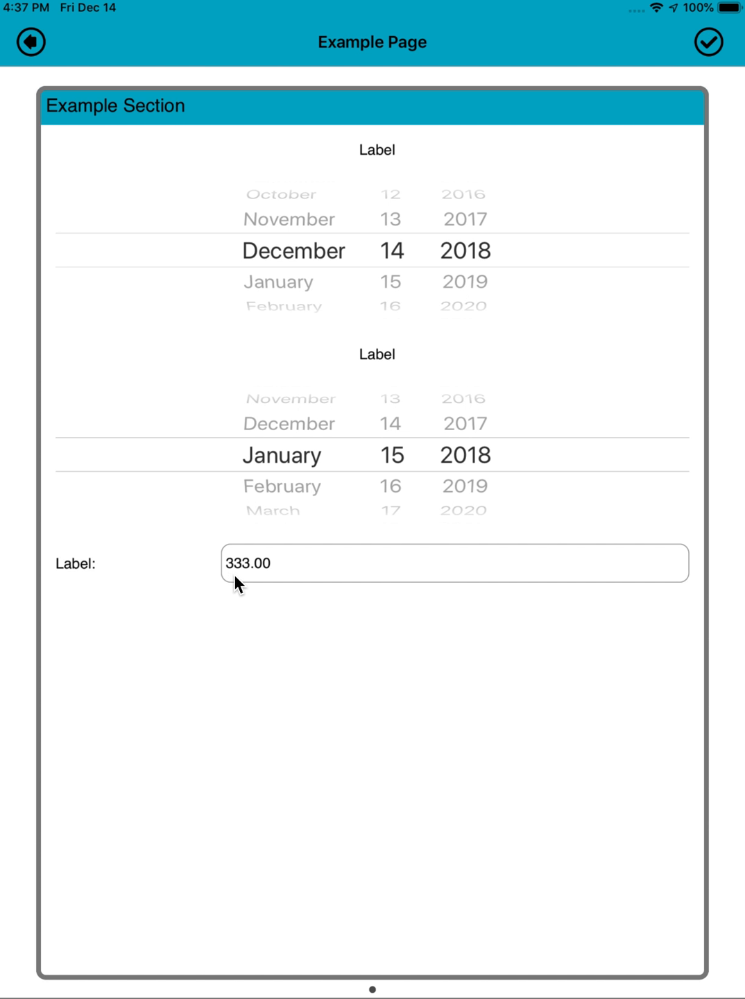
mouse_move(290, 320)
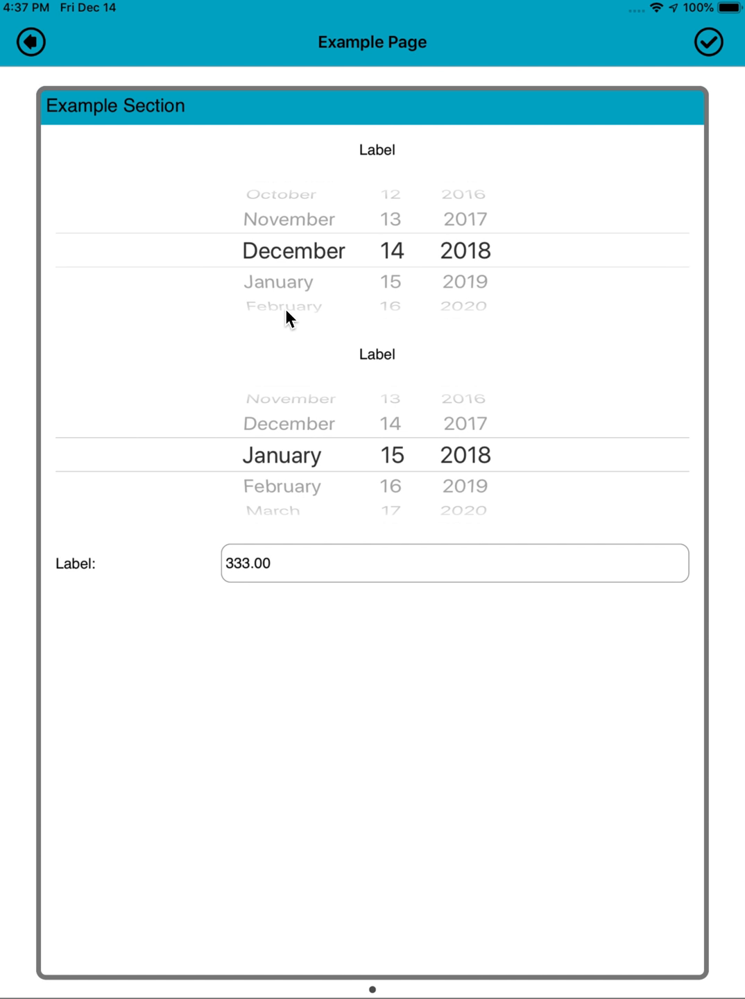
mouse_move(477, 269)
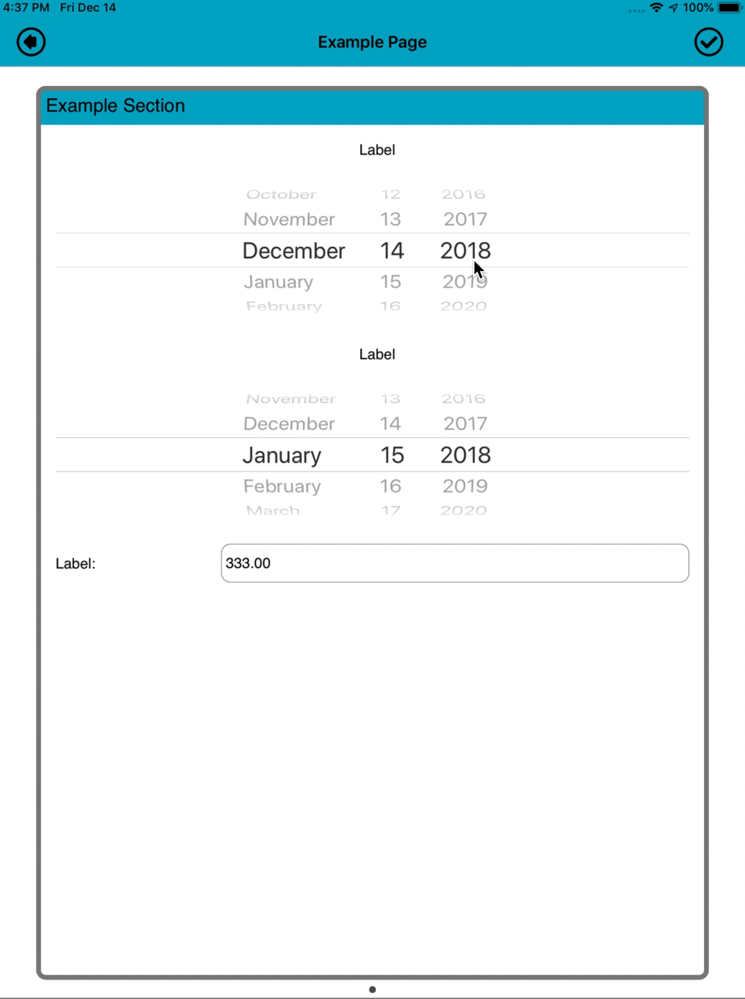
mouse_move(485, 475)
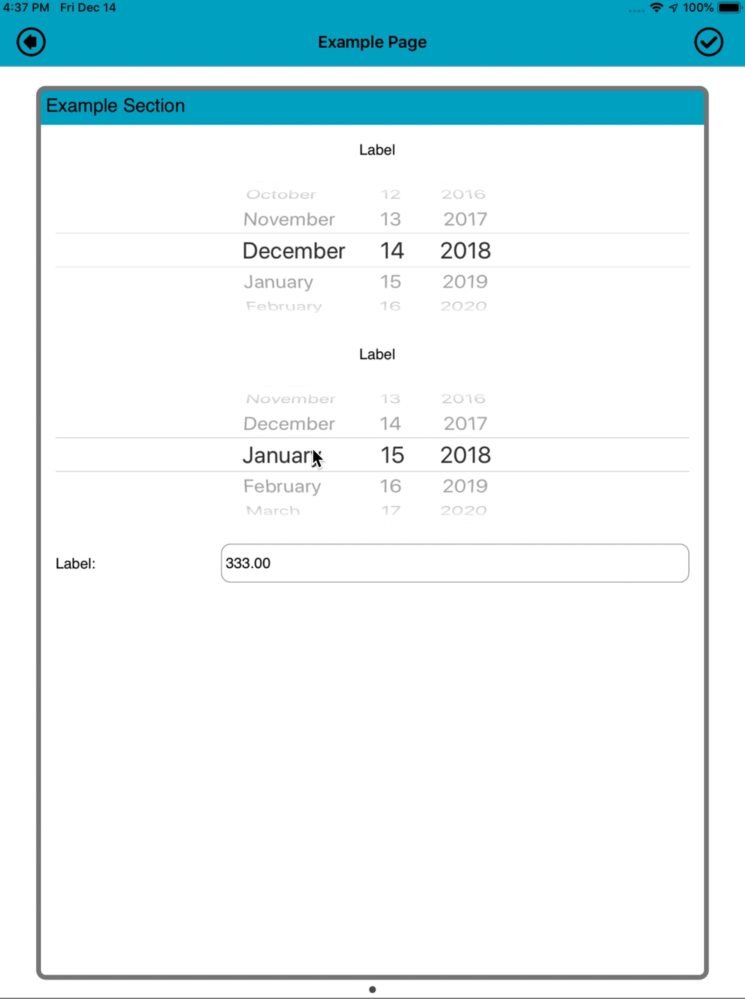
mouse_move(474, 468)
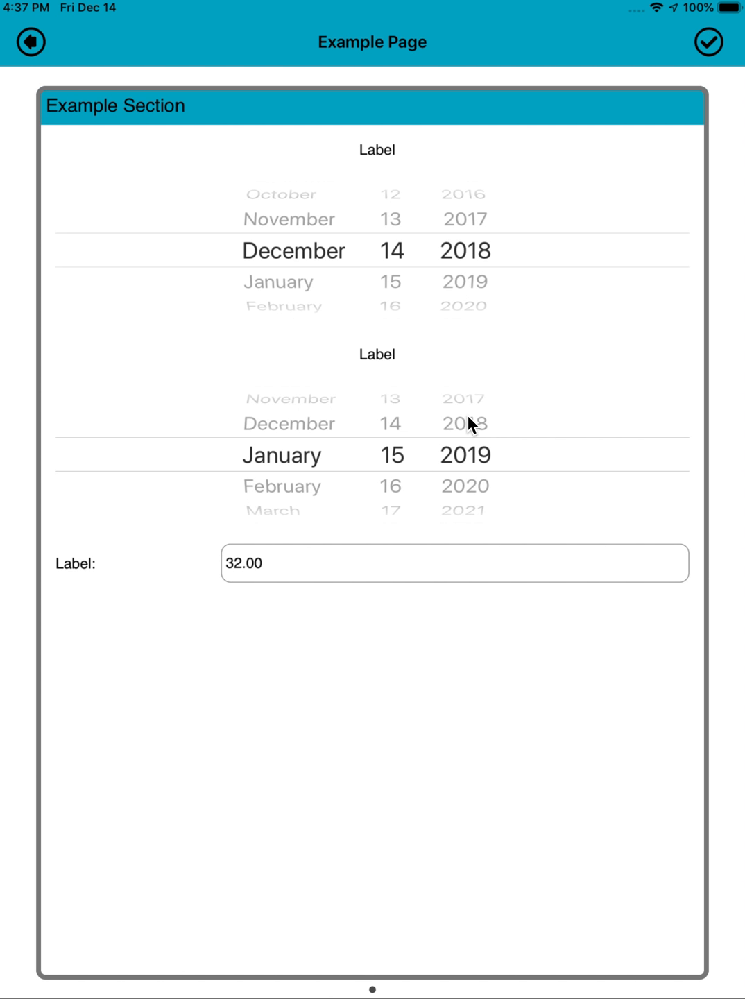
mouse_move(338, 309)
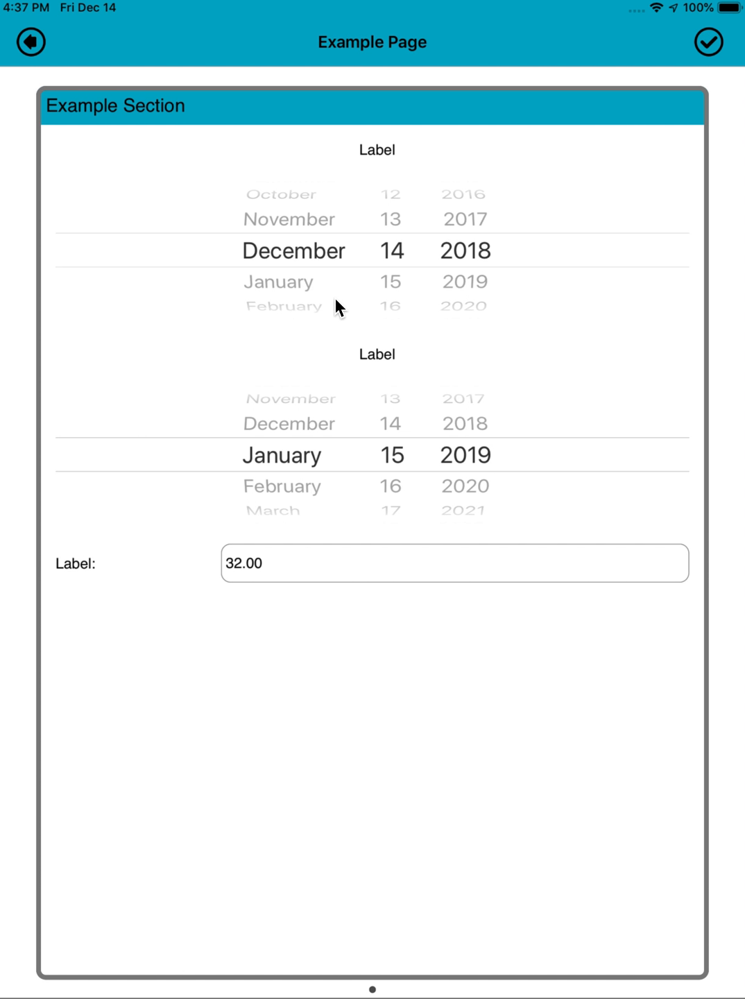
mouse_move(260, 504)
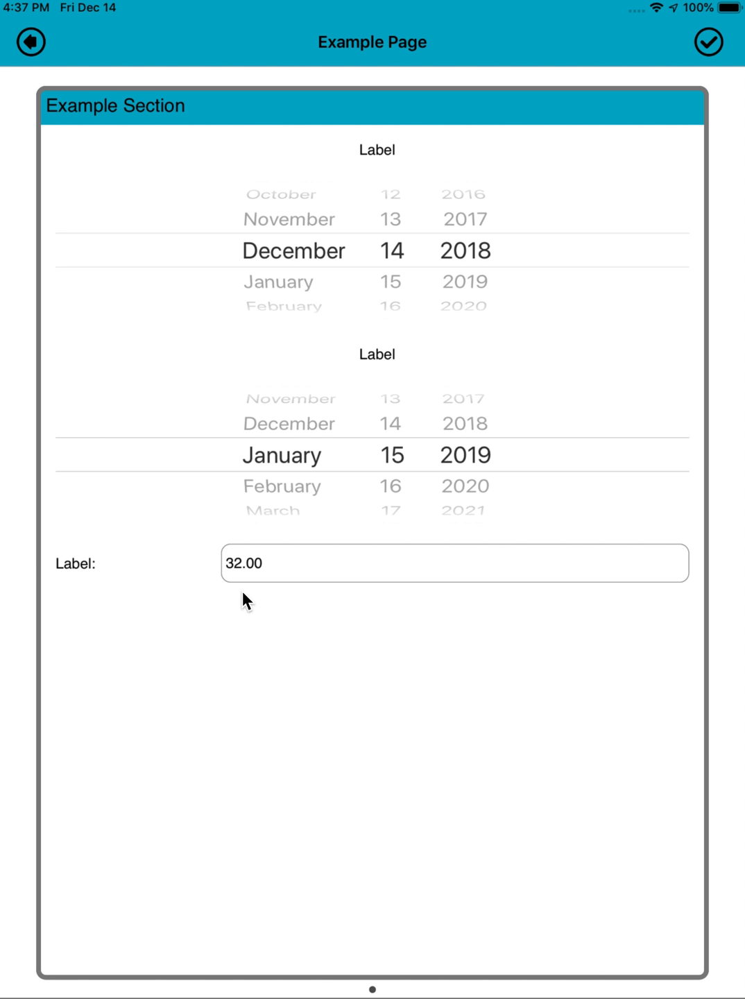
mouse_move(97, 170)
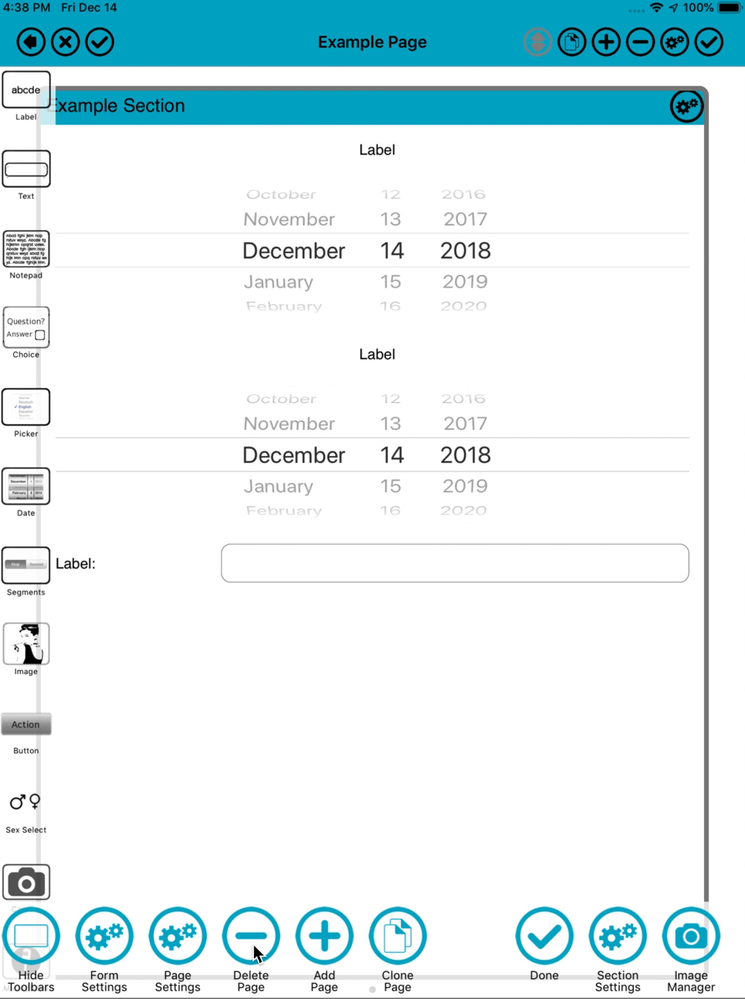
Add a page named Time holding two time pickers, tagging one T1
left_click(324, 934)
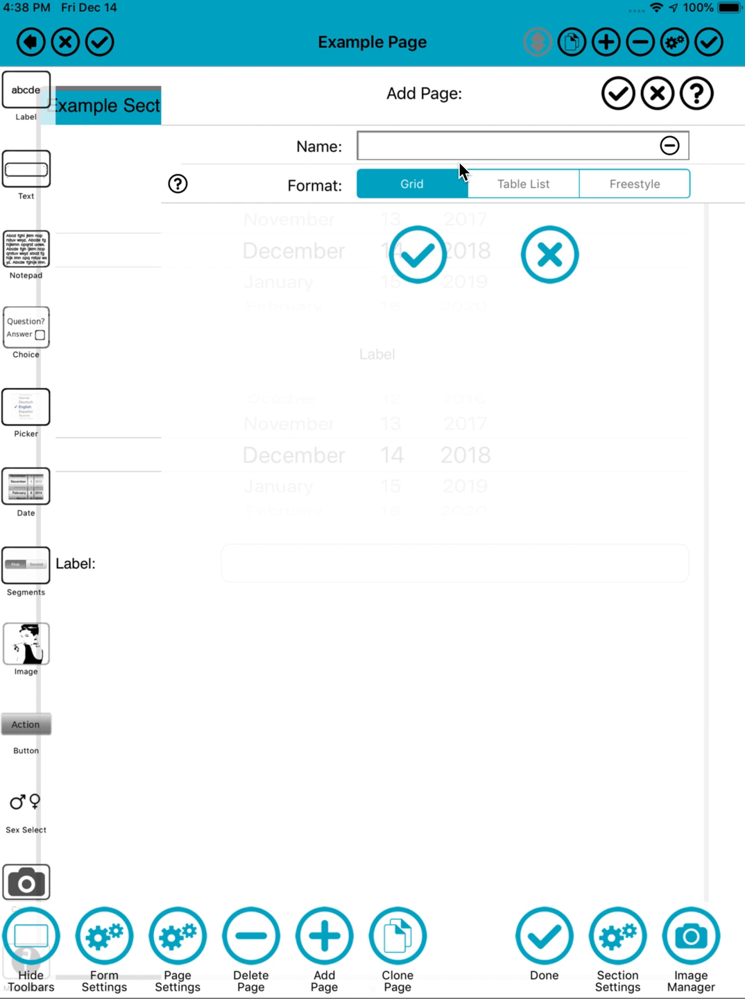
type("Ti")
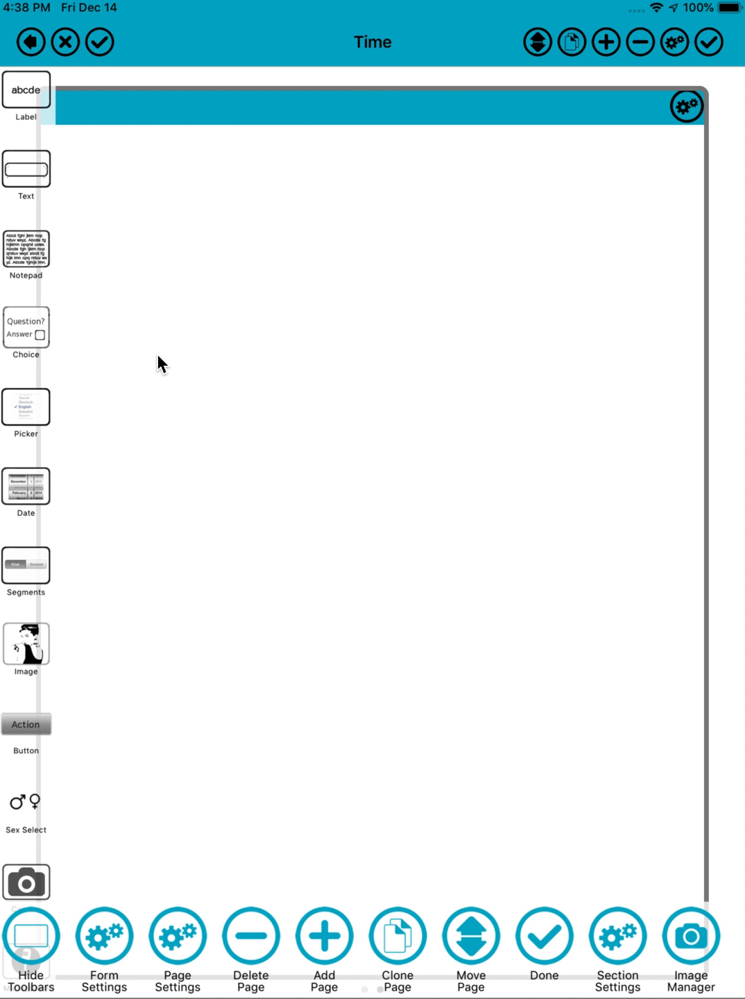
scroll("down", 3)
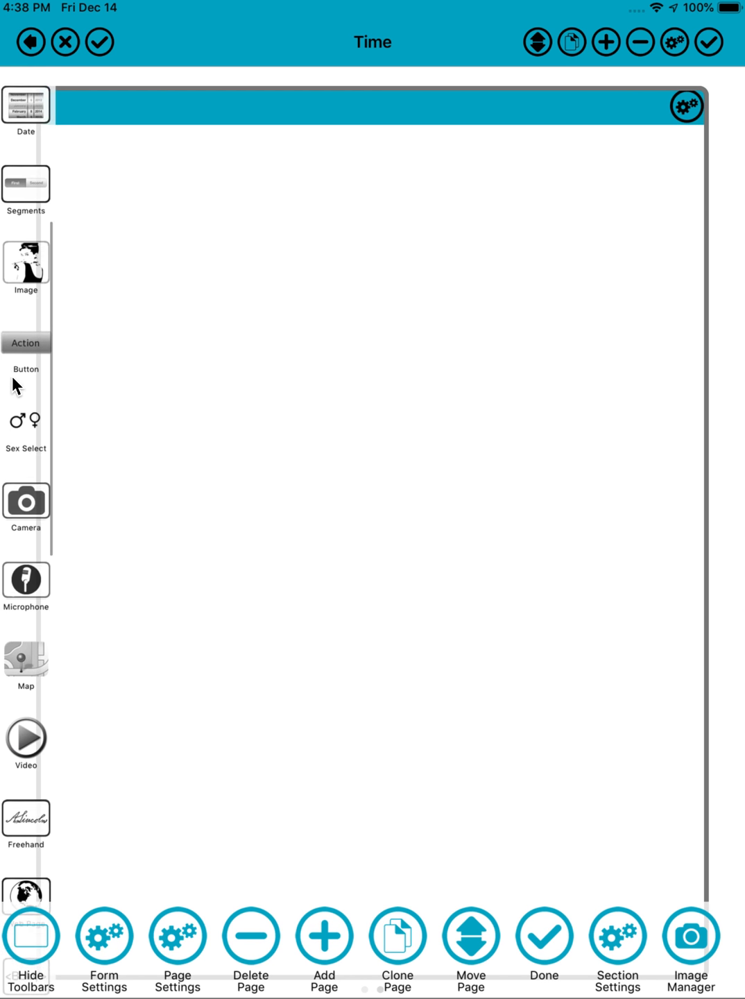
scroll("down", 3)
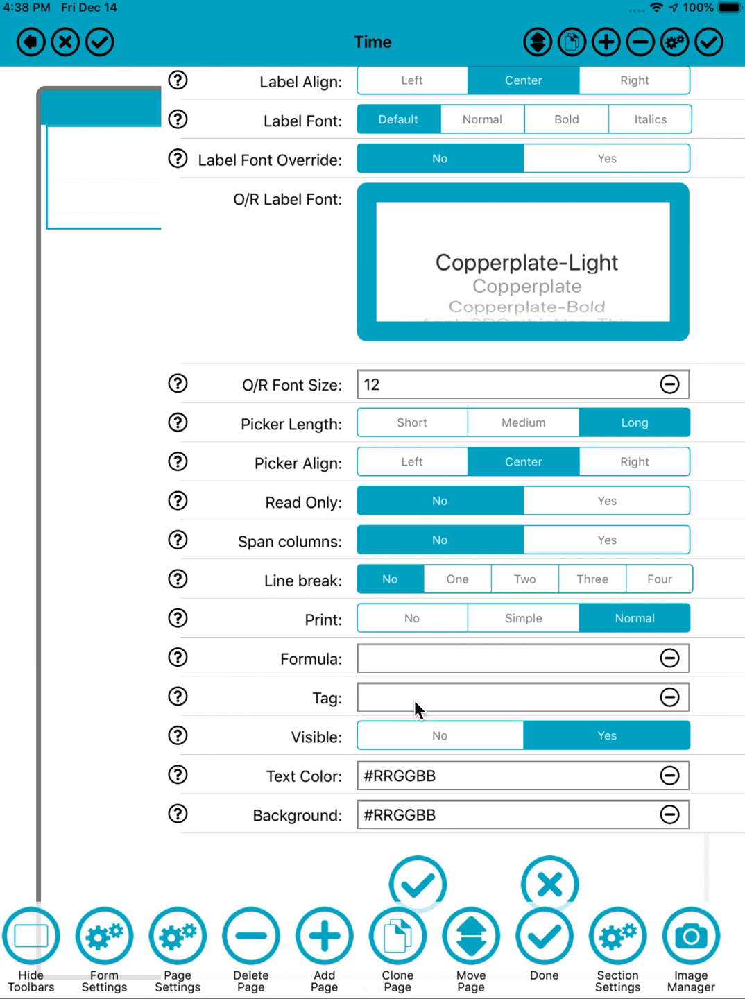
type("T1")
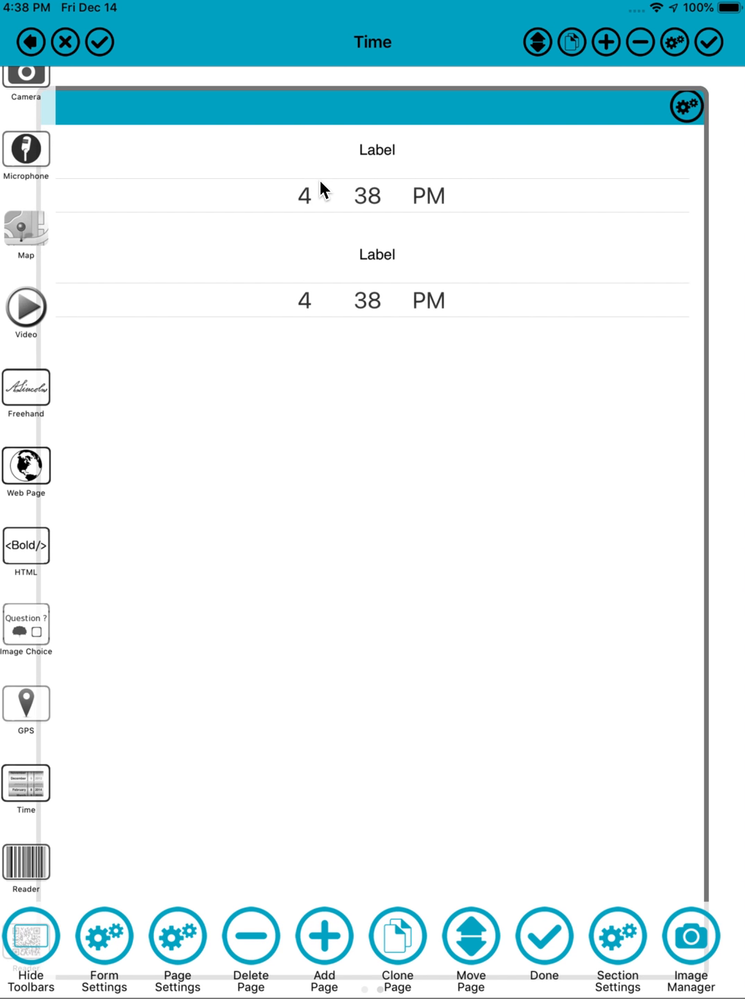
left_click(377, 300)
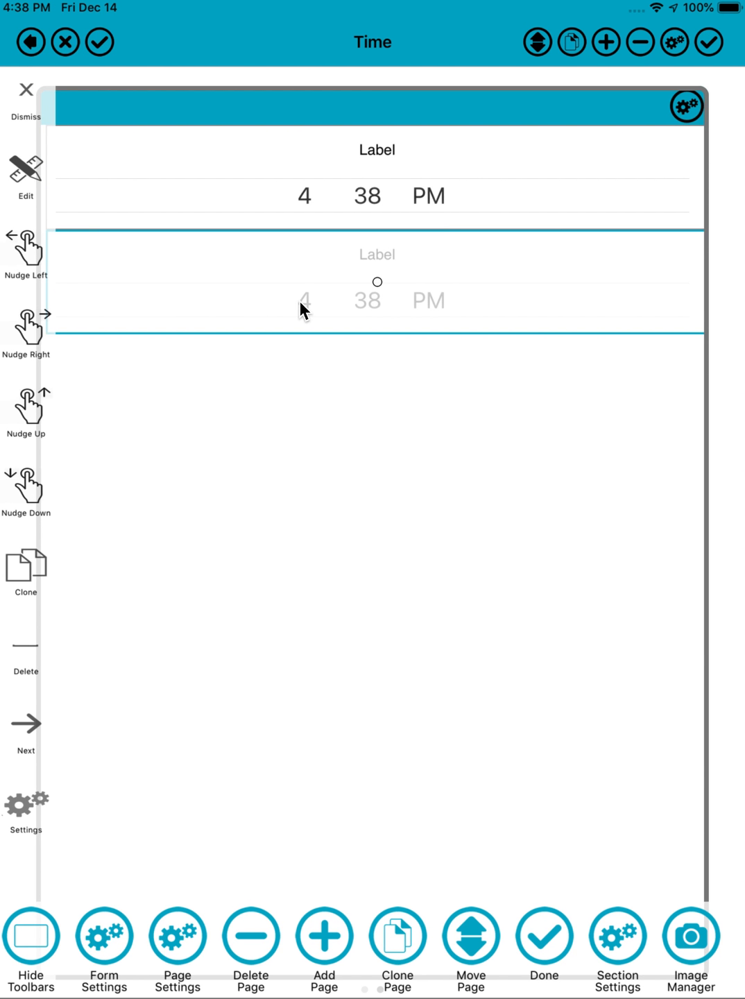
mouse_move(236, 408)
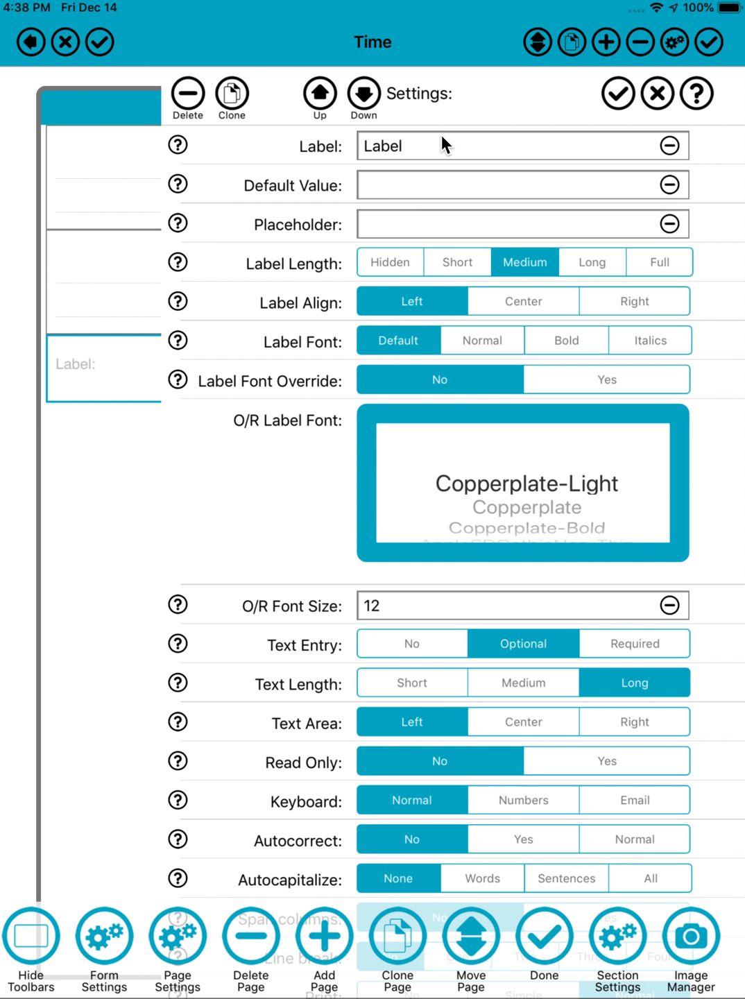
Label the new text field Minutes Worked with formula =Difference(T1)[2]
left_click(520, 146)
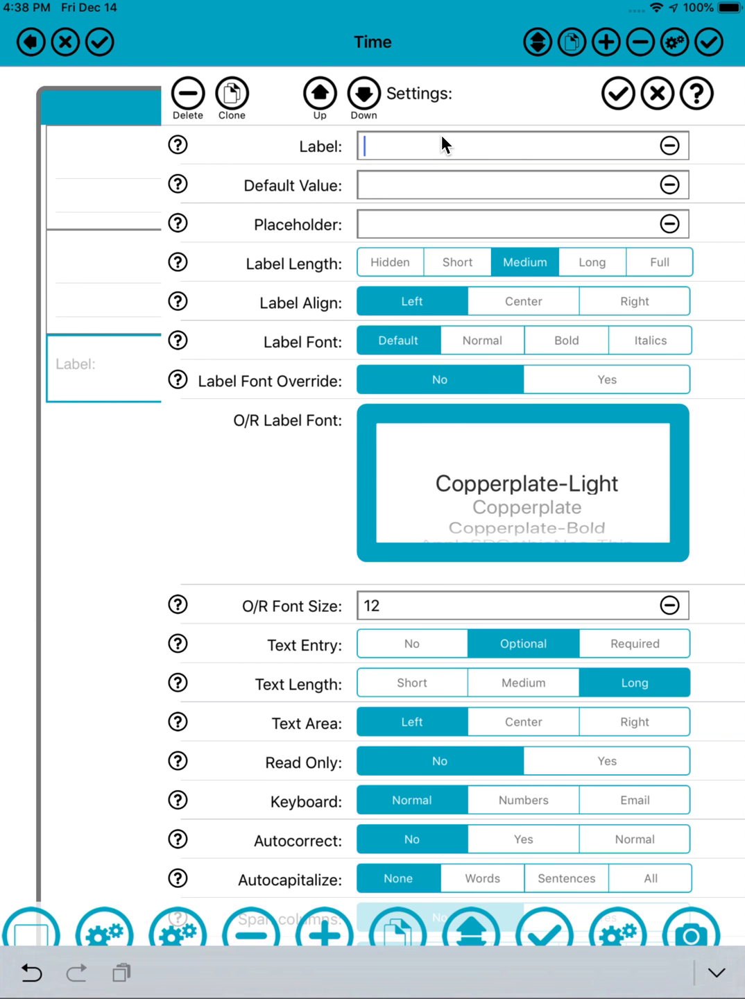
type("Minutr")
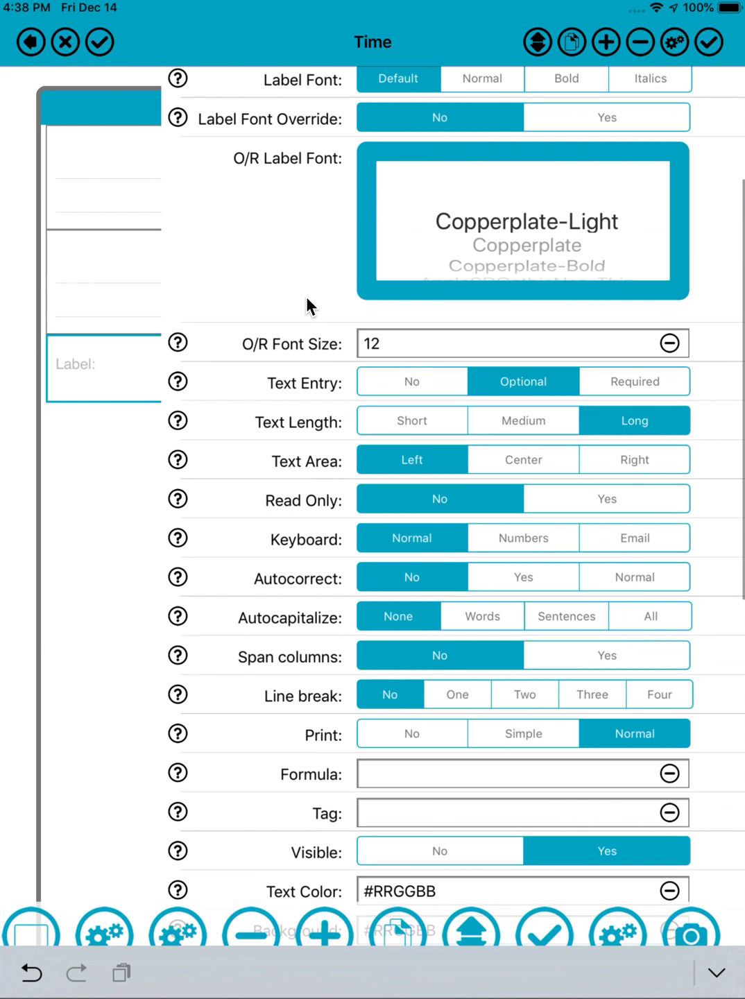
scroll("down", 3)
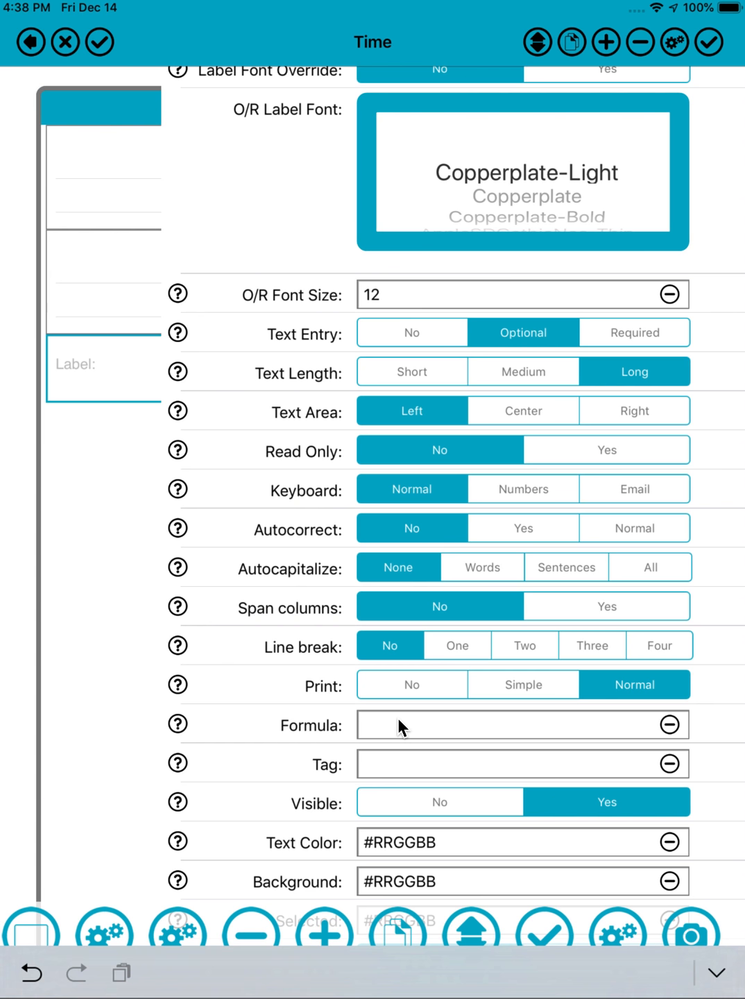
type("=")
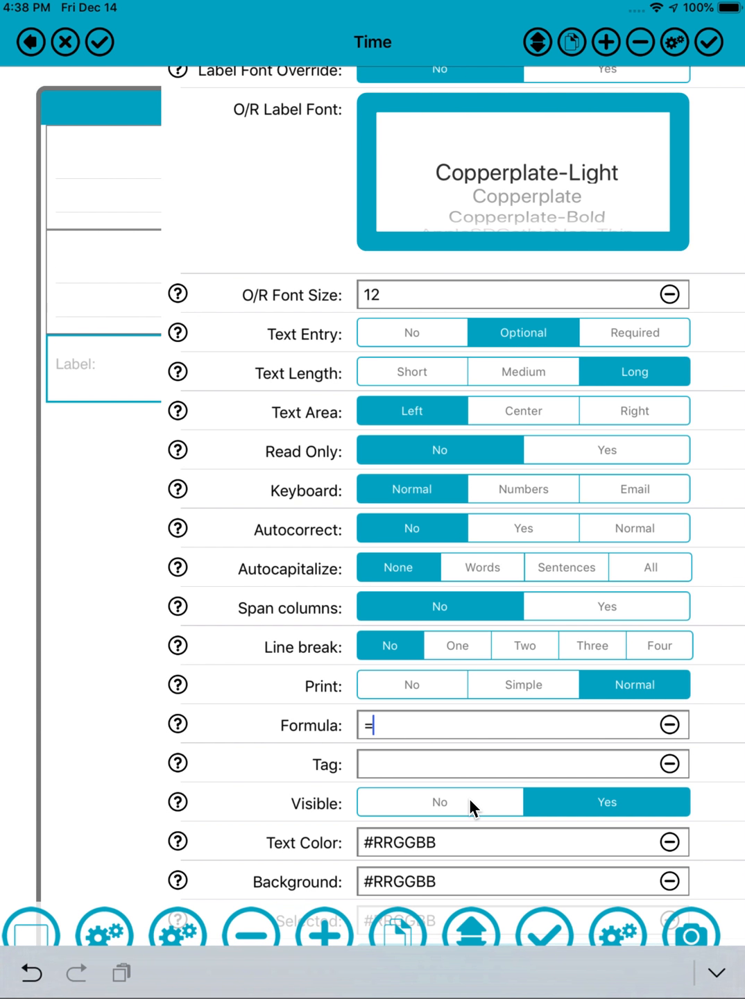
type("Difference")
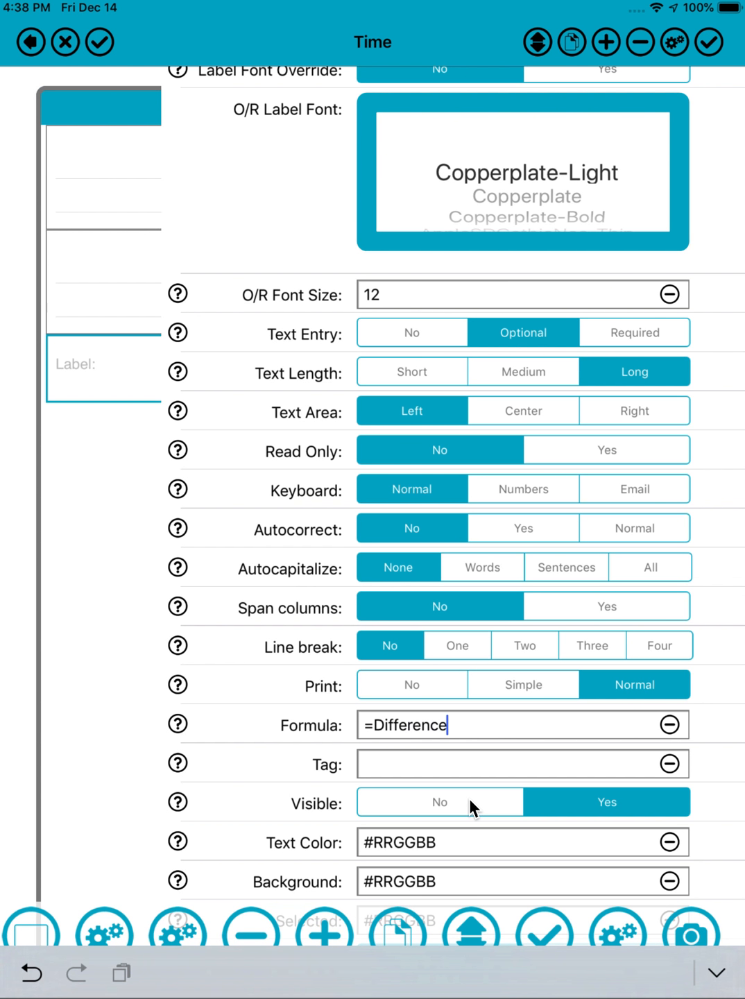
type("(T1")
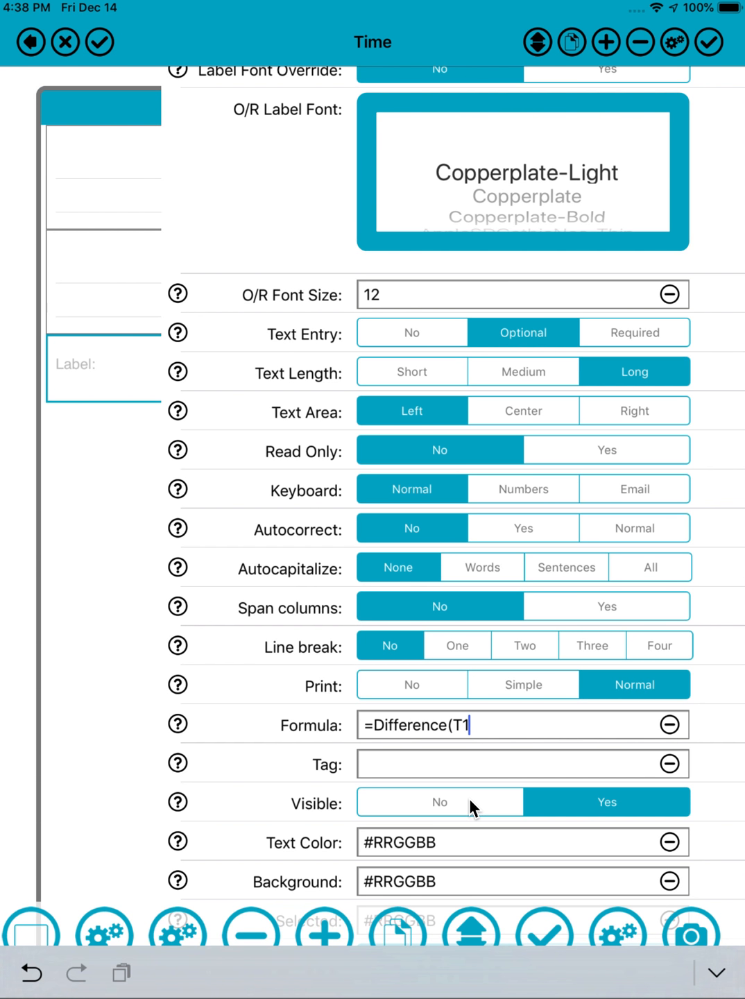
type(")[2]")
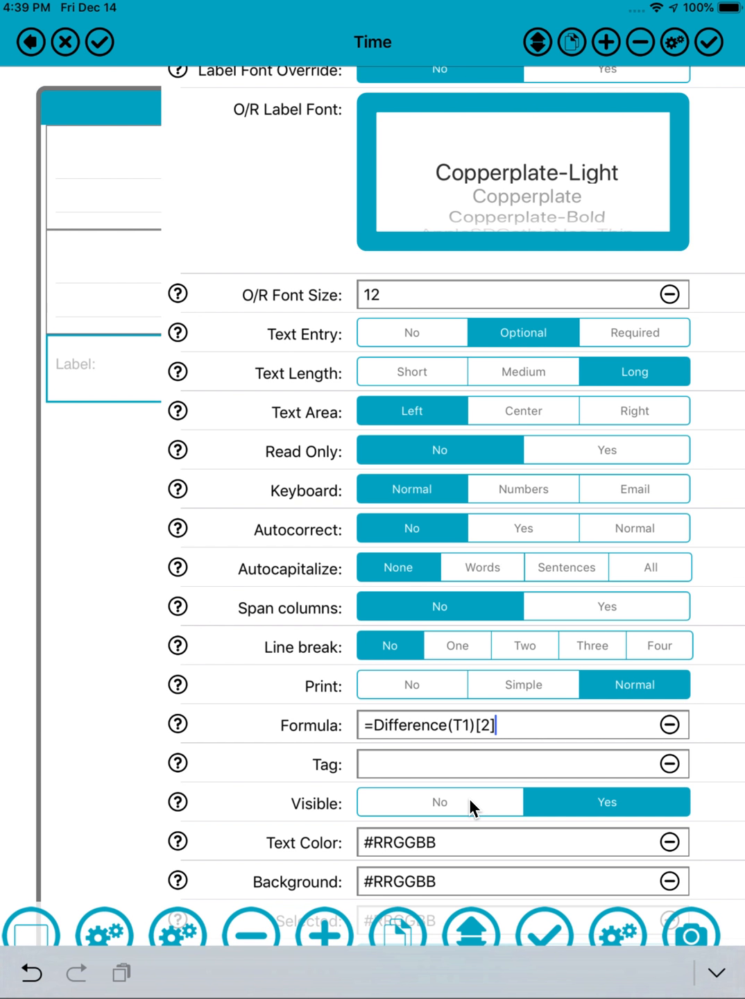
scroll("down", 3)
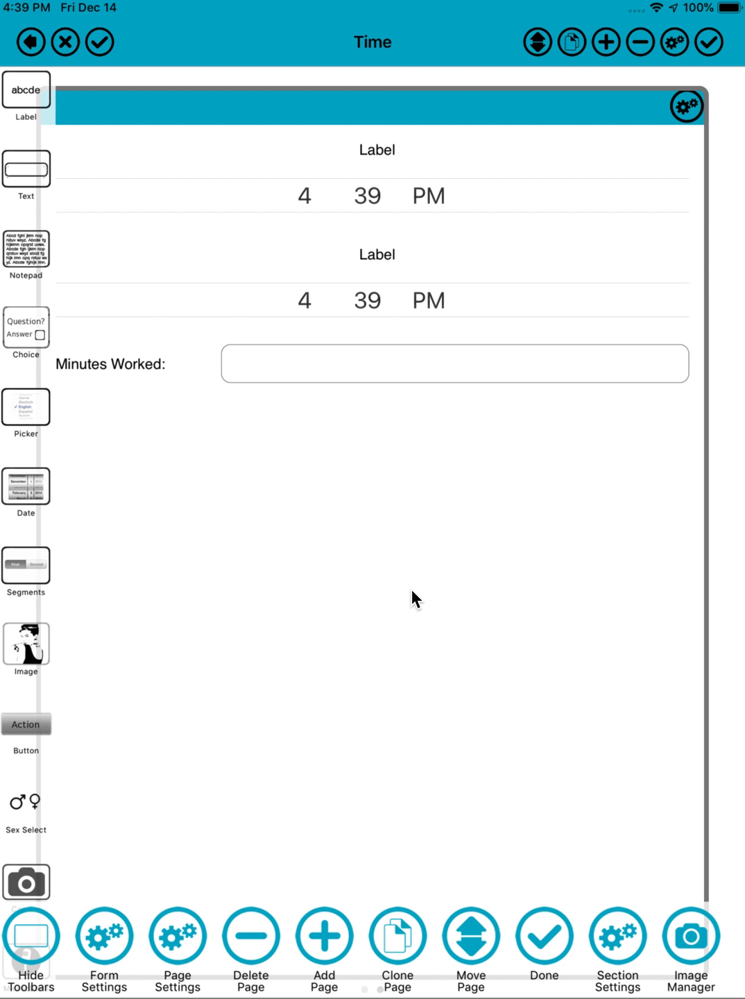
mouse_move(292, 317)
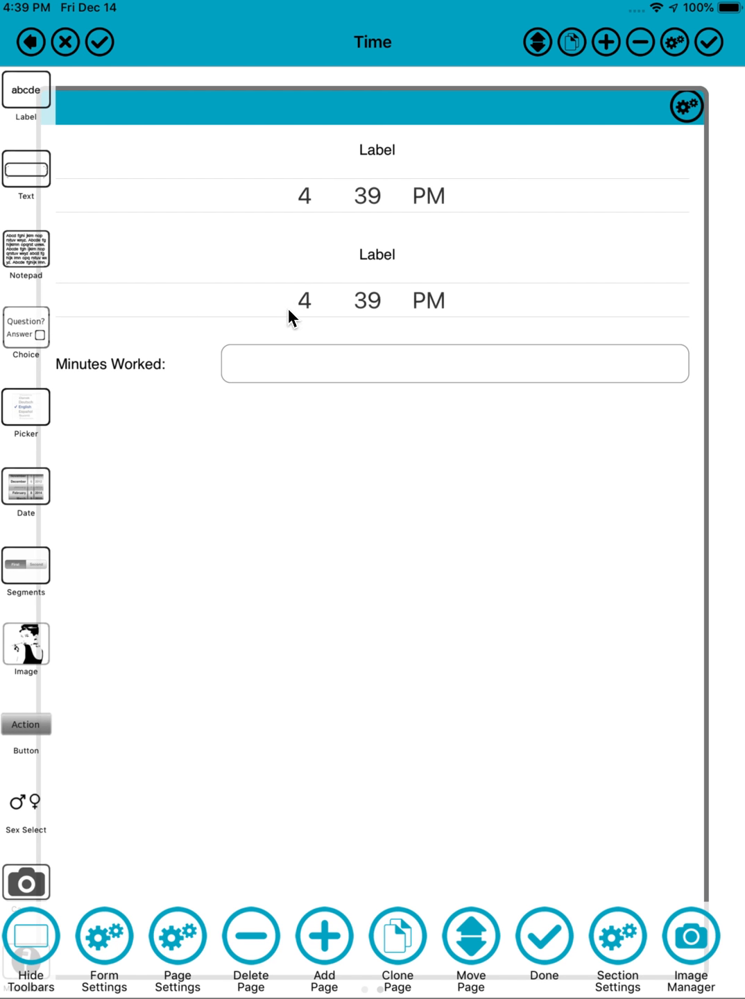
mouse_move(534, 38)
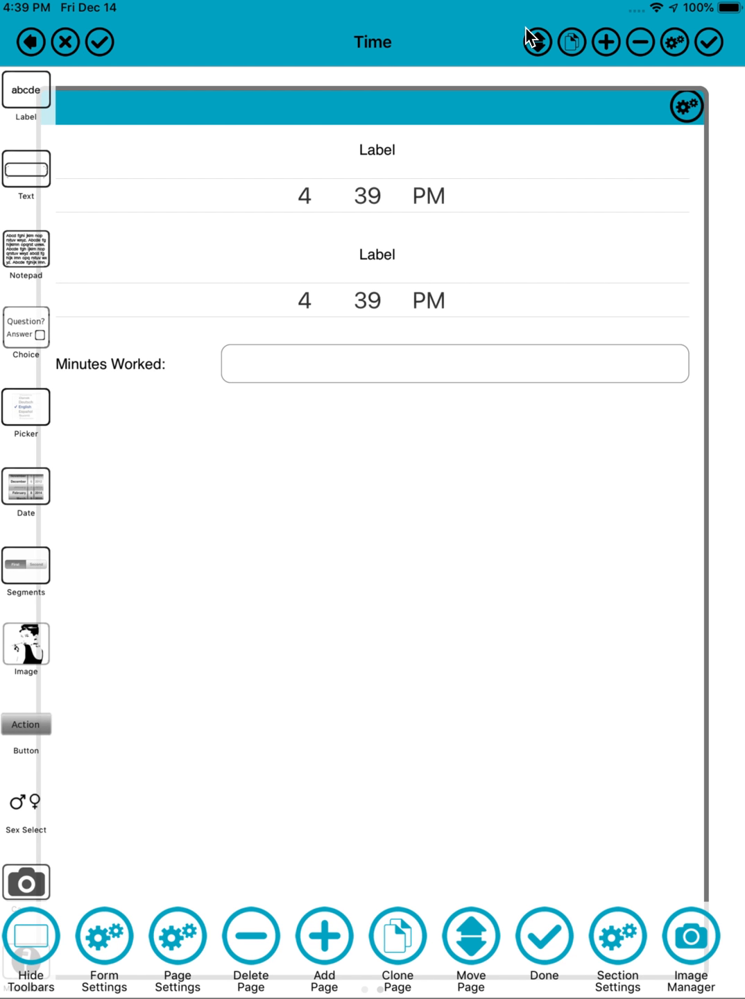
mouse_move(548, 54)
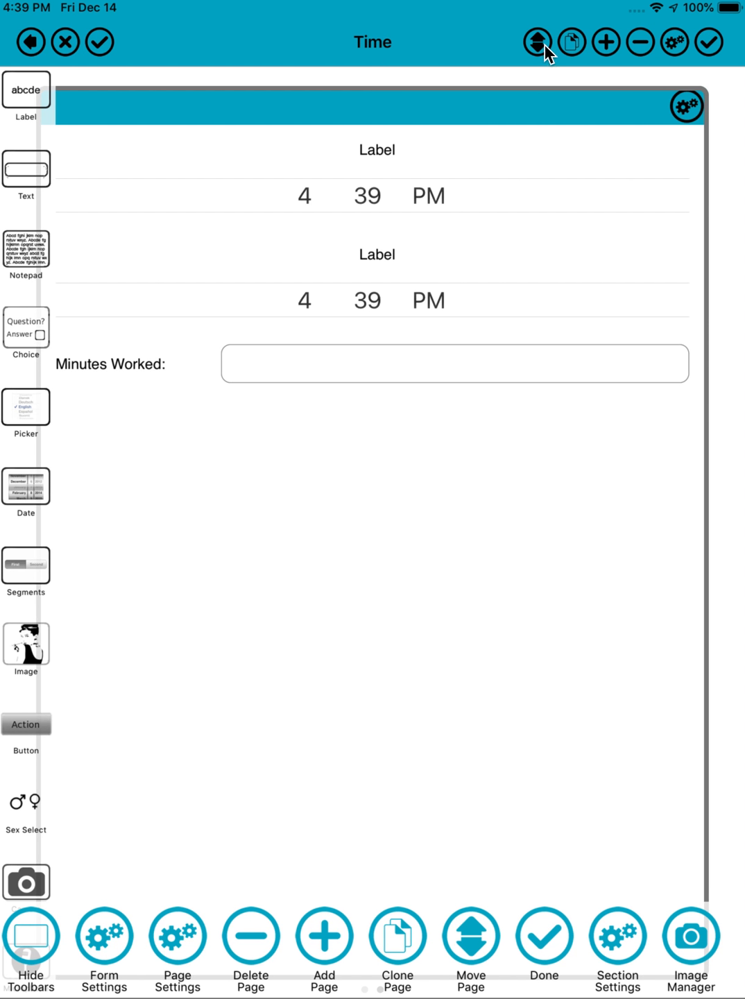
Move the Time page to the front, then save the design and exit
left_click(537, 42)
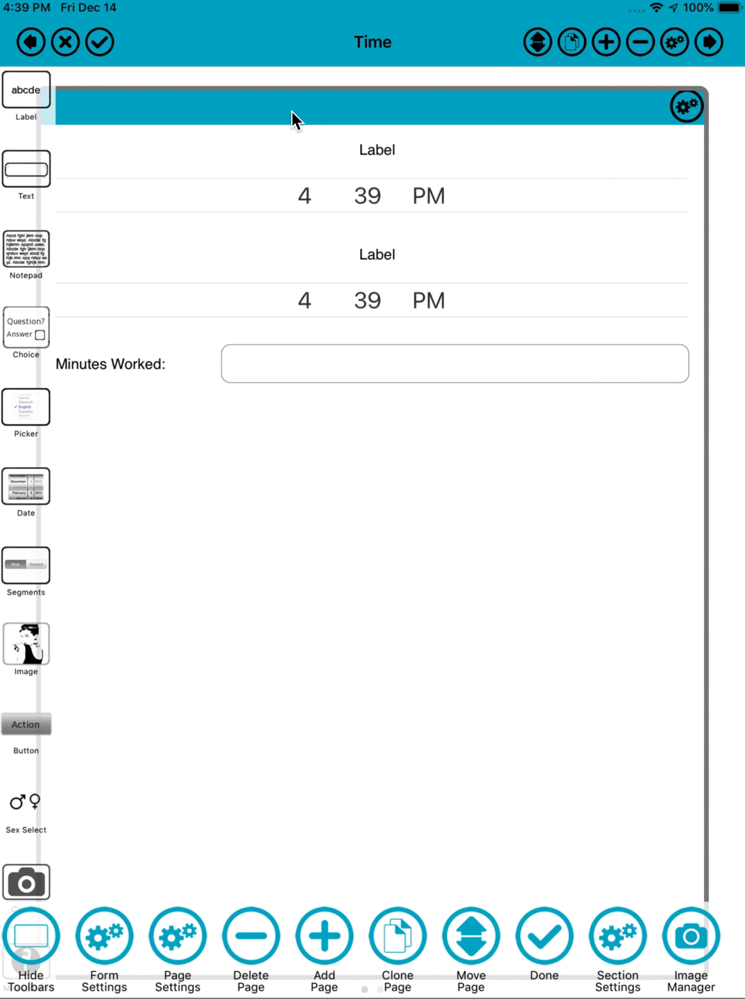
mouse_move(291, 229)
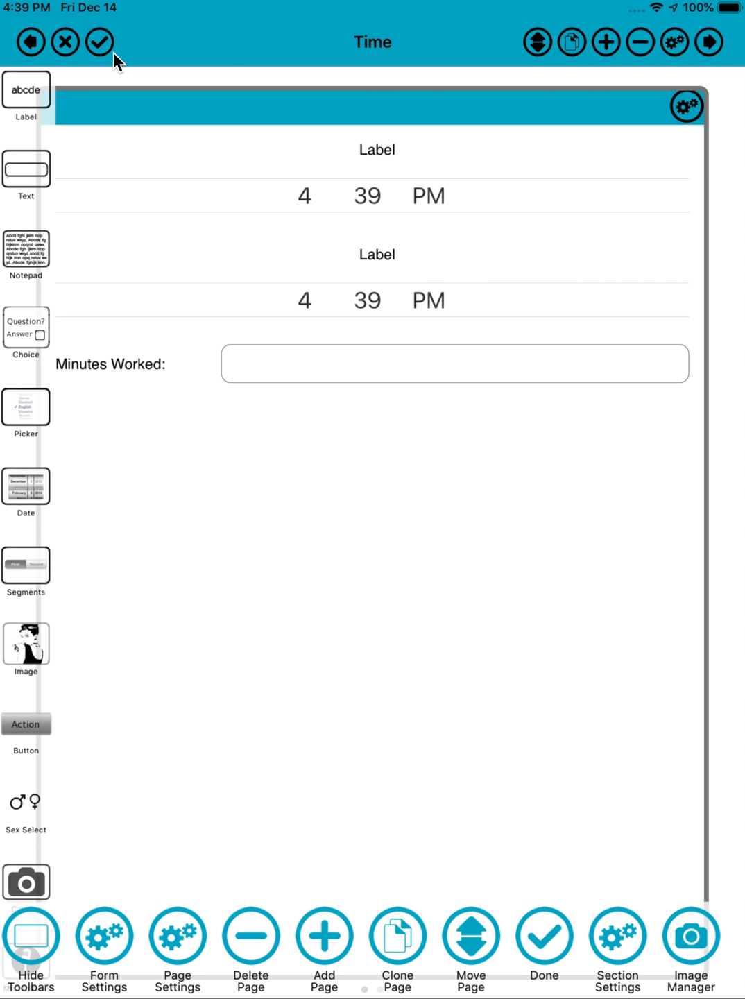
left_click(98, 41)
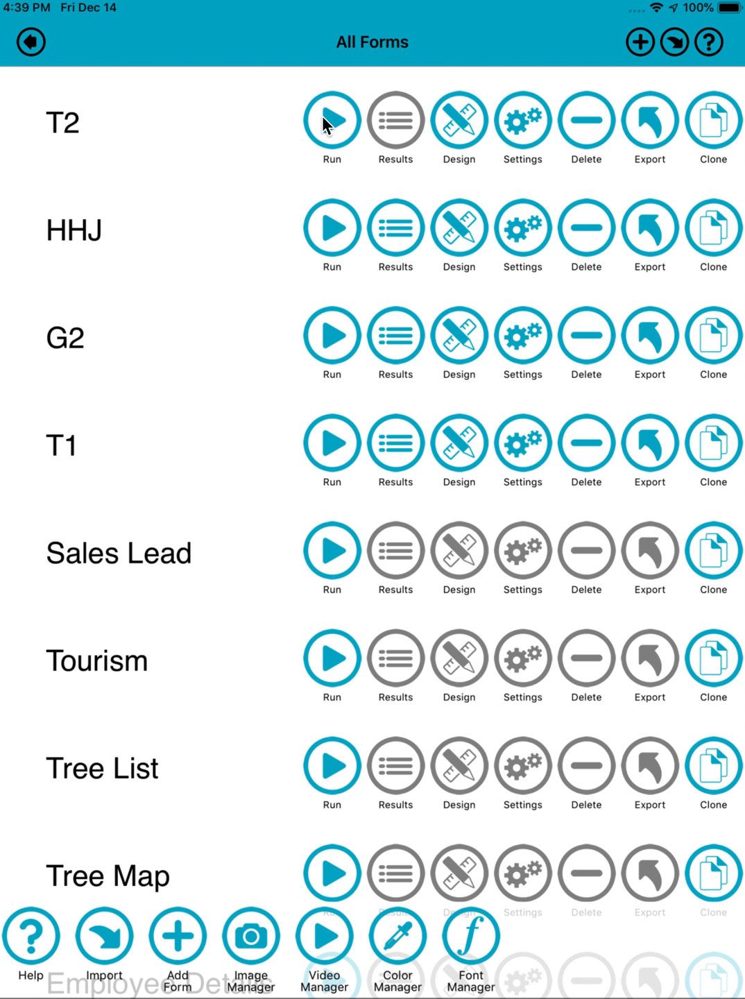
Run T2 and set times 4:30 PM and 5:00 PM; Minutes Worked shows 0.50
left_click(332, 120)
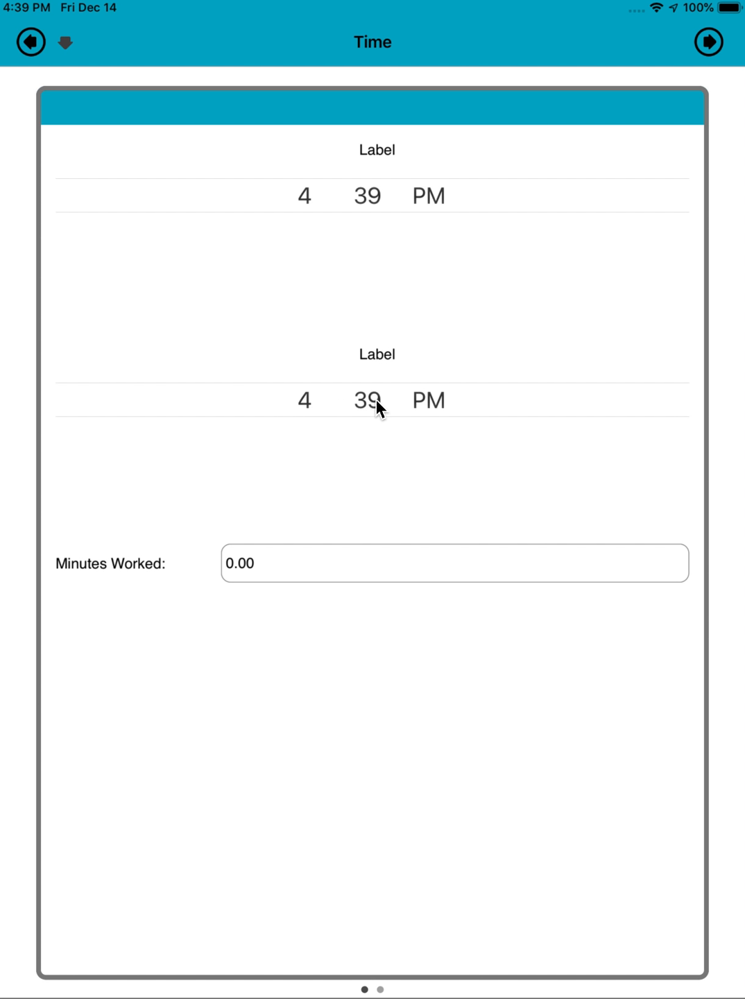
left_click(368, 400)
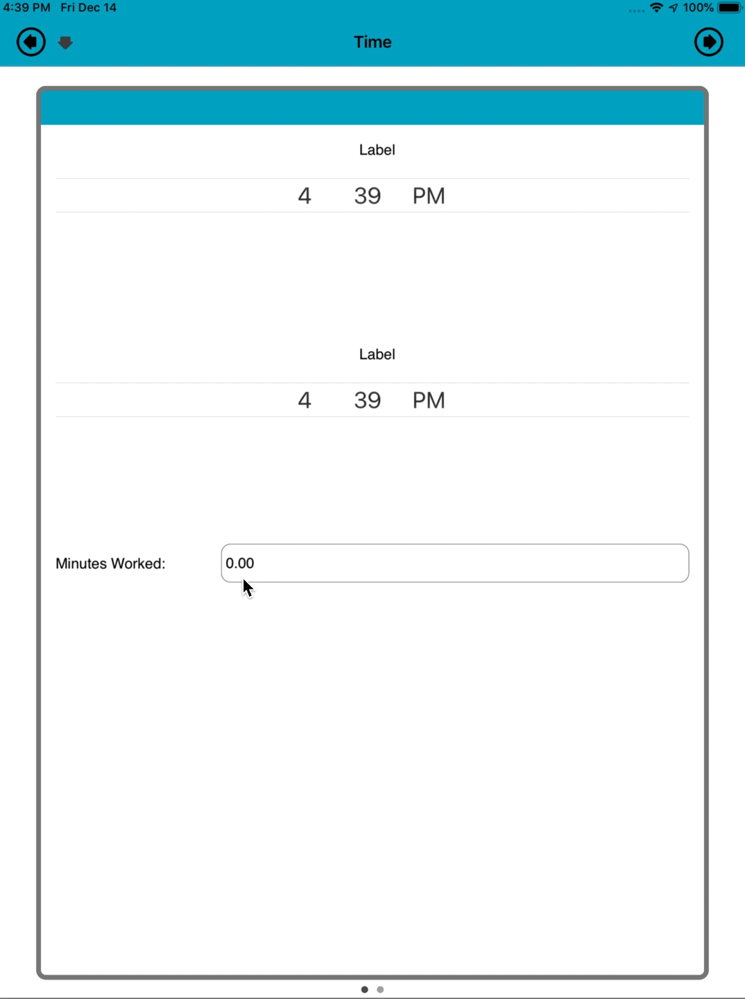
mouse_move(361, 226)
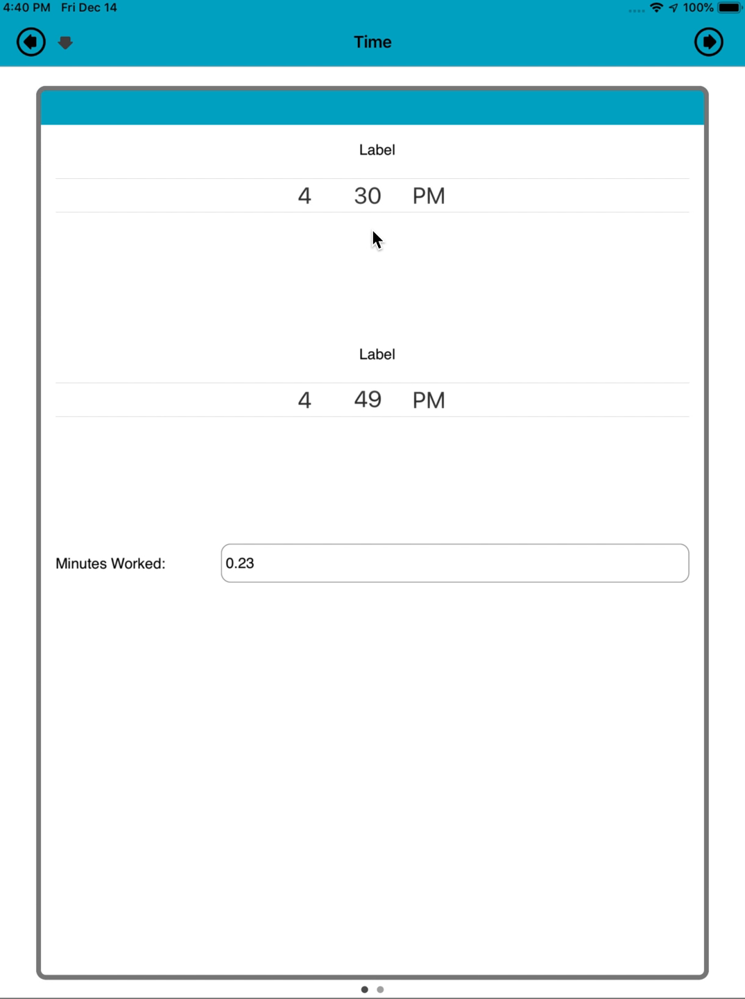
scroll("down", 3)
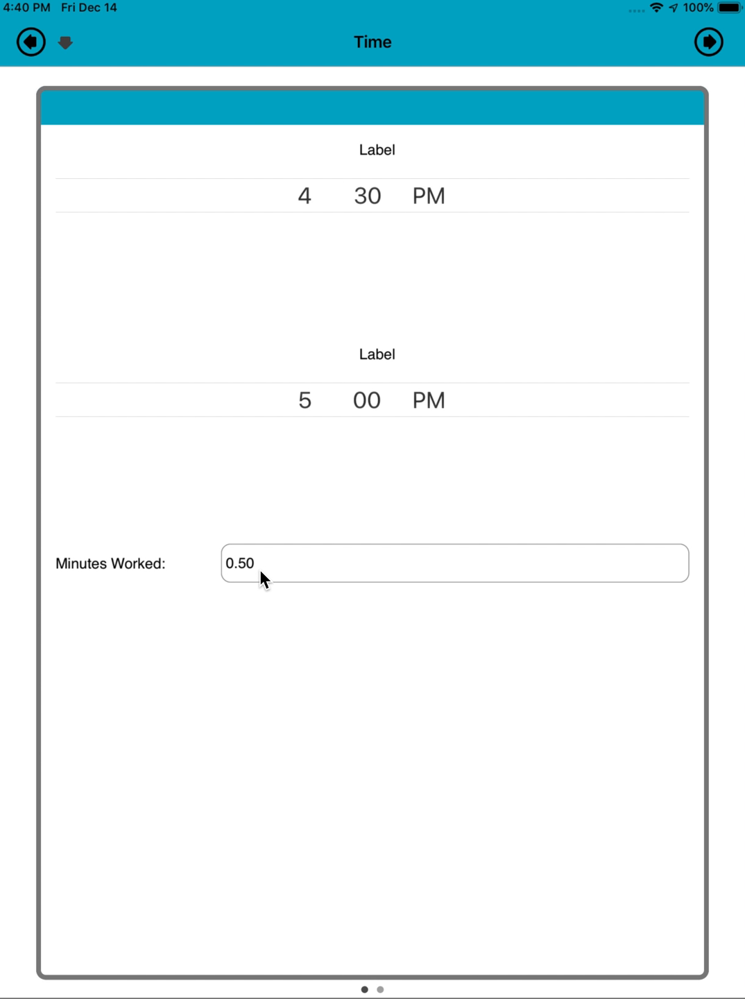
mouse_move(368, 357)
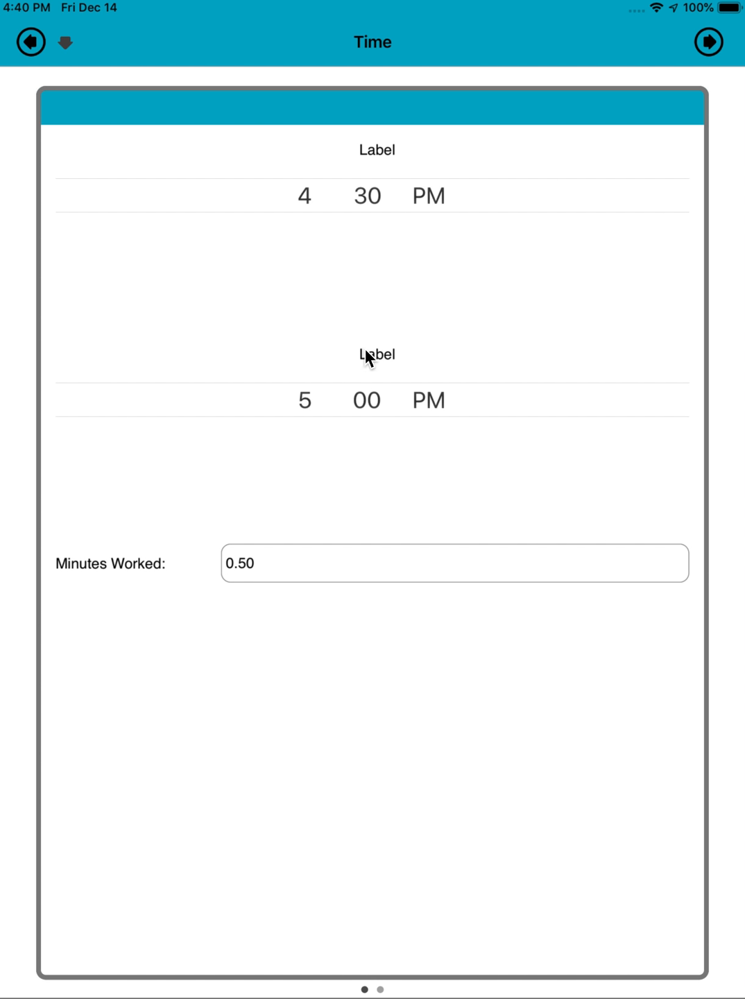
mouse_move(298, 428)
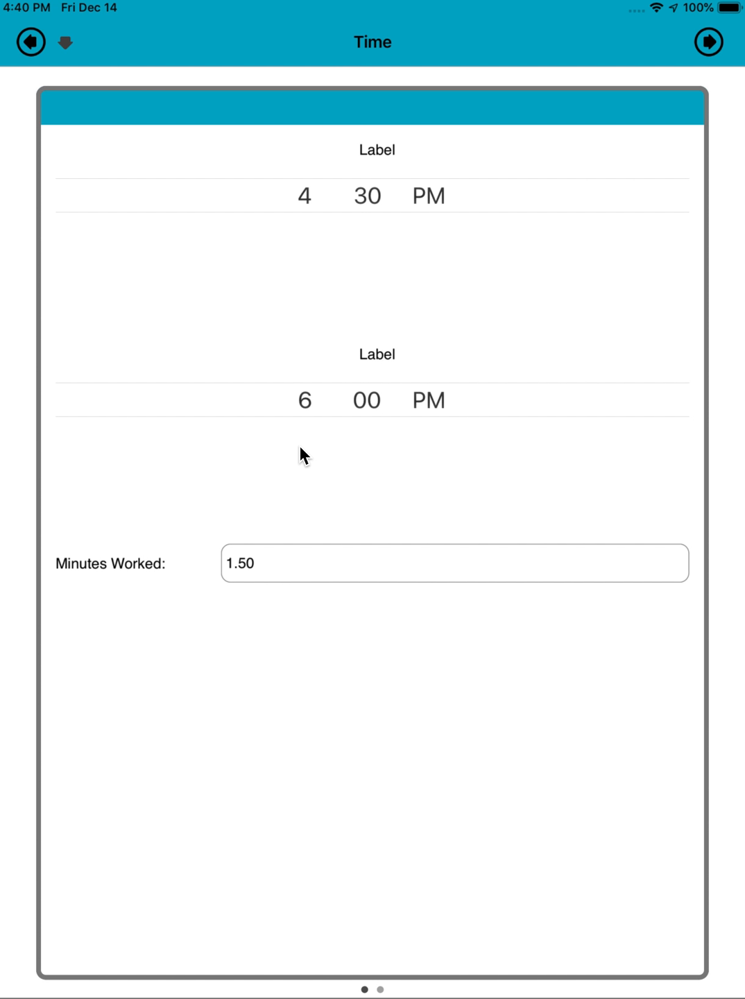
mouse_move(184, 602)
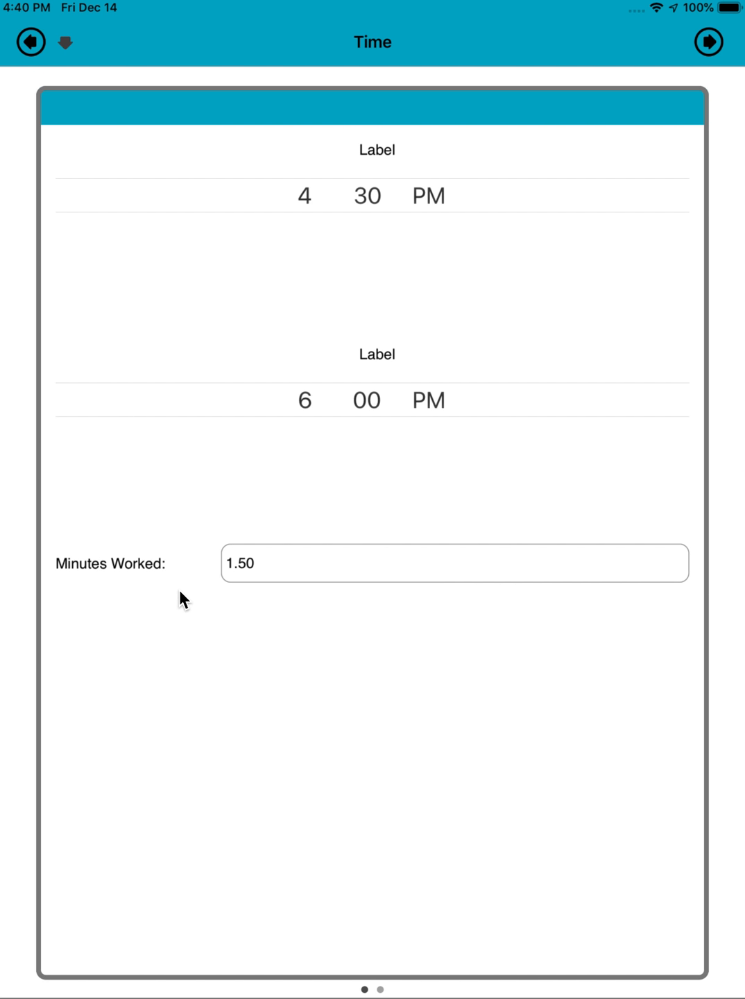
mouse_move(160, 580)
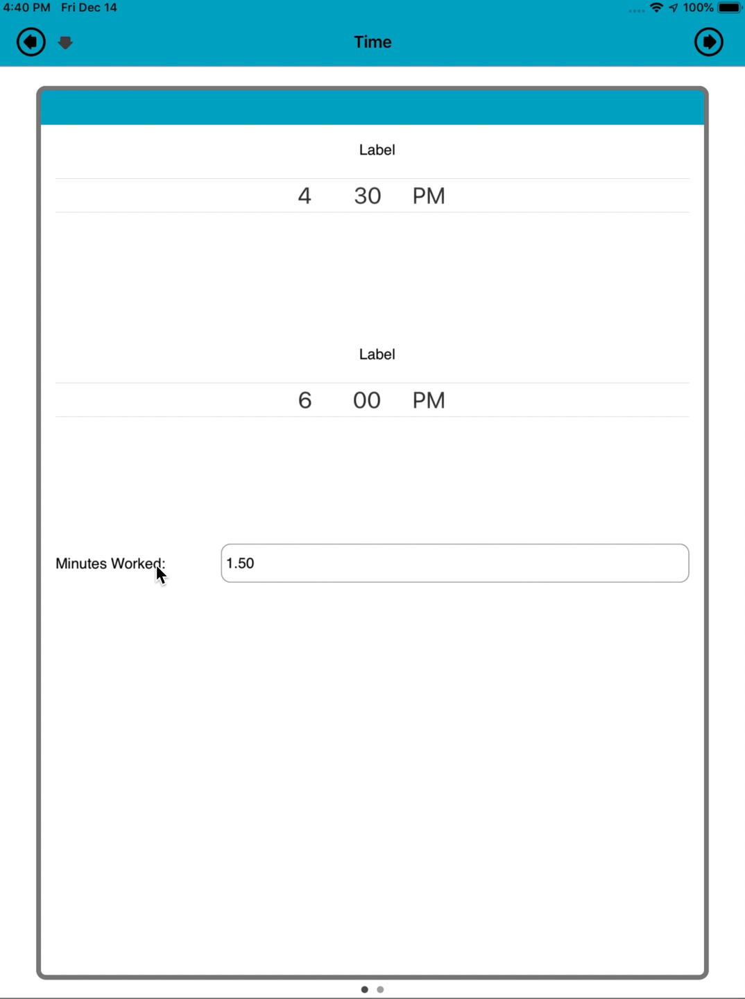
mouse_move(235, 582)
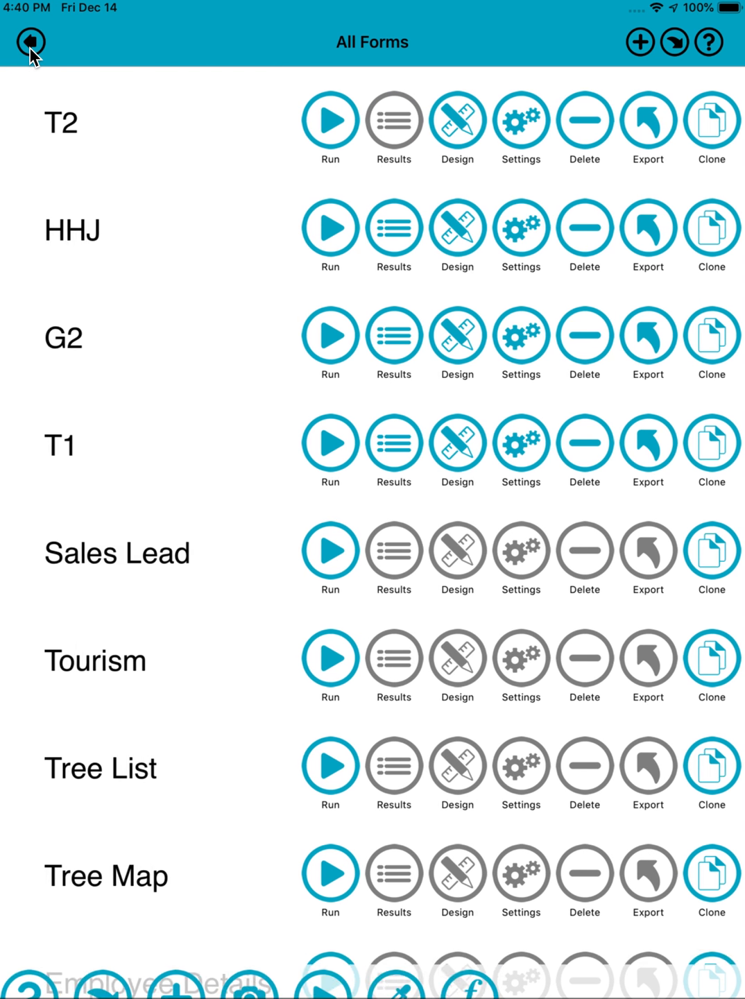
In T2's design, relabel Minutes Worked as Hours Worked and tag it H1
left_click(457, 121)
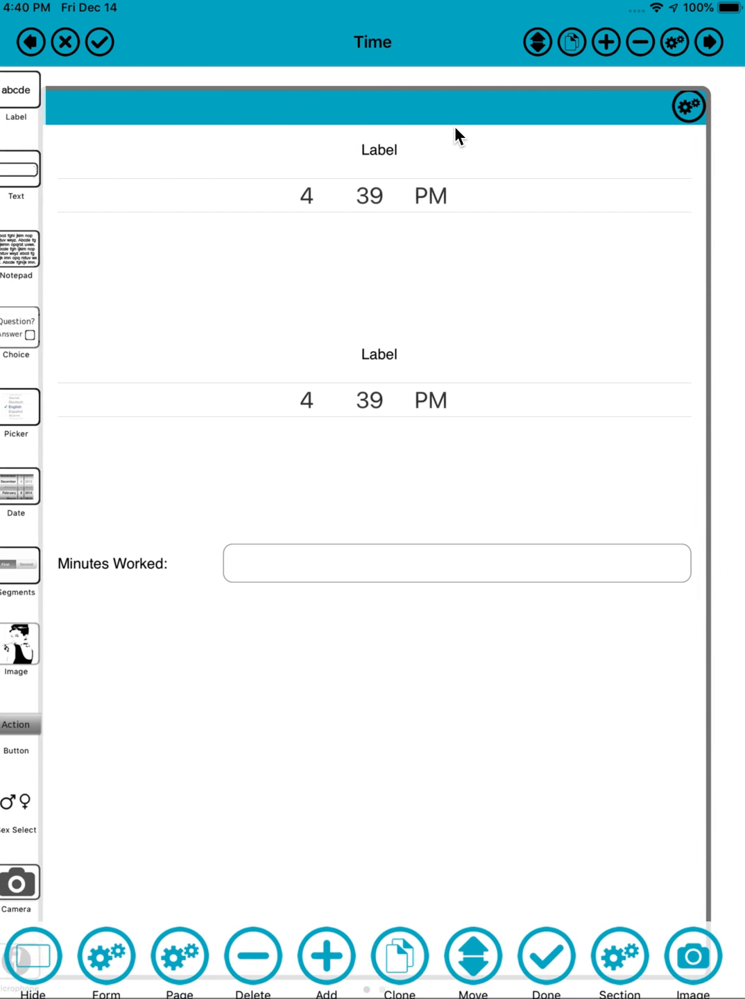
left_click(457, 563)
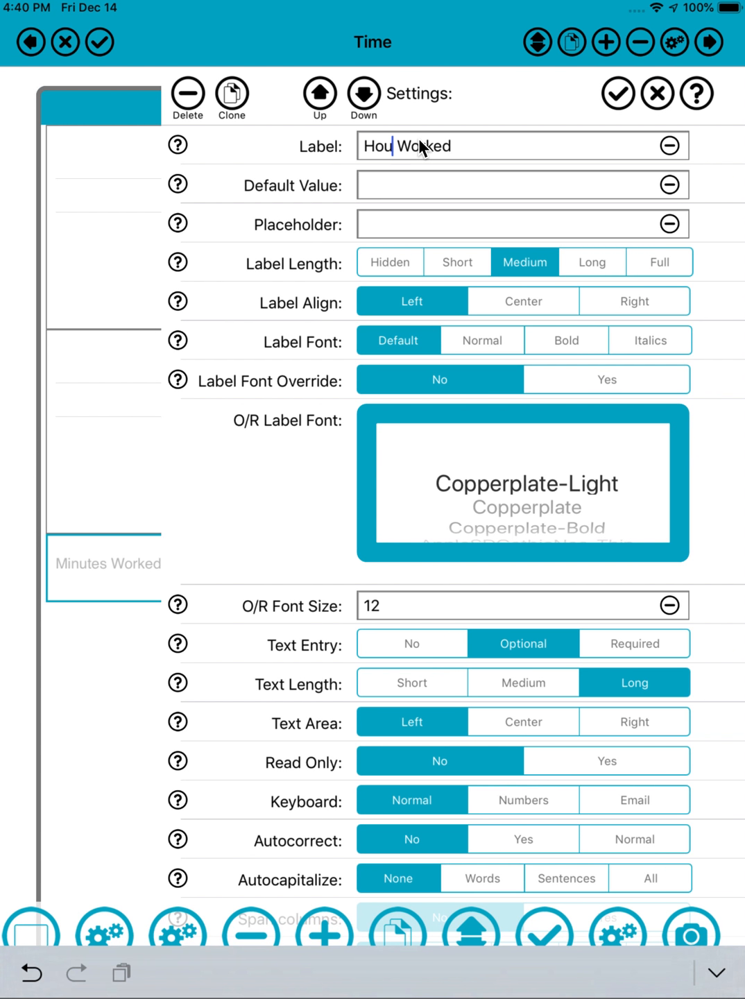
scroll("down", 3)
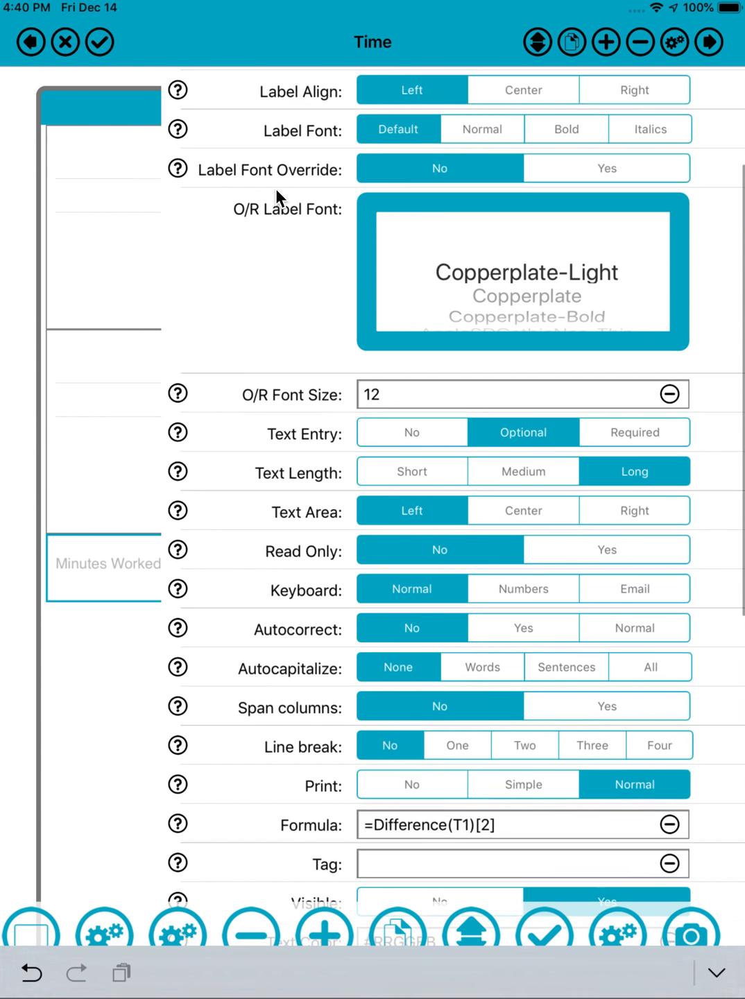
scroll("down", 3)
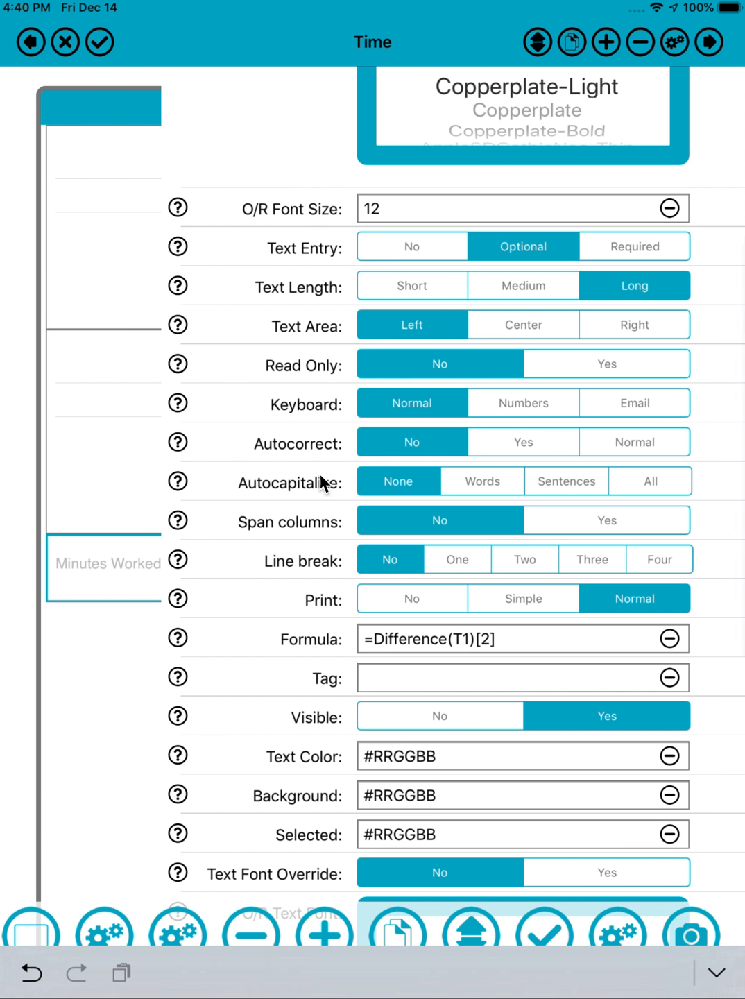
left_click(486, 677)
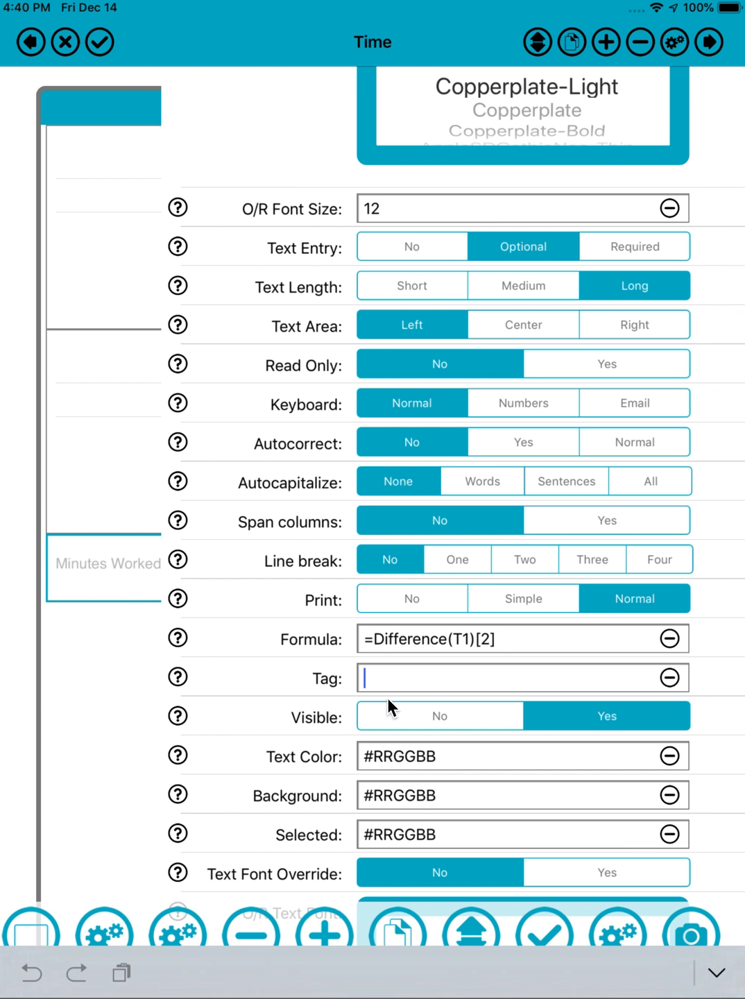
mouse_move(305, 729)
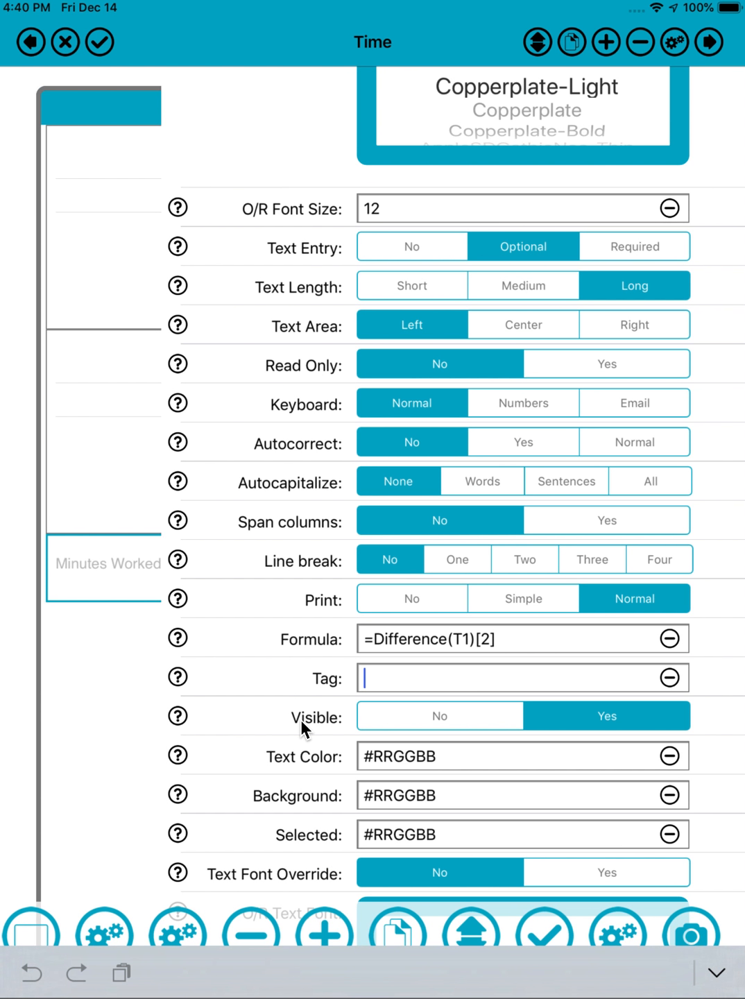
type("H")
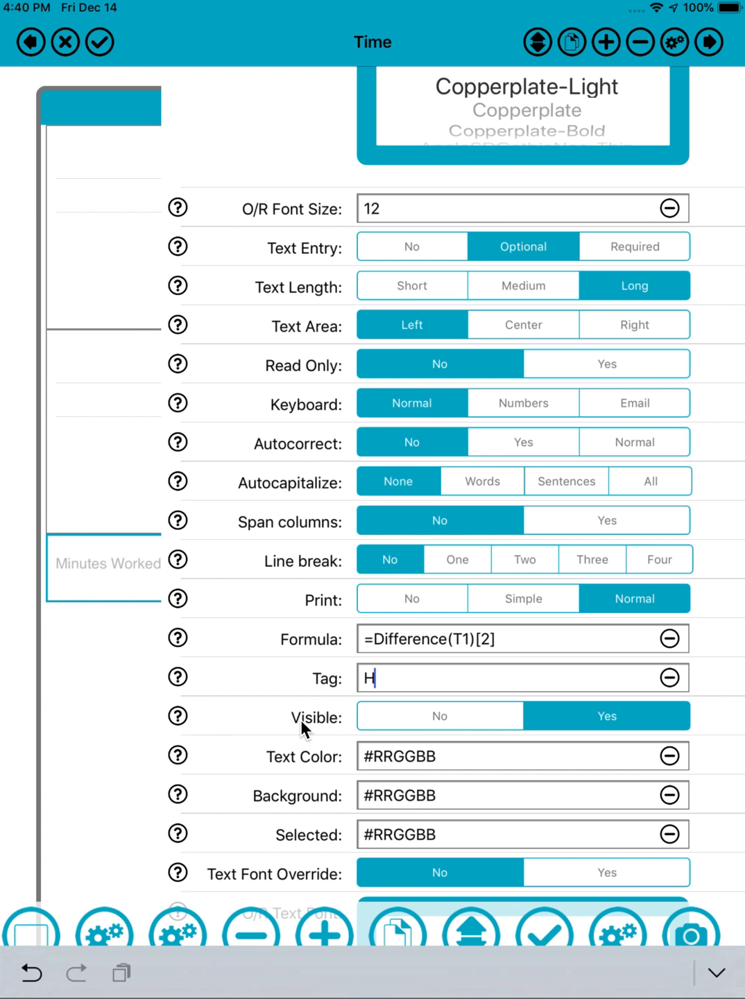
type("1")
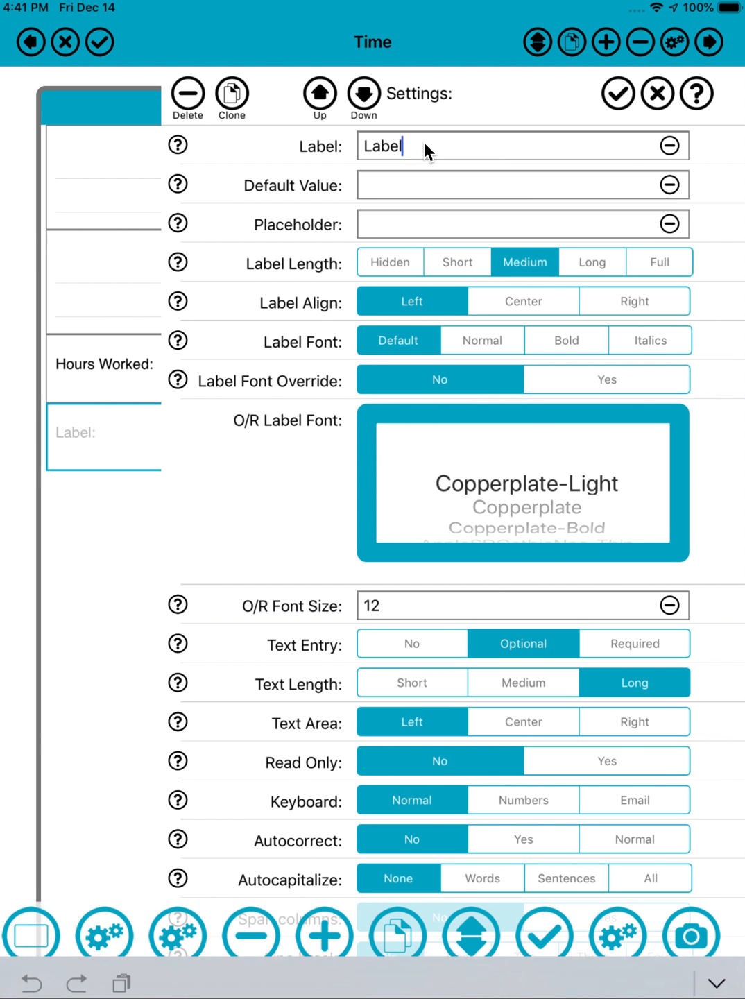
Set the new field's label to Hourly Rate, default value 20, tag H1, and save
type("Hourly Rate")
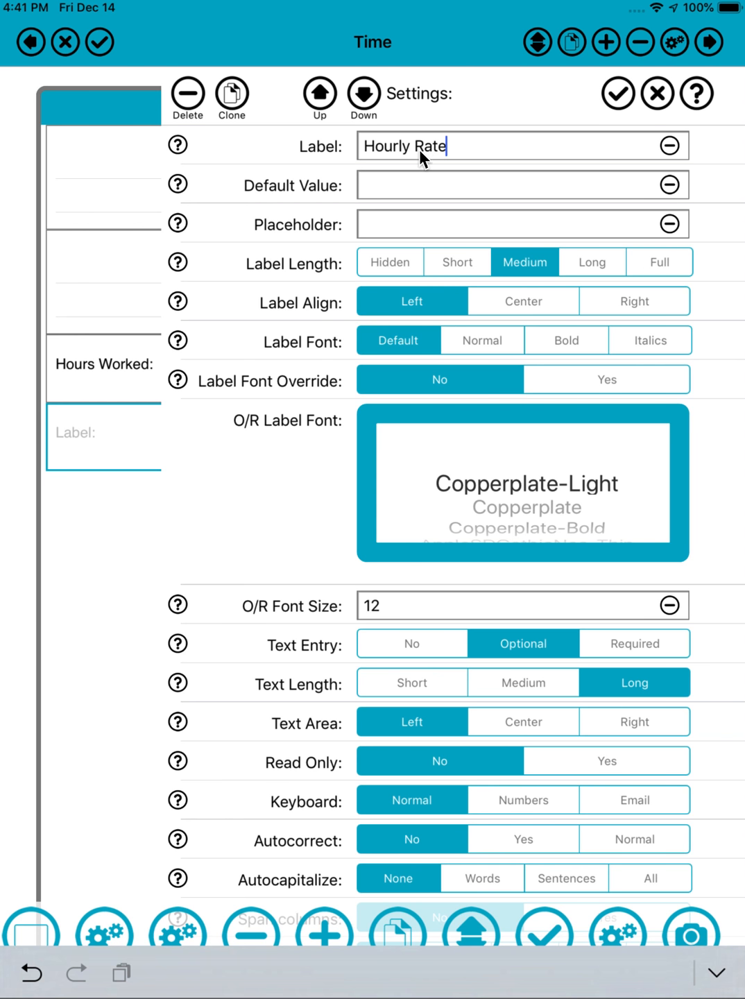
type("20")
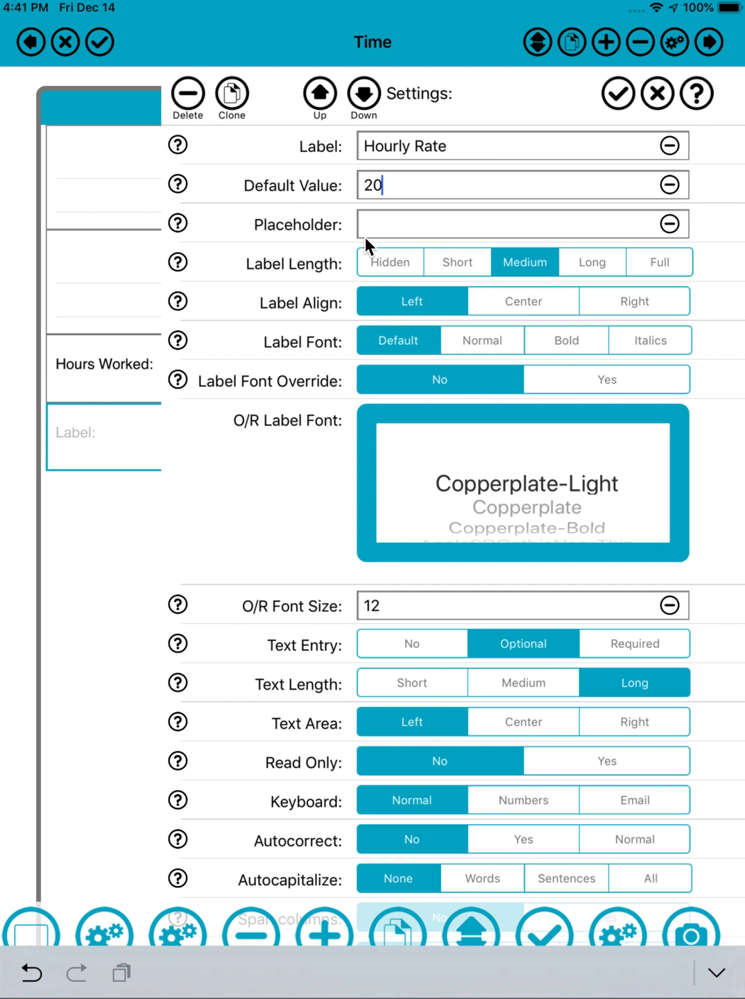
scroll("down", 3)
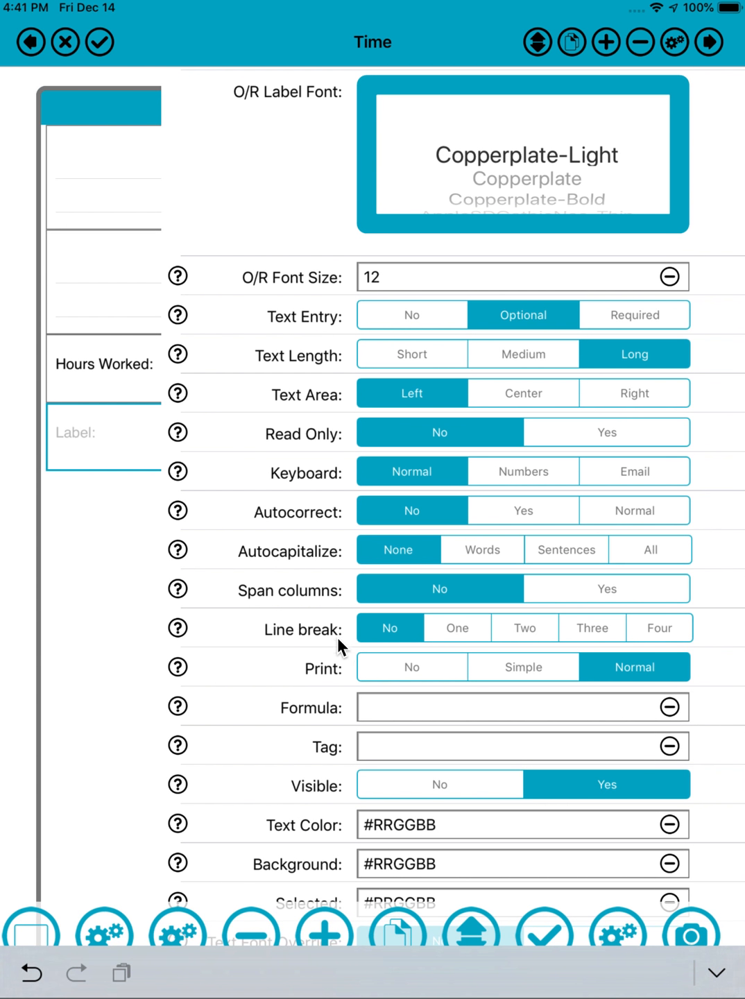
type("H1")
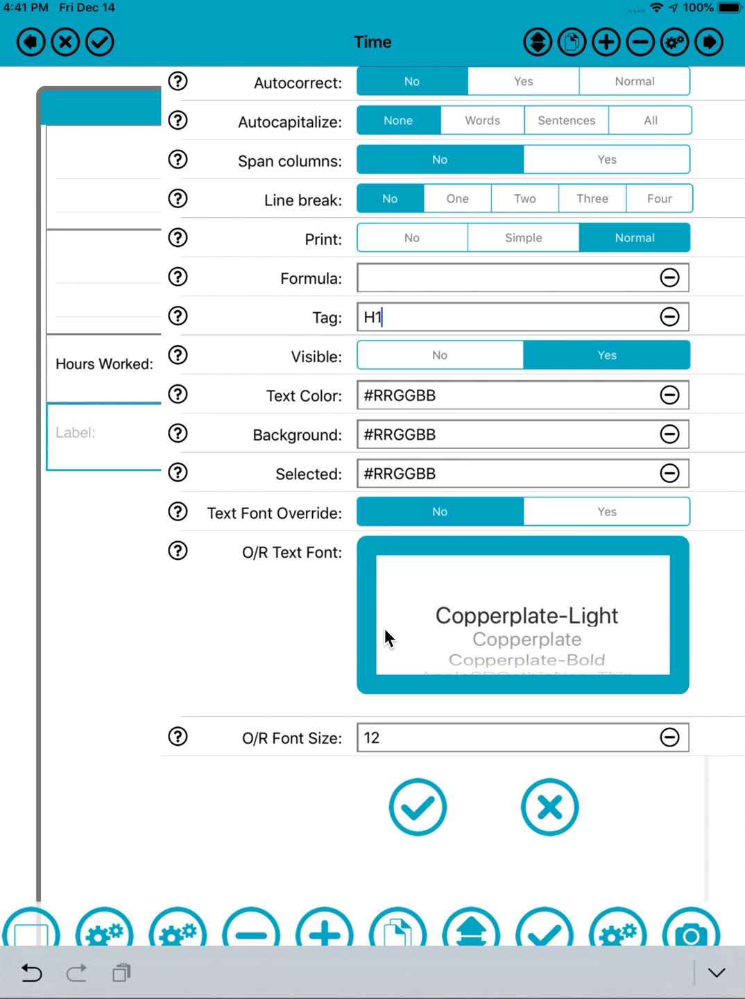
left_click(417, 806)
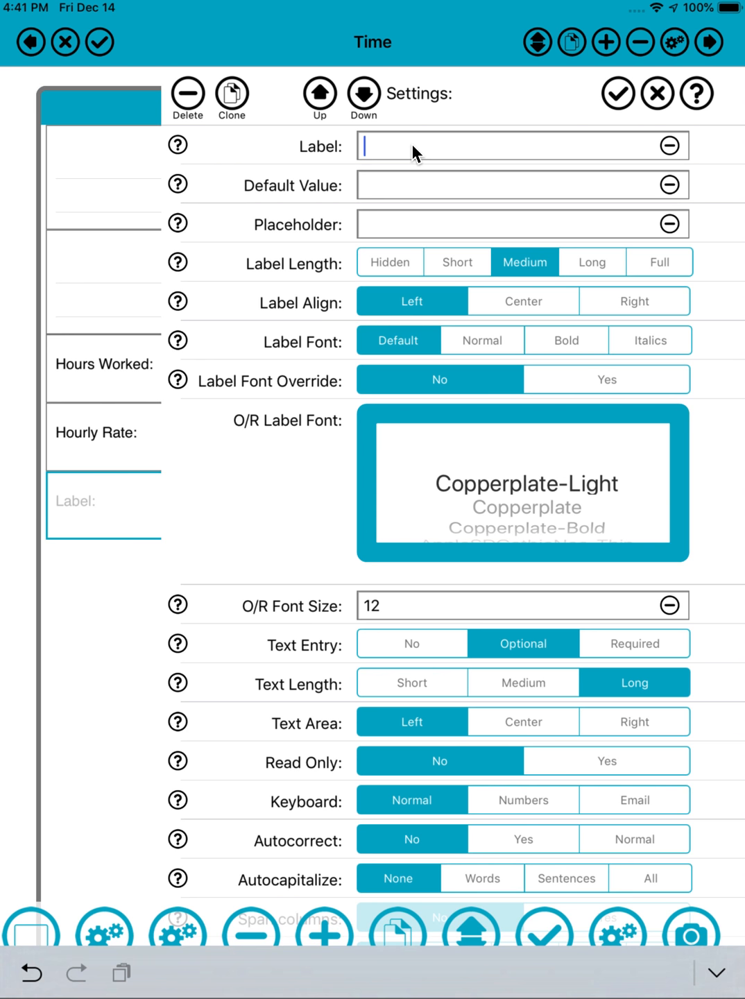
Name the field below Hourly Rate 'Wage' and give it the formula =Multiply(H1)[2]{2}
type("Wage")
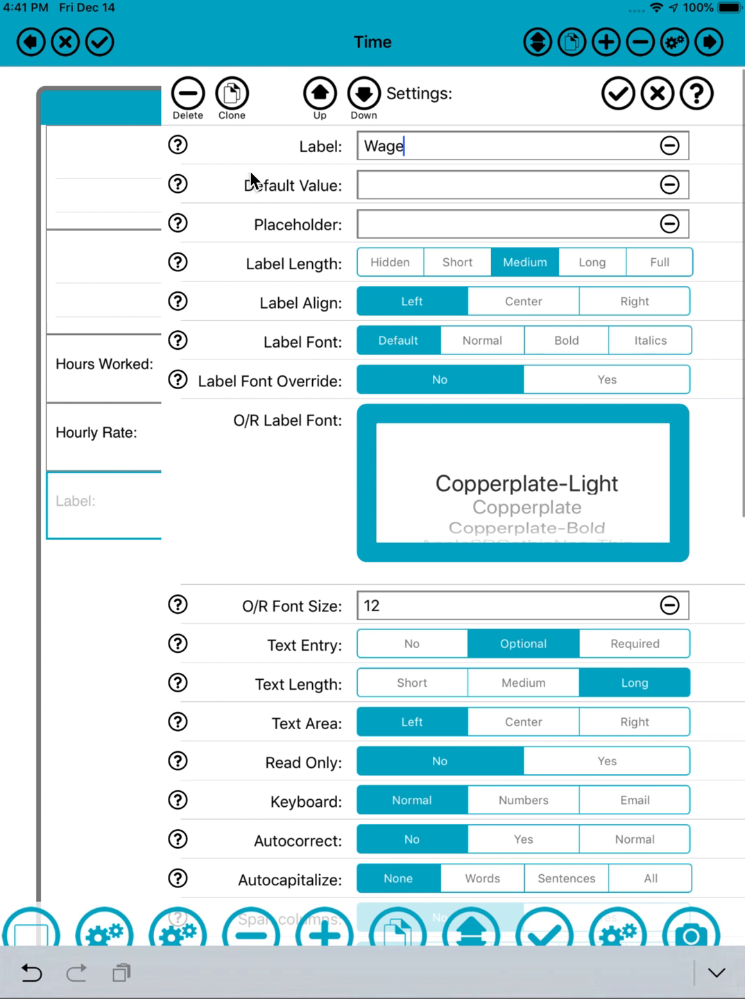
scroll("down", 3)
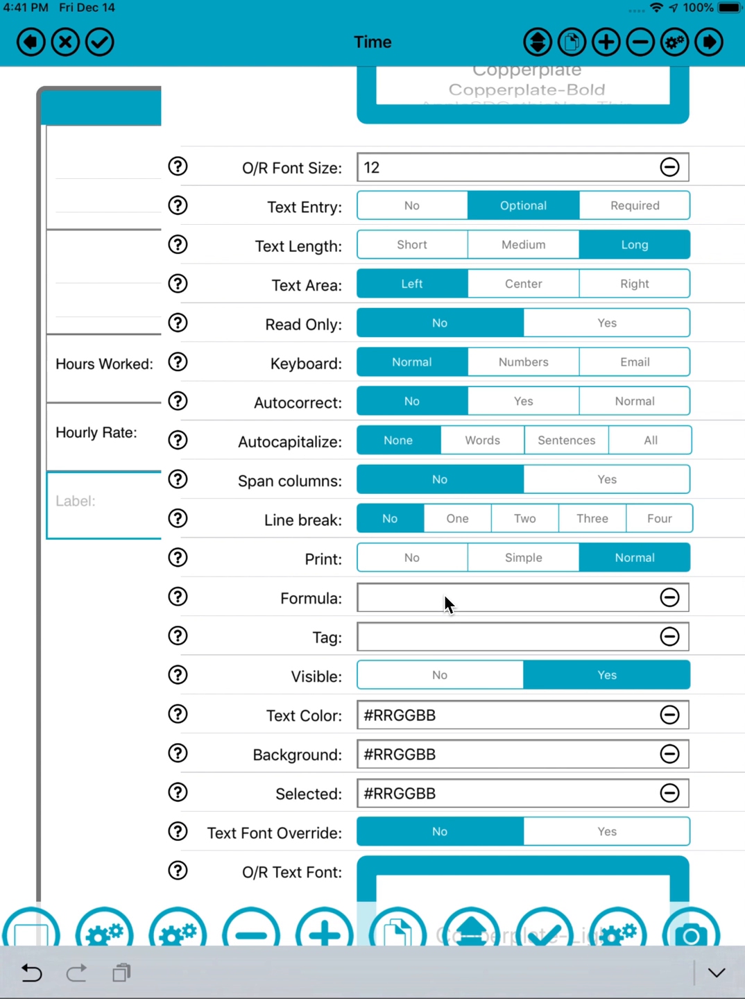
type("=Multipl")
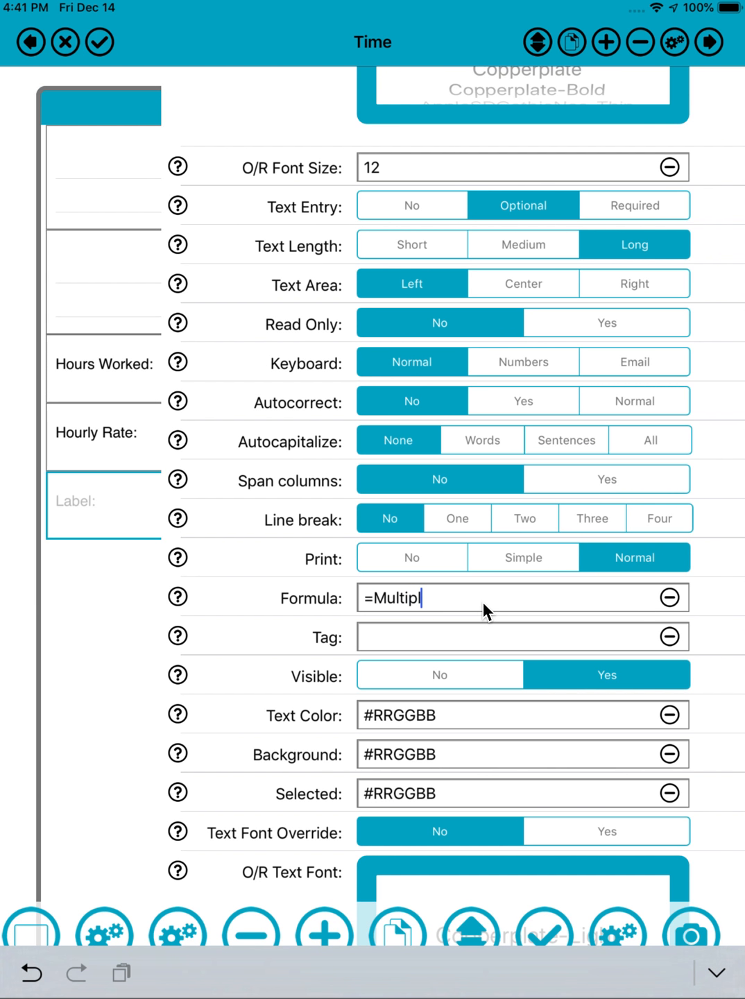
type("y(")
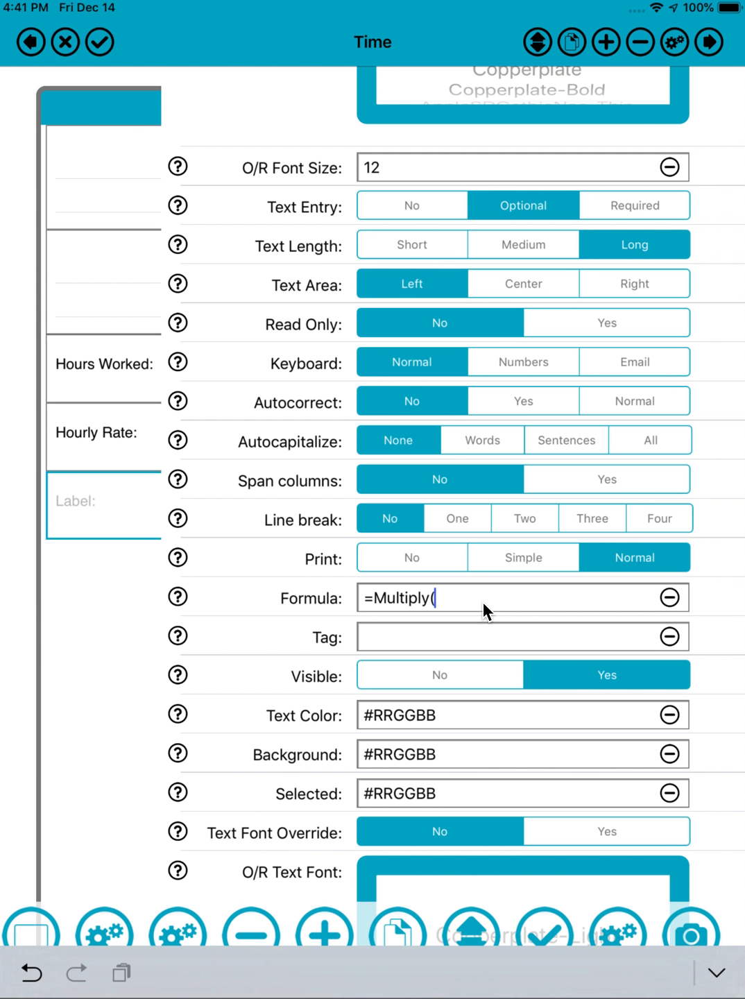
type("H1")
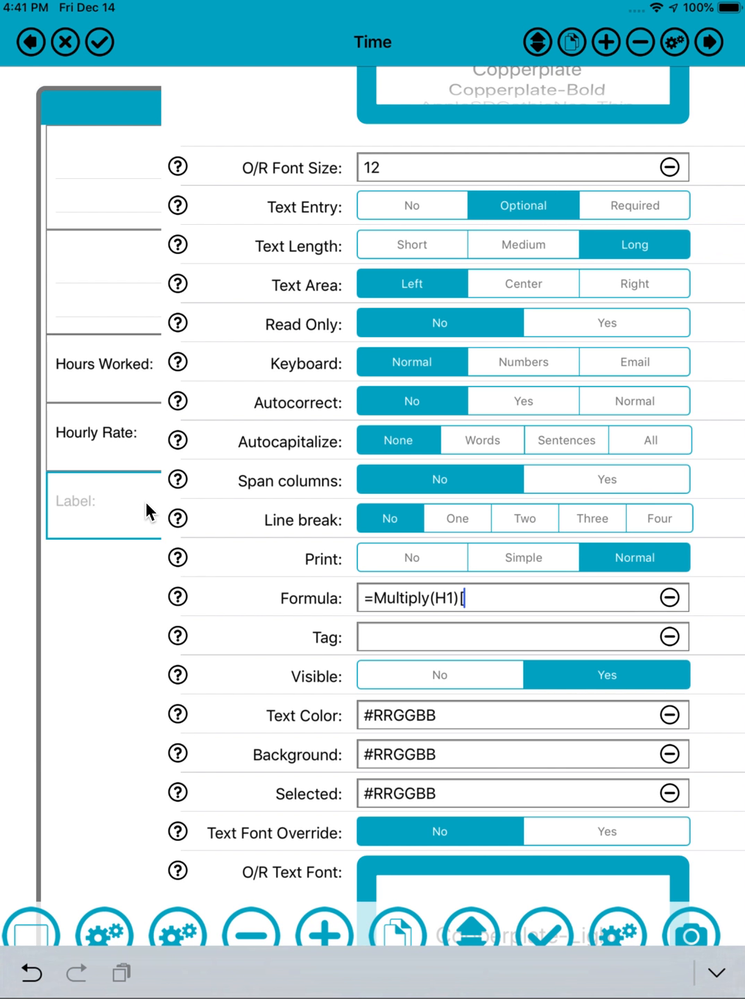
type("2]")
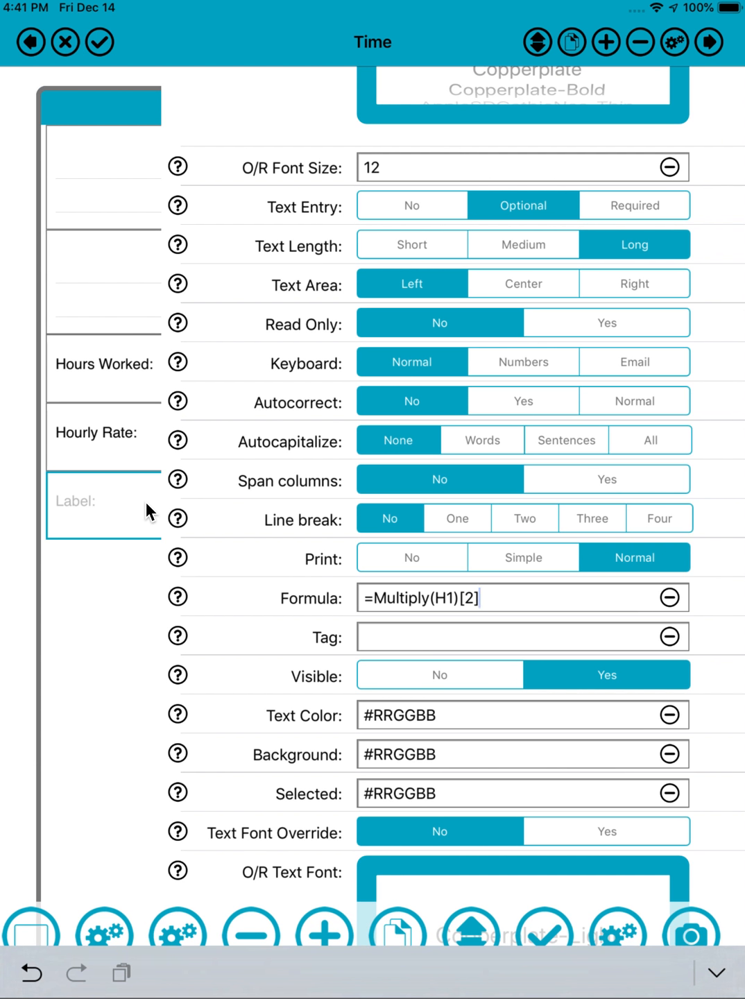
mouse_move(116, 386)
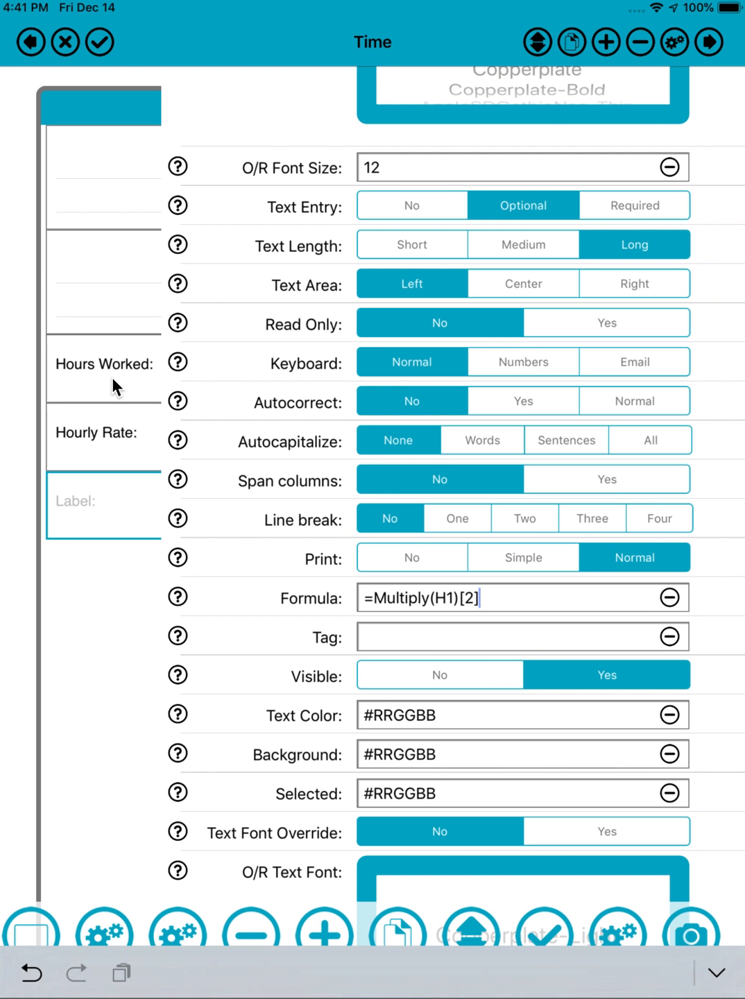
mouse_move(111, 528)
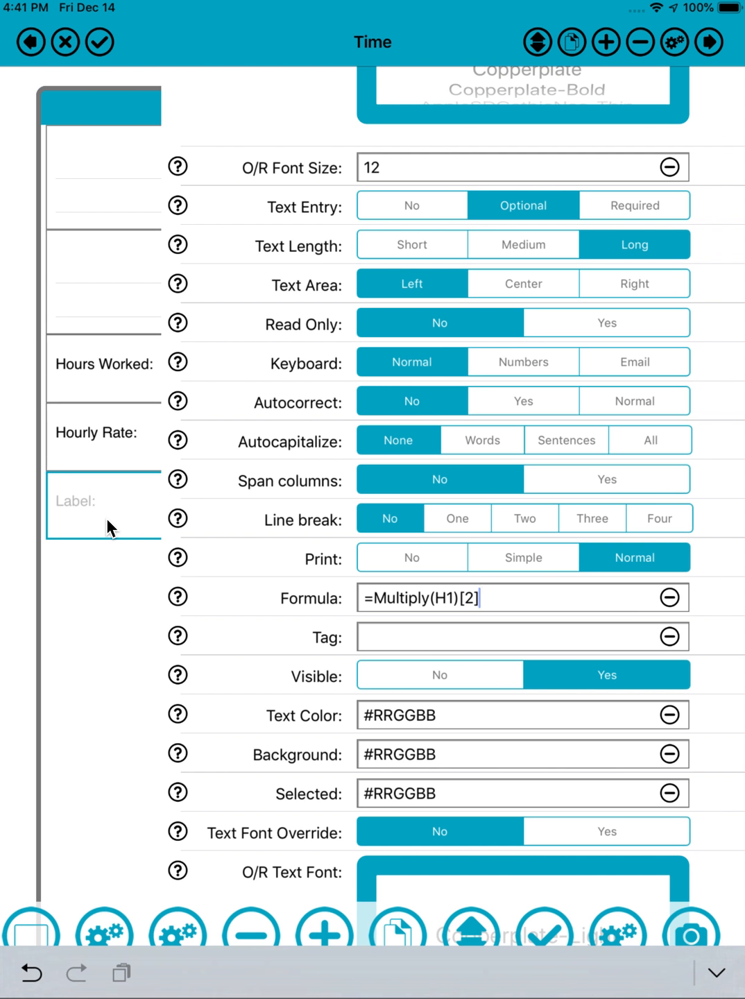
mouse_move(118, 371)
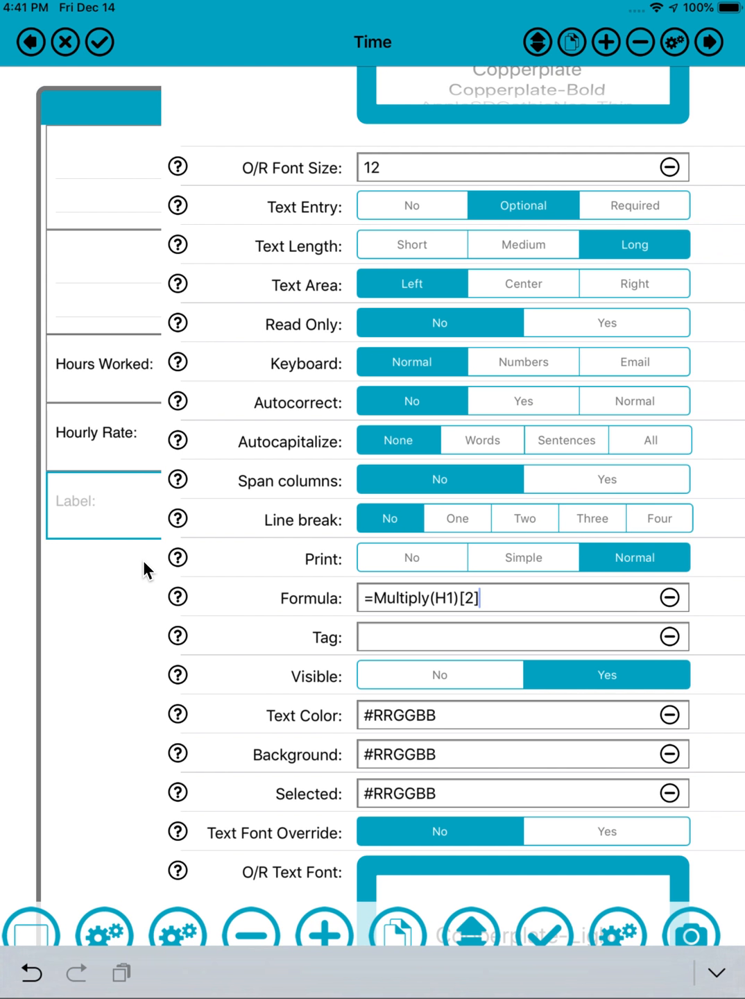
type("{")
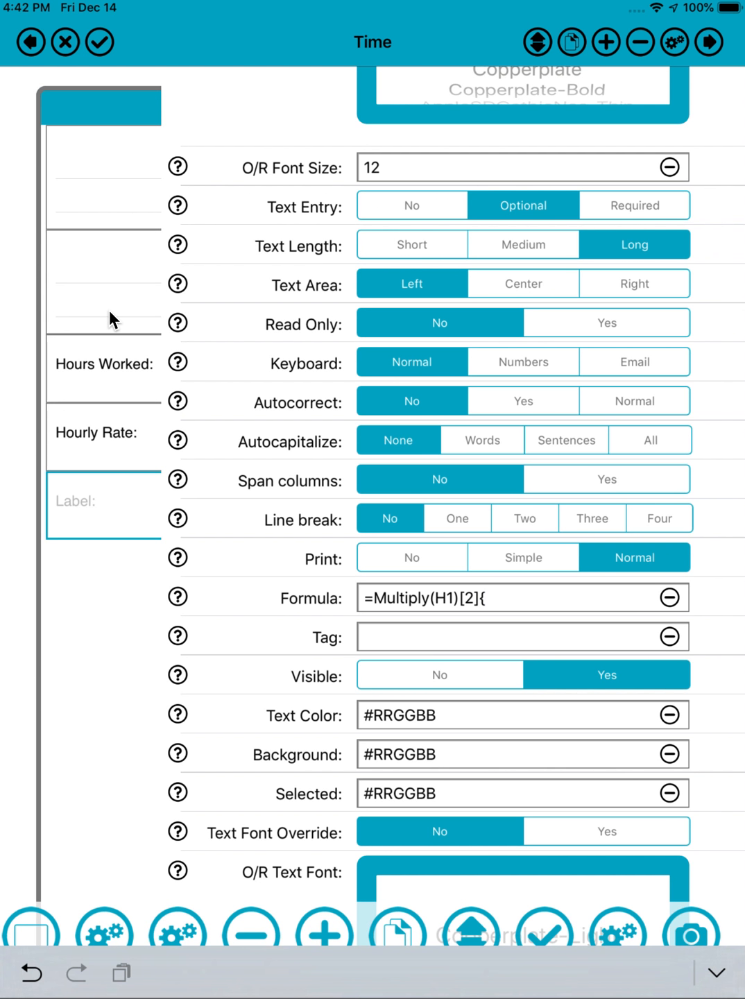
key("backspace")
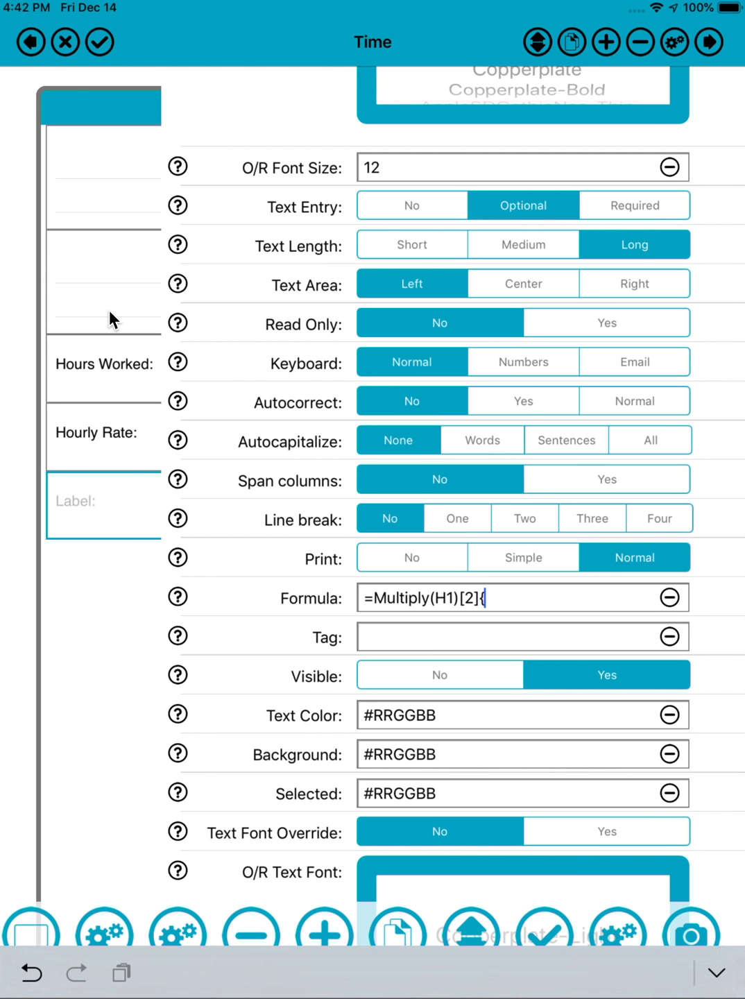
type("2}")
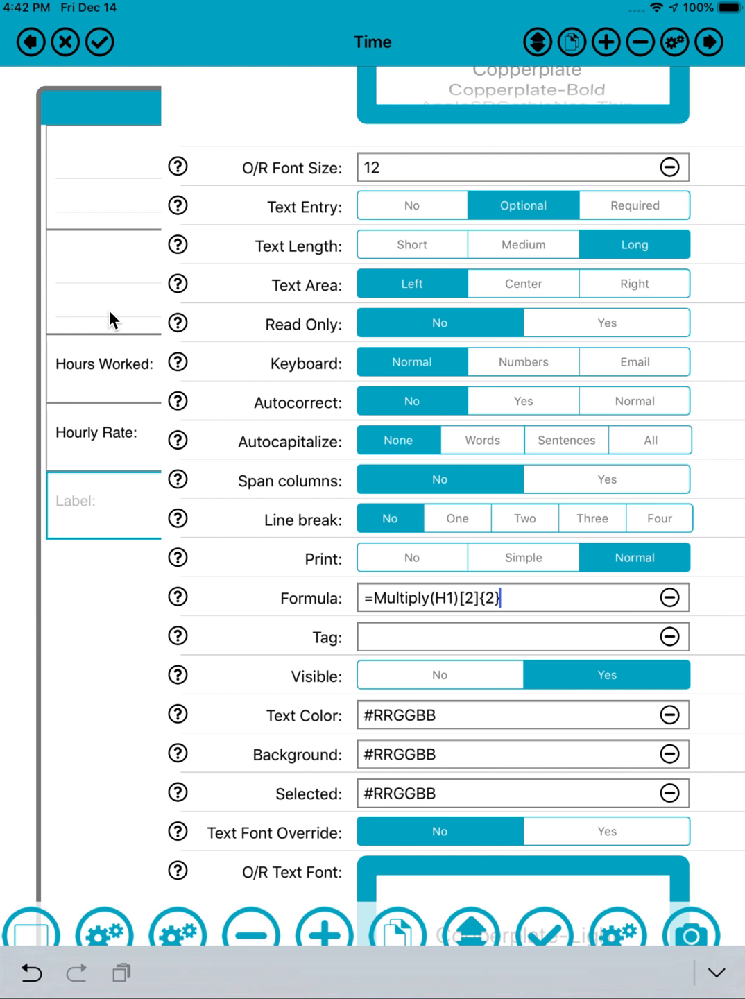
mouse_move(104, 382)
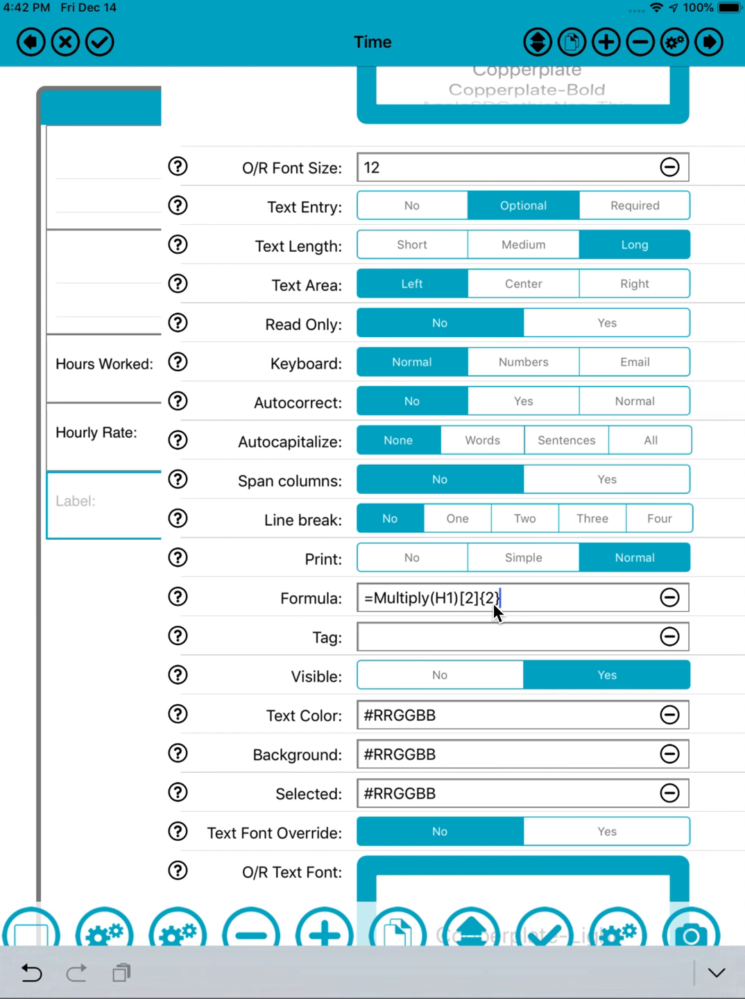
mouse_move(505, 614)
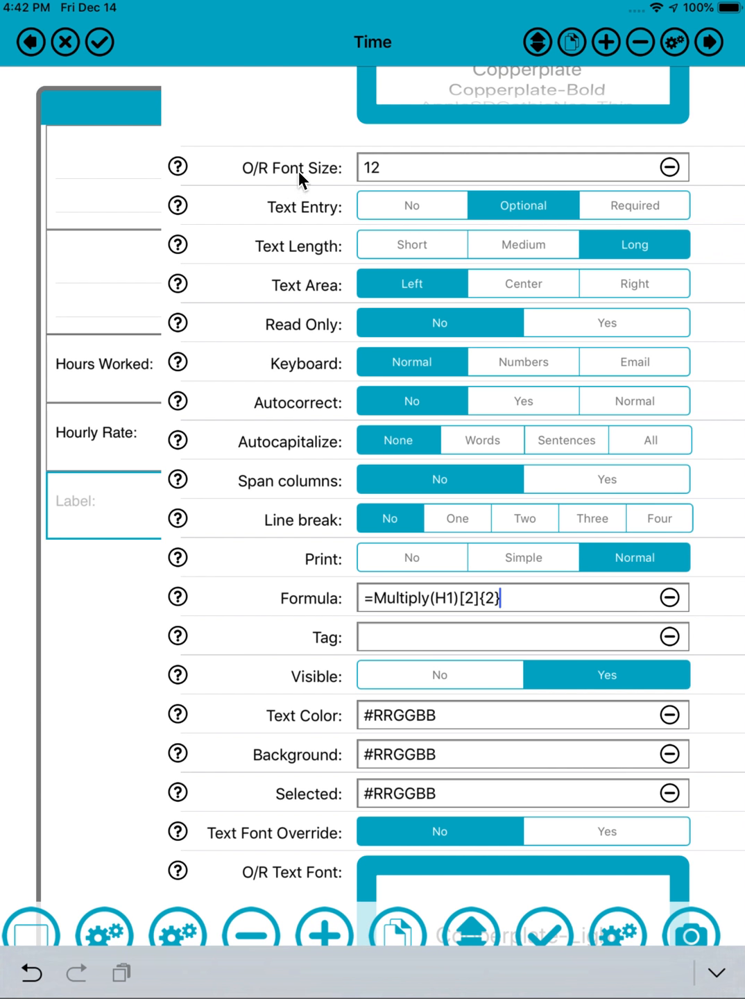
mouse_move(521, 604)
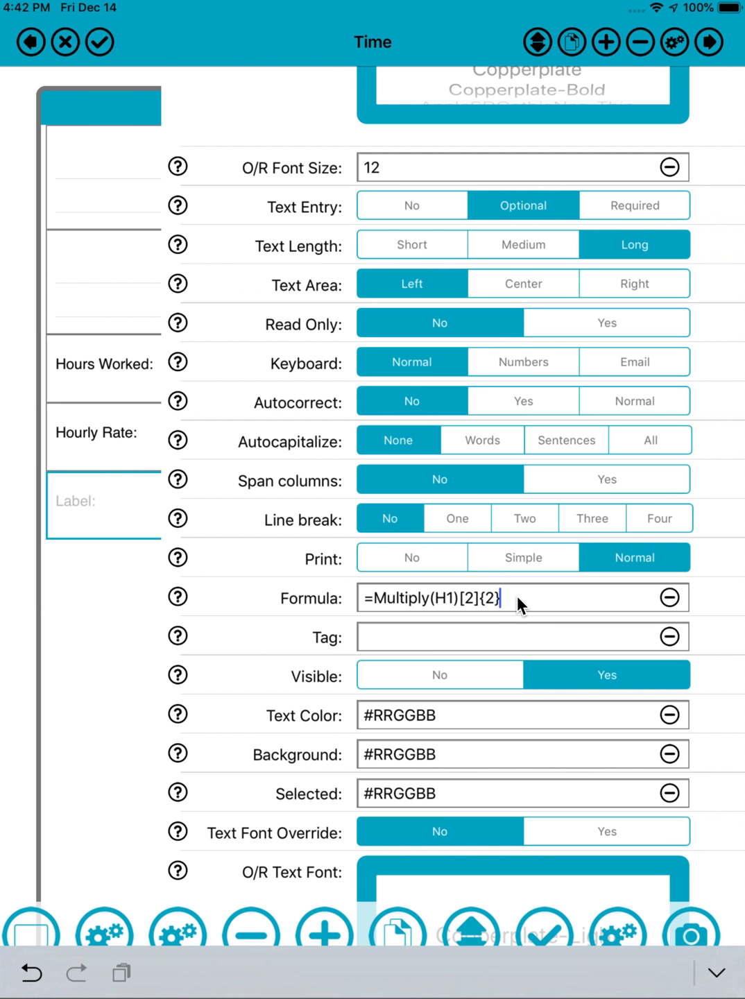
mouse_move(504, 610)
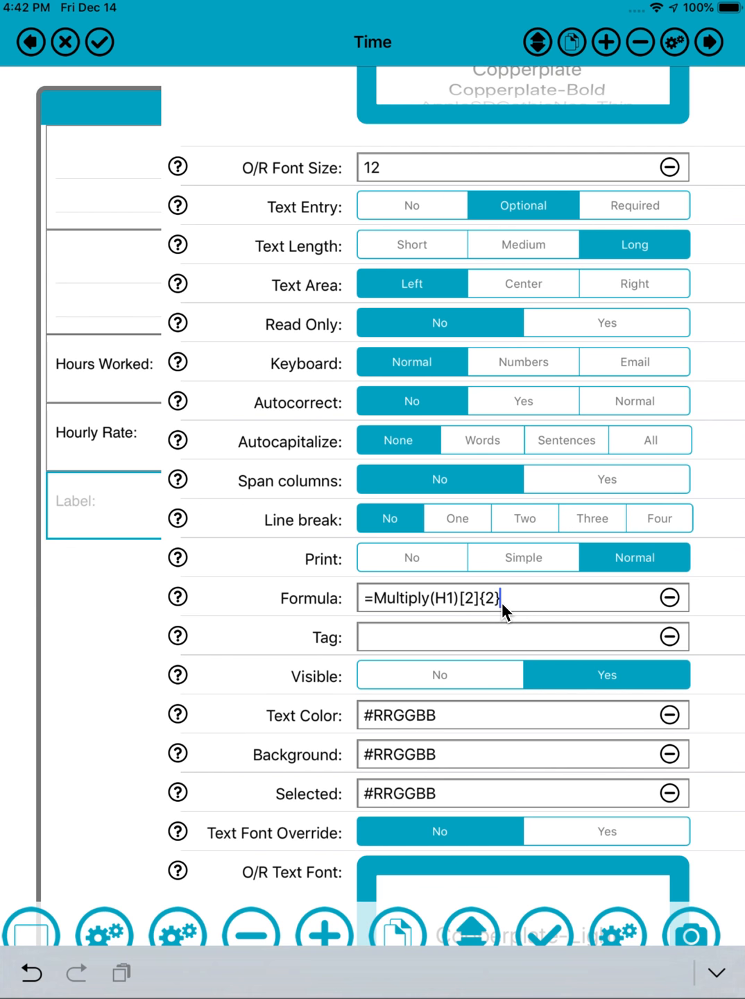
mouse_move(504, 614)
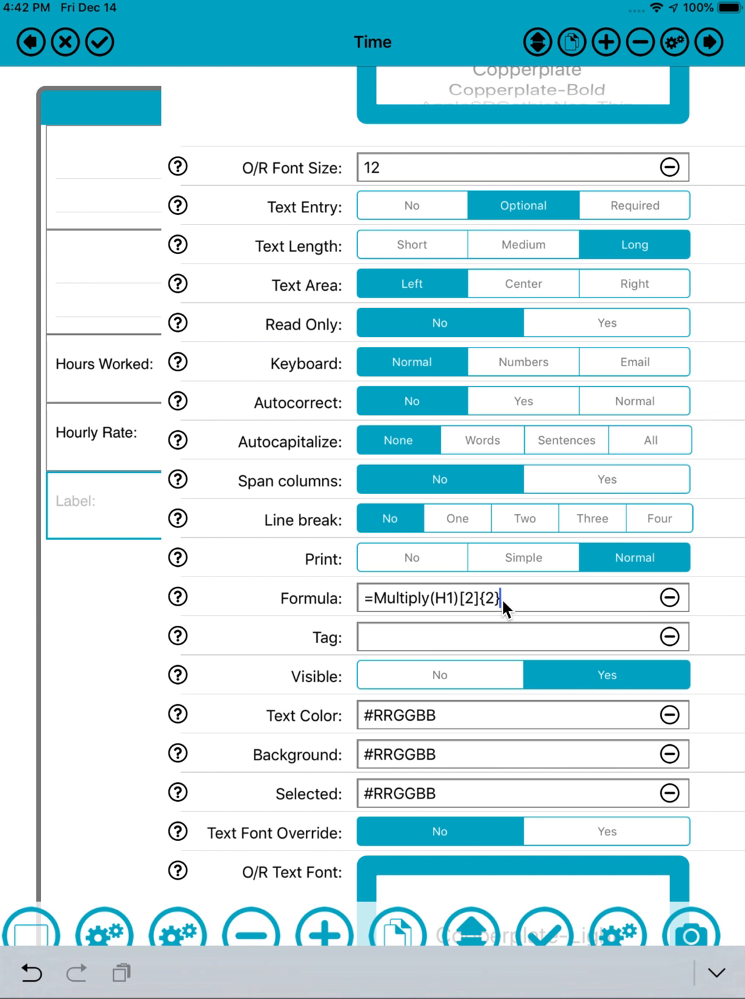
scroll("down", 3)
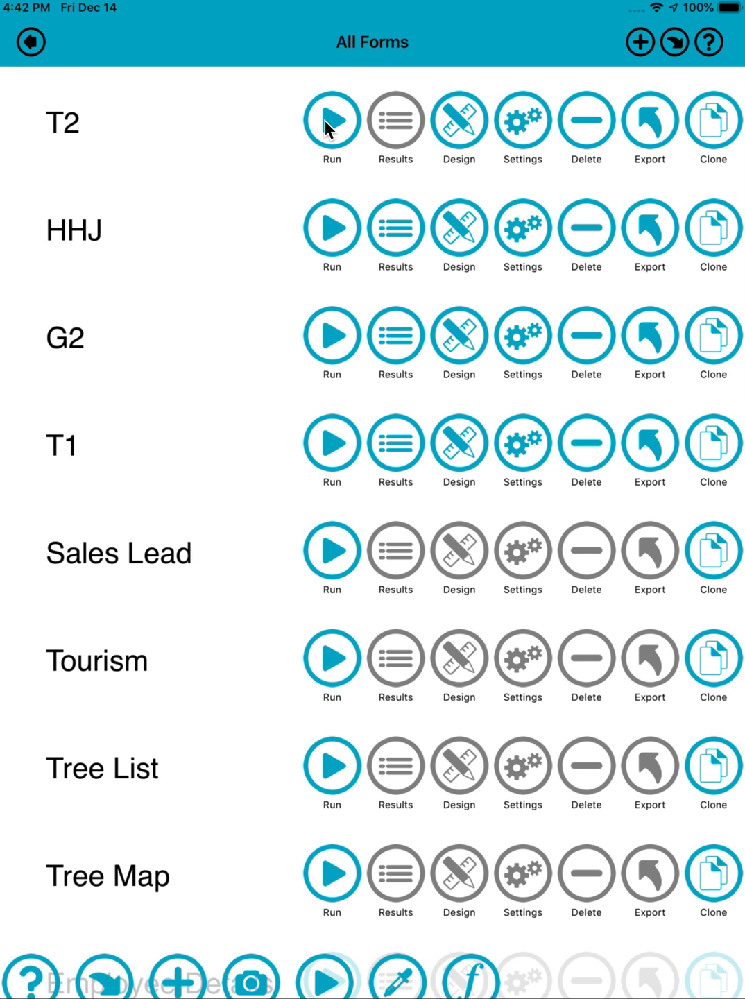
Run the Time form from 4:15 PM to 6:30 PM, getting 2.25 hours and 45.00 wage
left_click(332, 119)
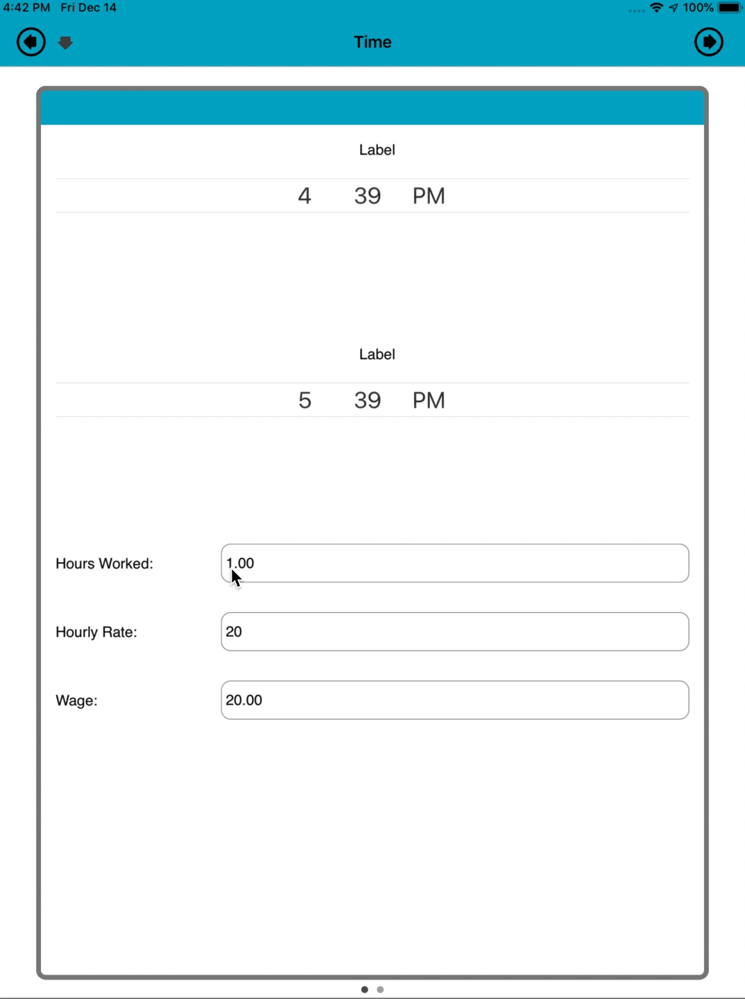
mouse_move(269, 570)
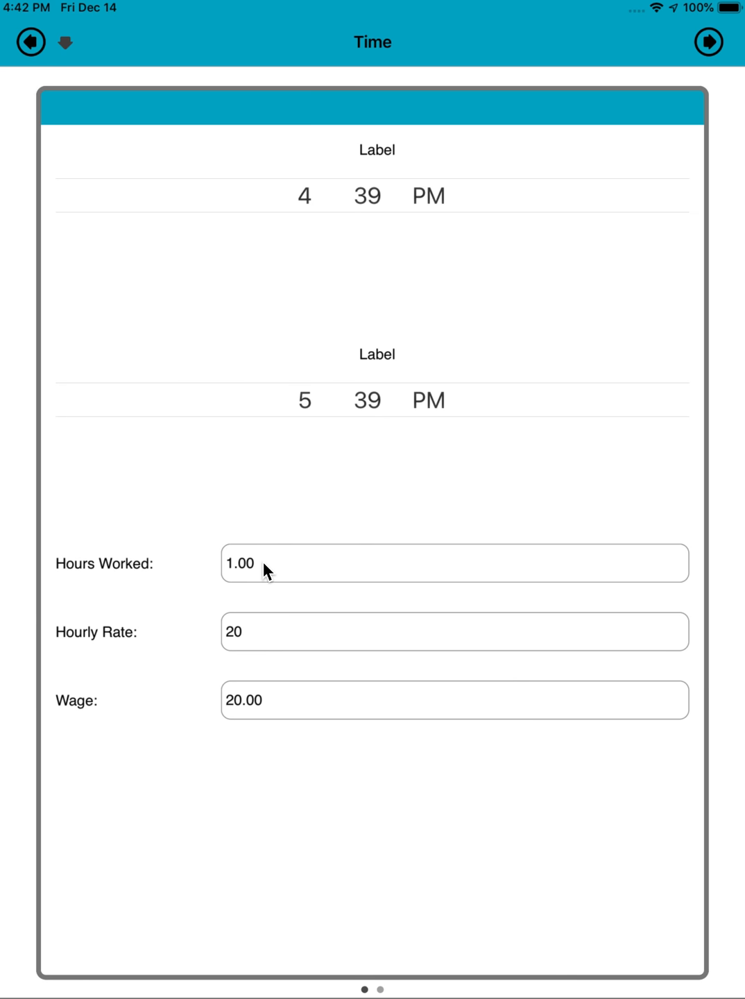
mouse_move(303, 443)
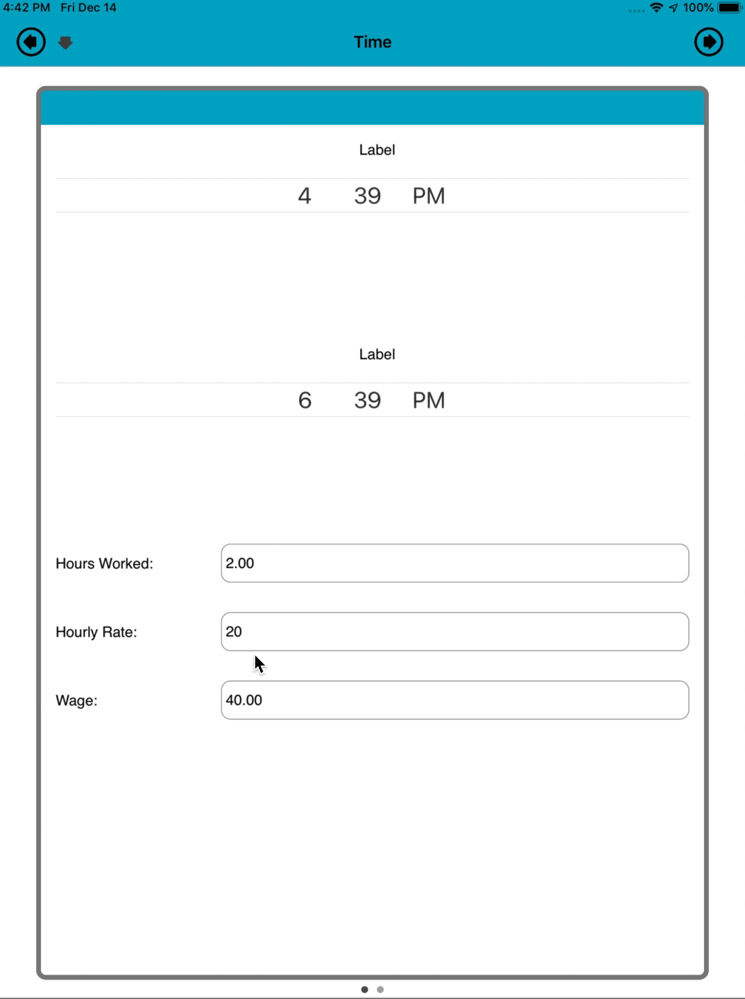
mouse_move(272, 707)
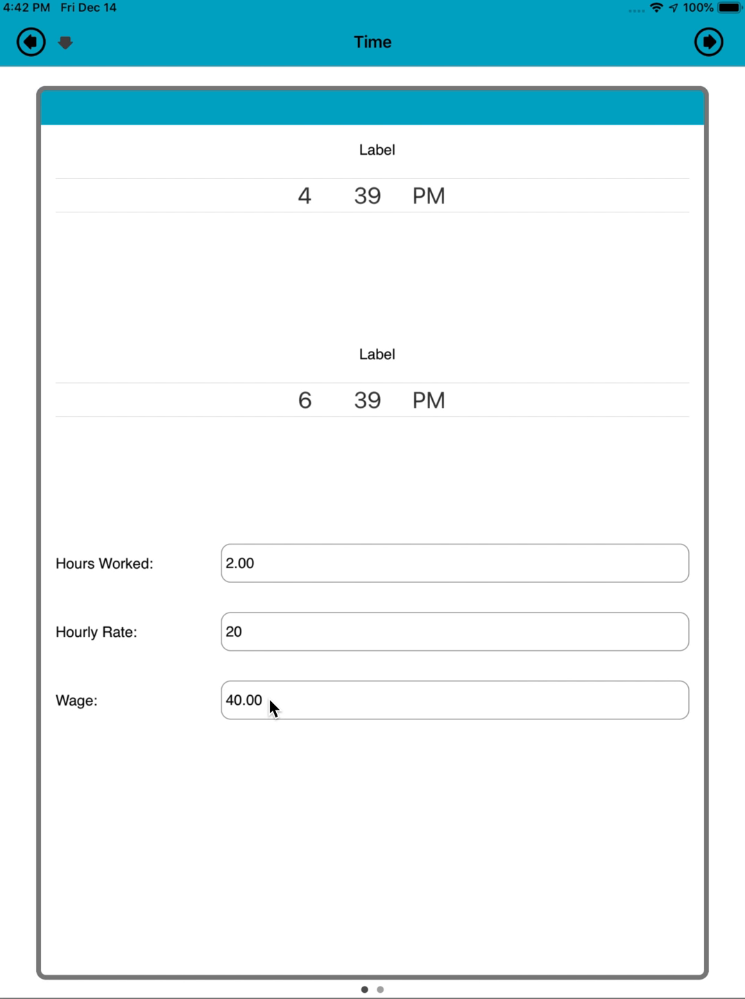
mouse_move(215, 717)
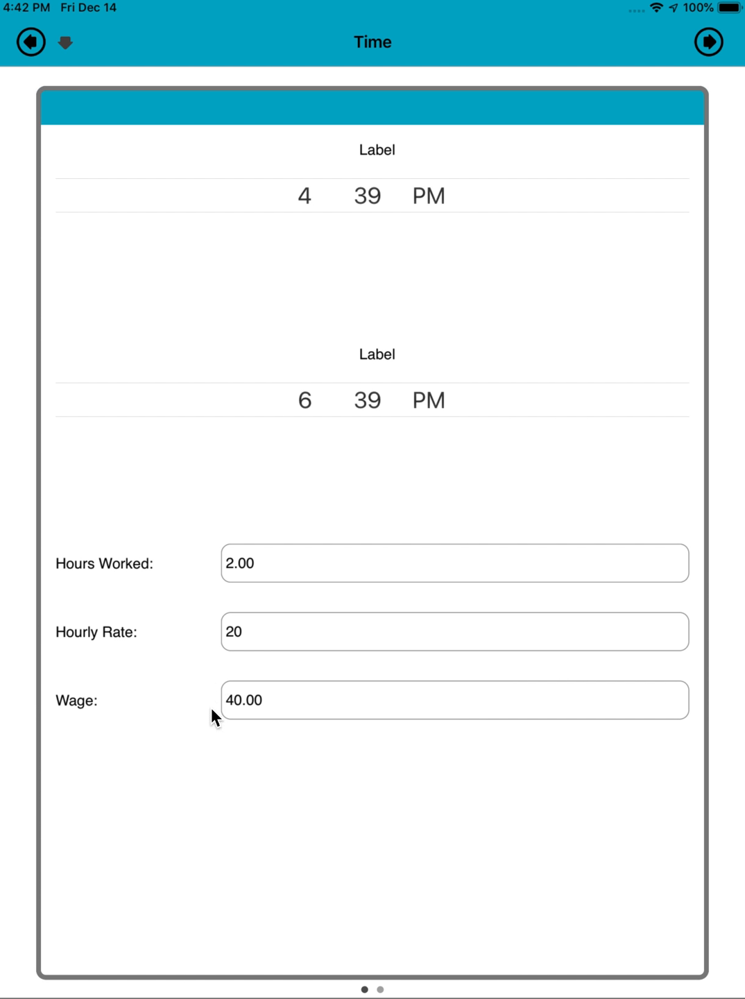
mouse_move(242, 583)
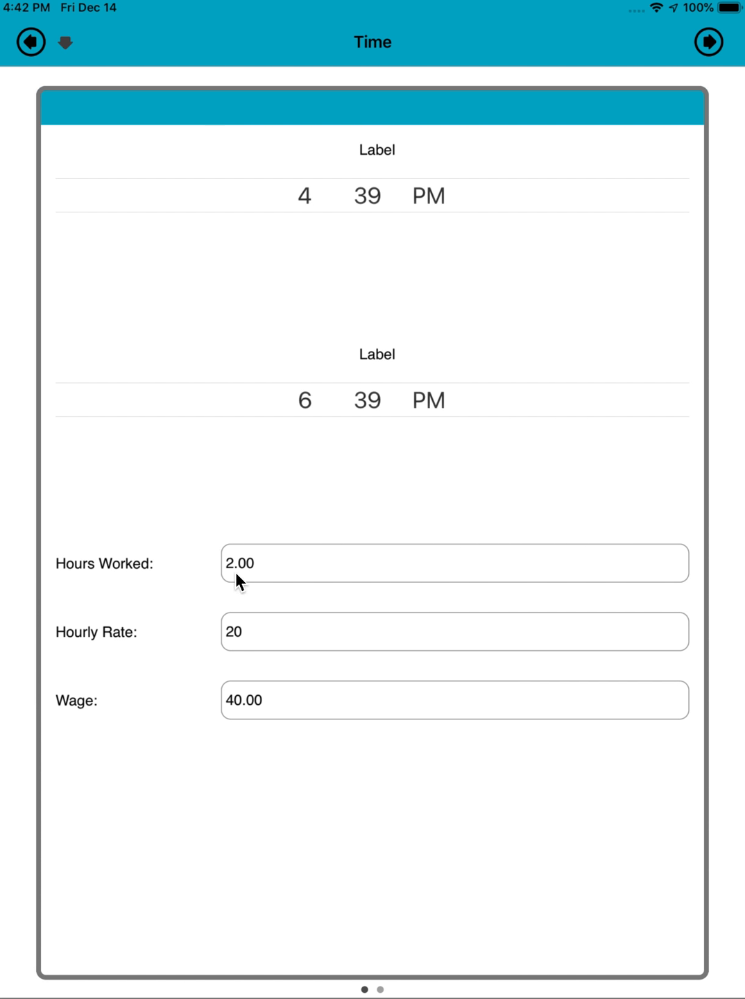
mouse_move(367, 409)
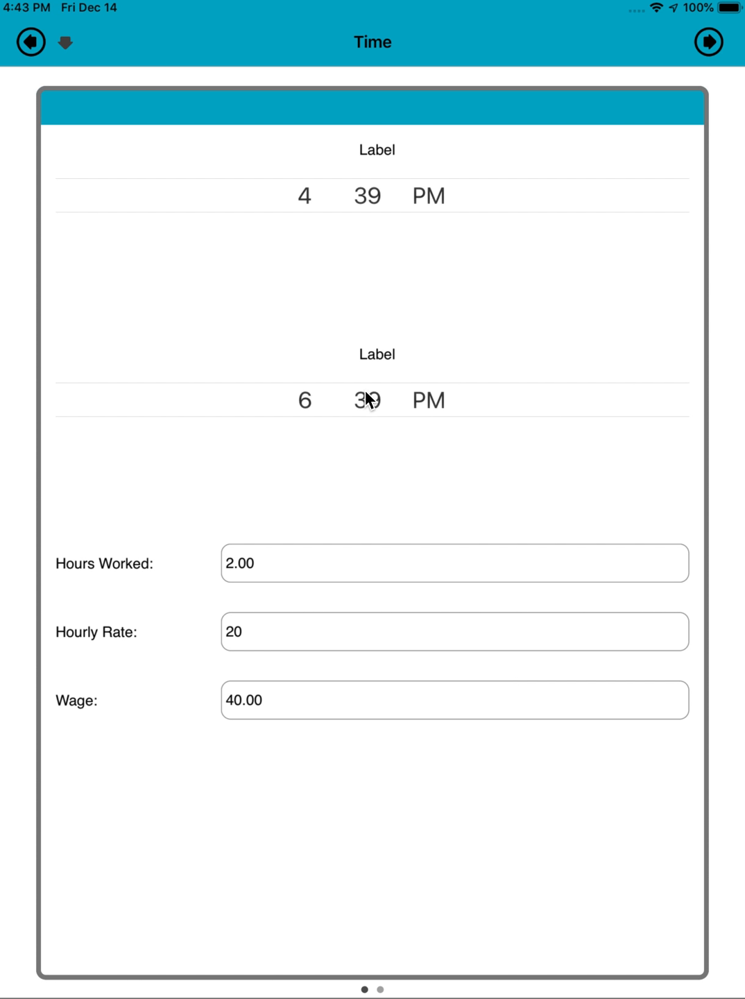
left_click_drag(368, 399, 369, 451)
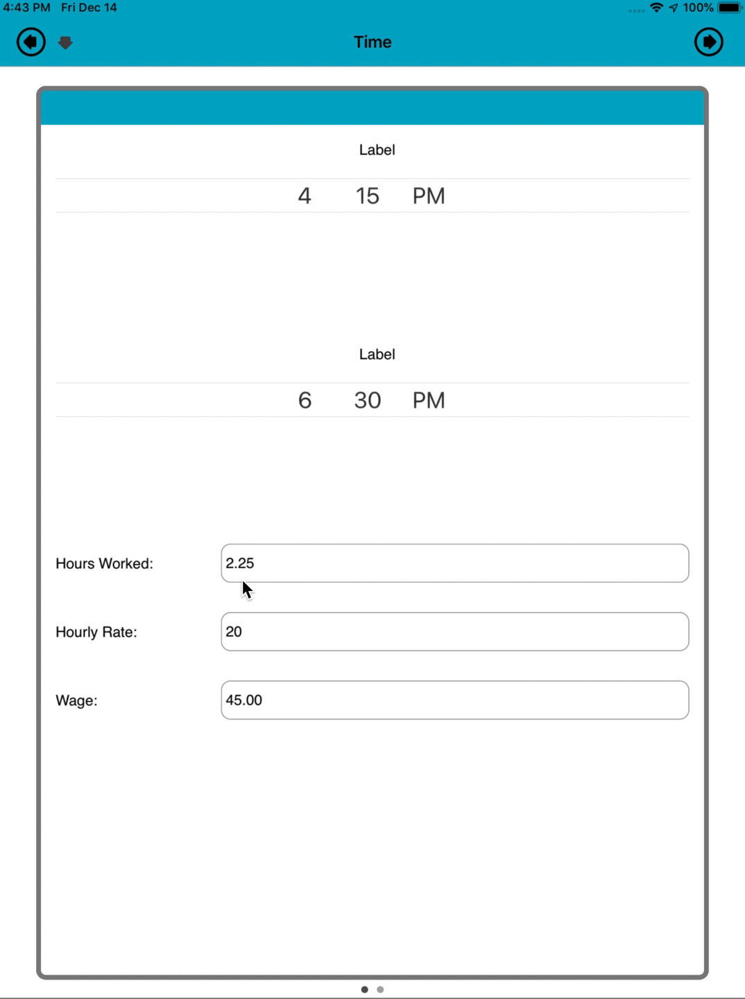
mouse_move(245, 716)
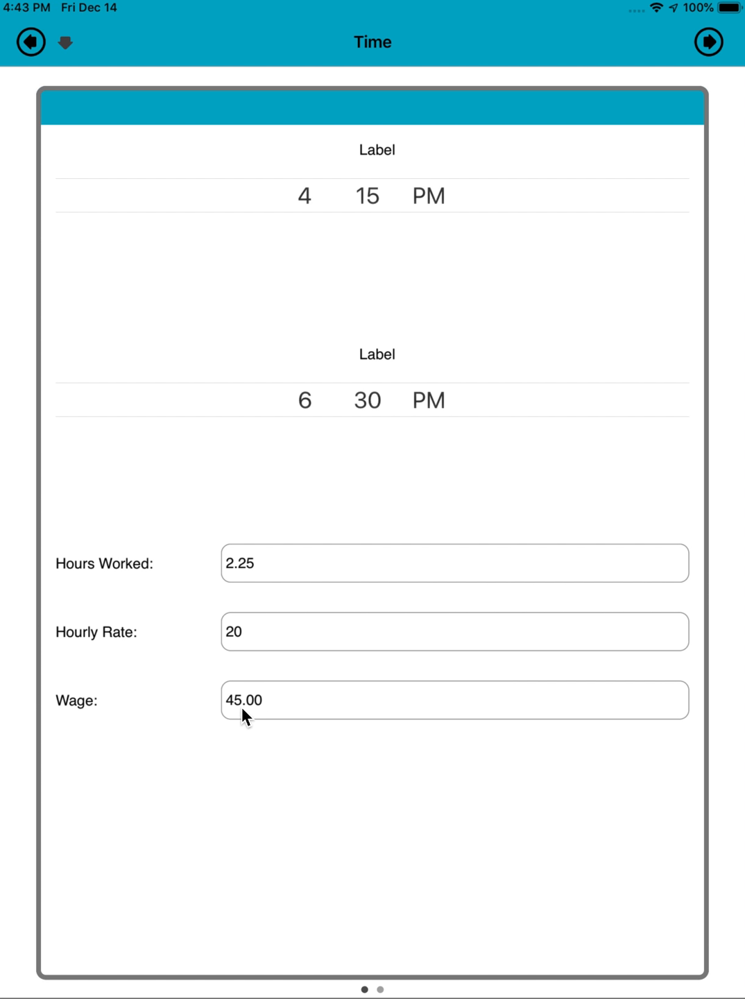
mouse_move(267, 720)
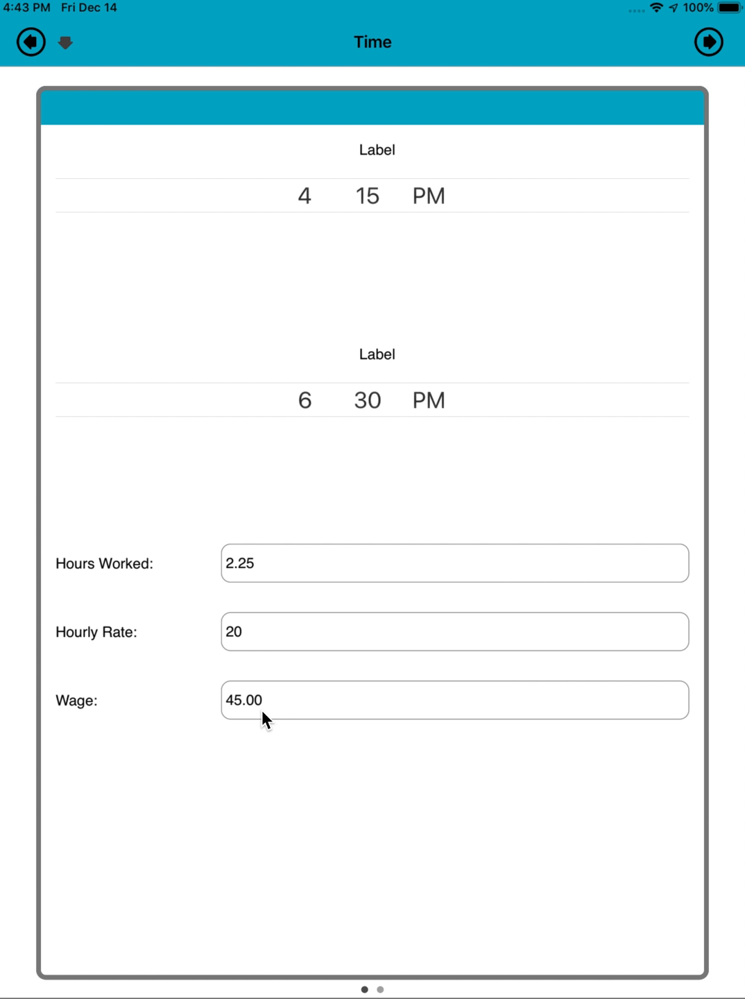
mouse_move(265, 672)
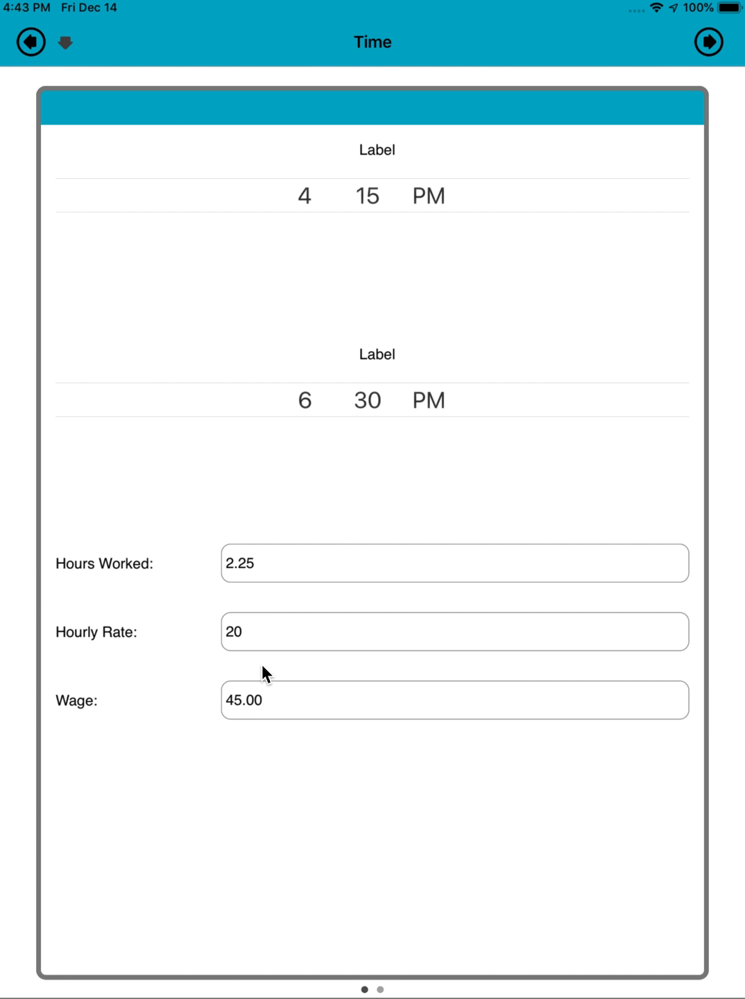
mouse_move(29, 42)
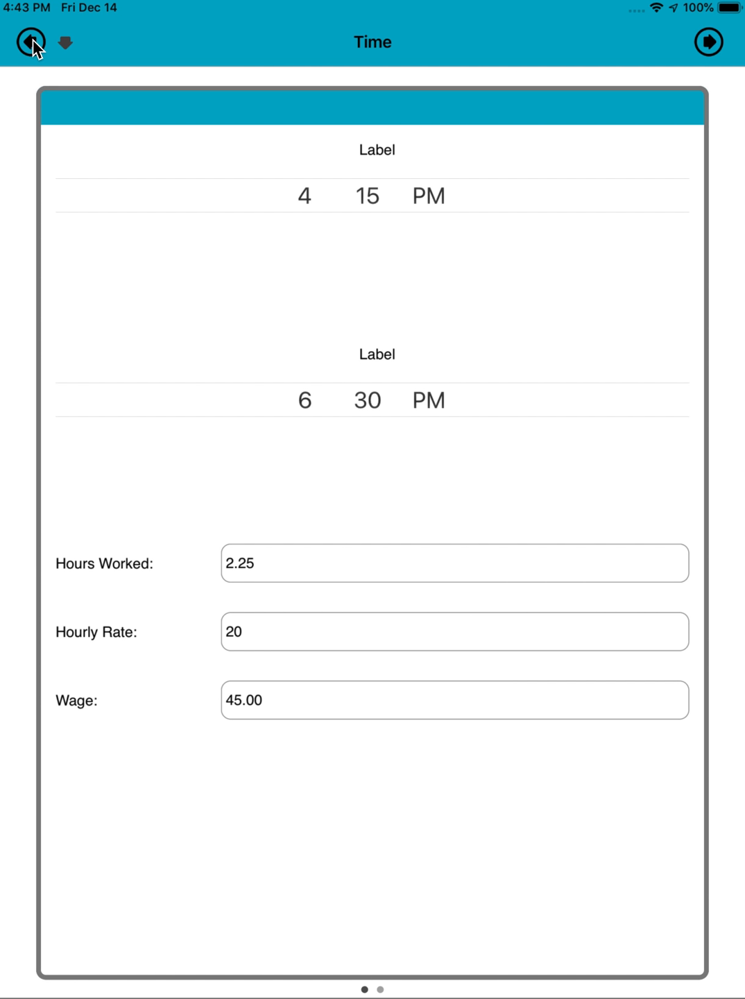
mouse_move(222, 715)
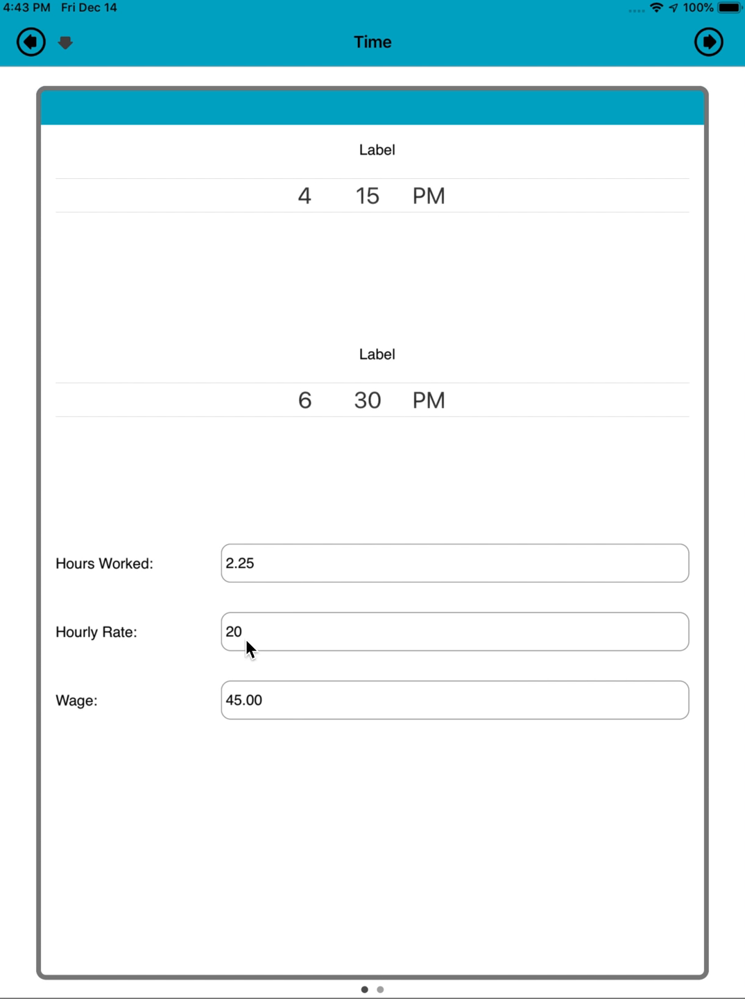
mouse_move(200, 581)
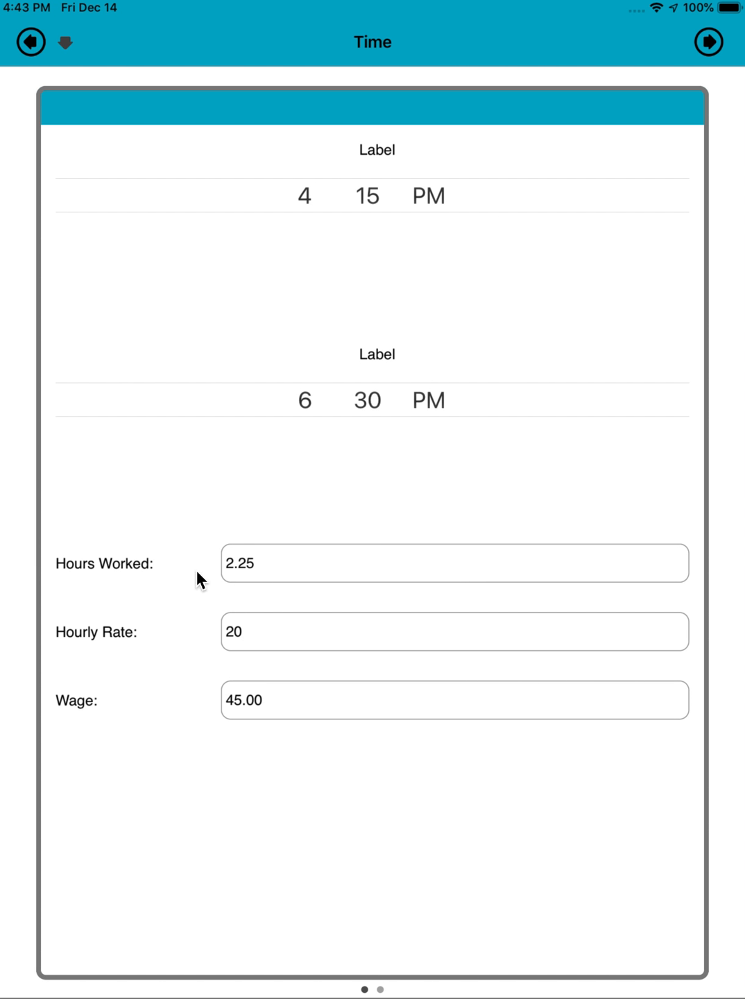
mouse_move(76, 111)
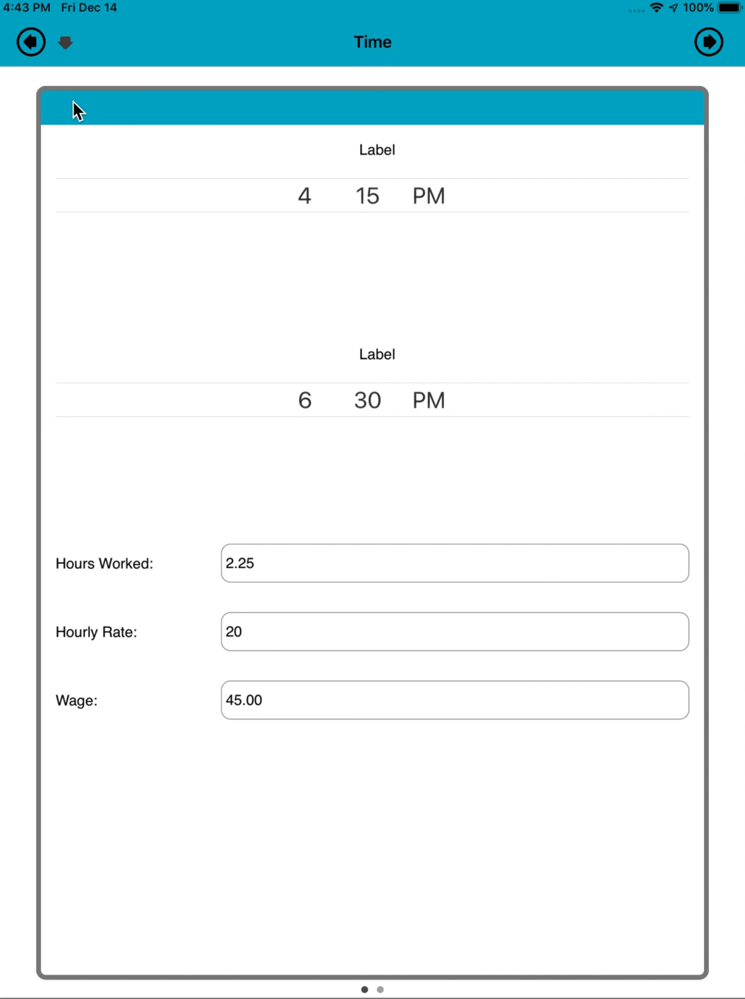
Reopen the Time form for editing and add a grid page named 'Date Time'
left_click(29, 41)
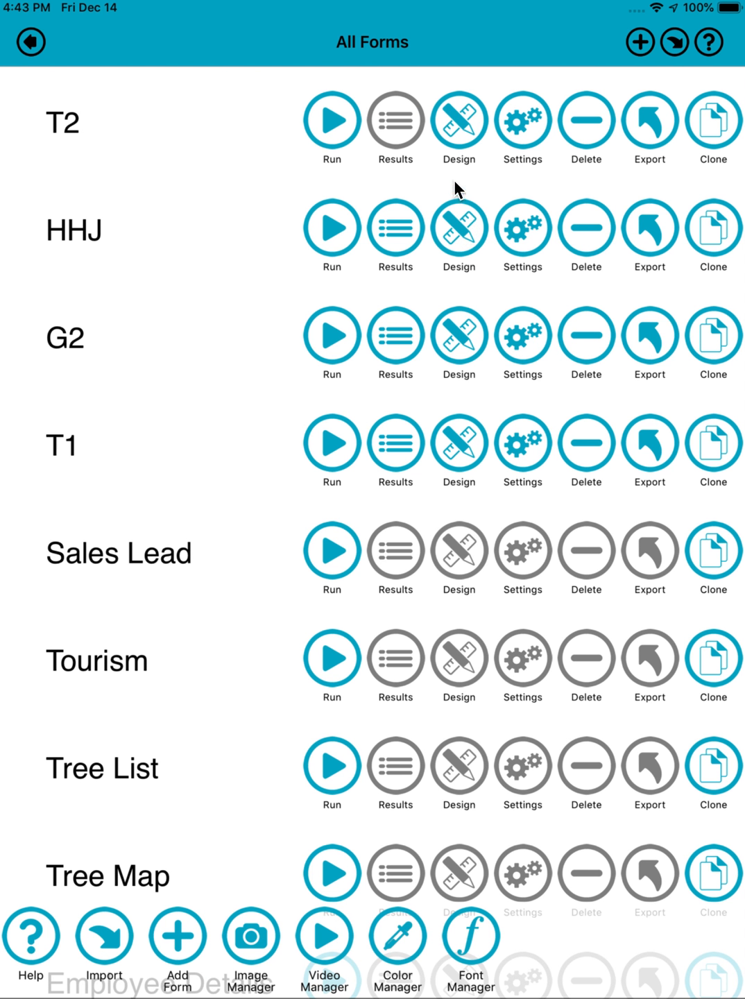
left_click(459, 118)
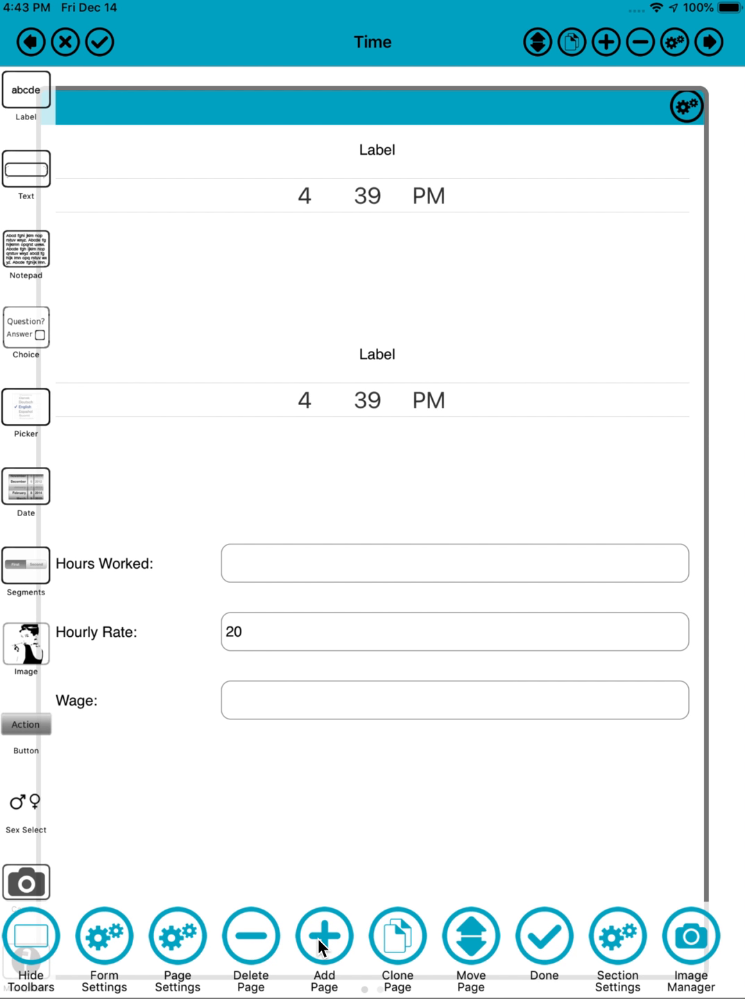
left_click(323, 936)
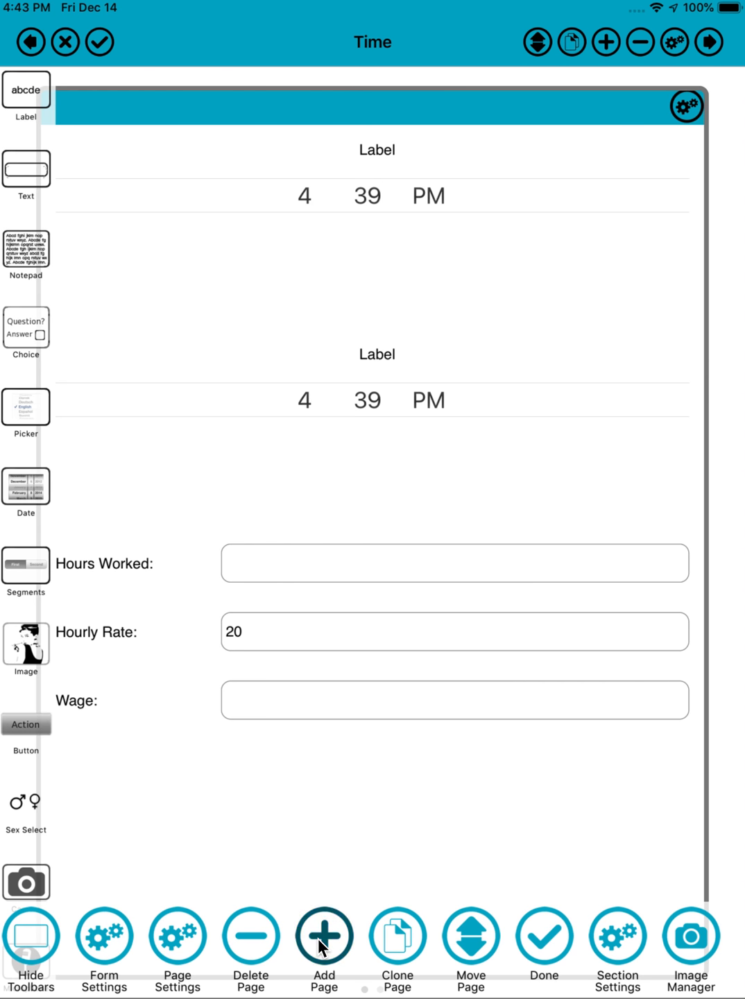
left_click(323, 935)
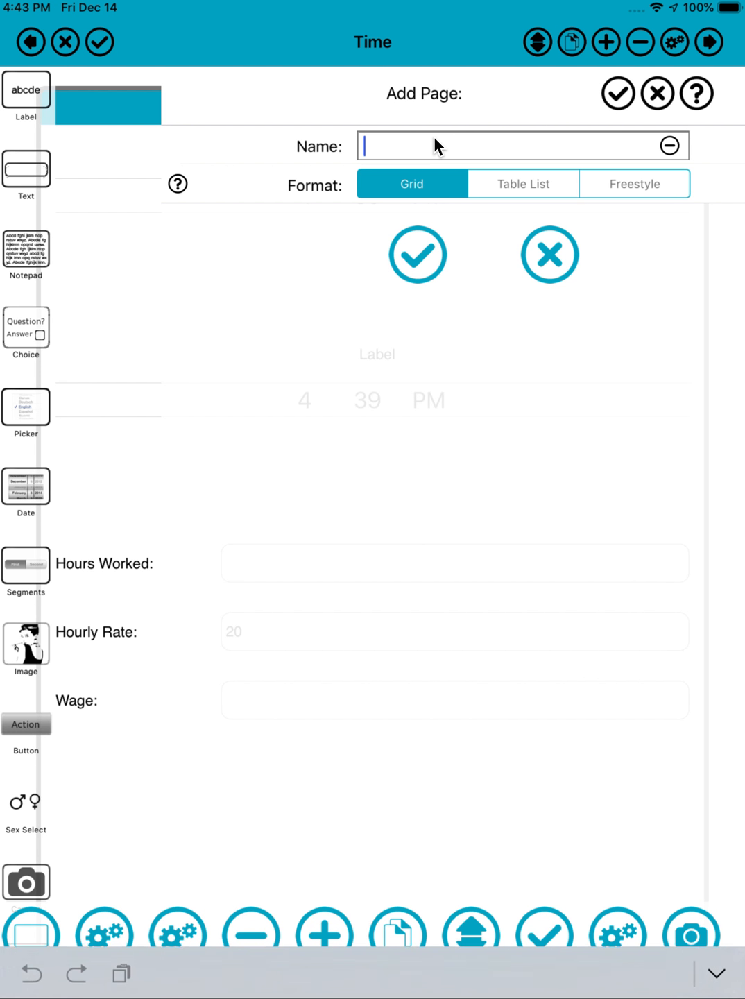
type("Date Time")
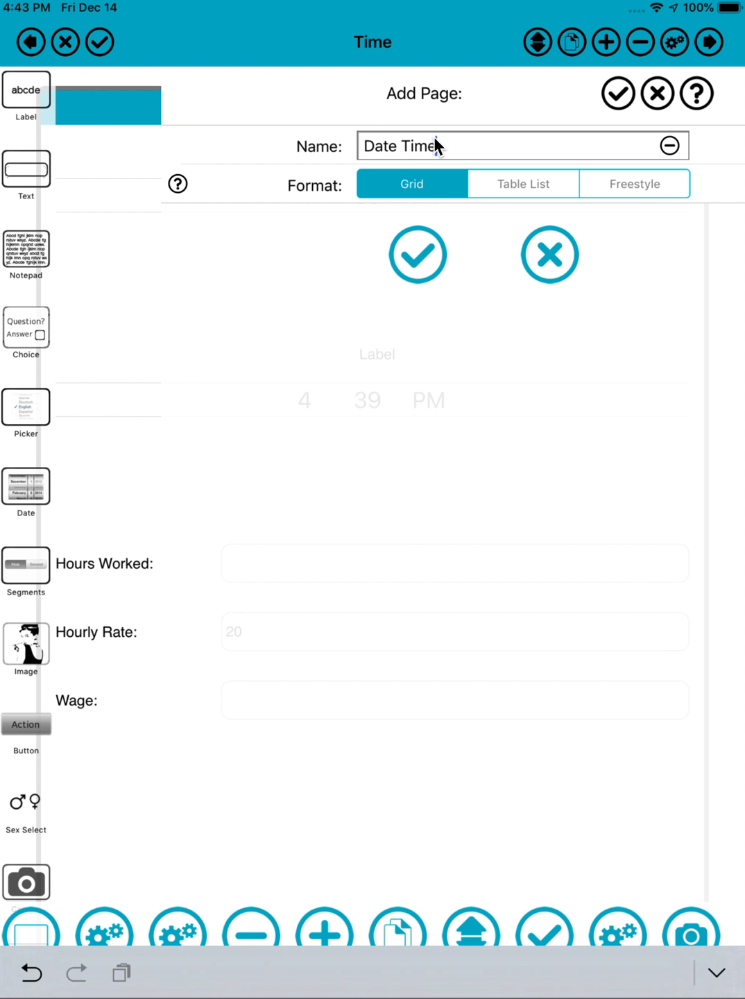
left_click(417, 255)
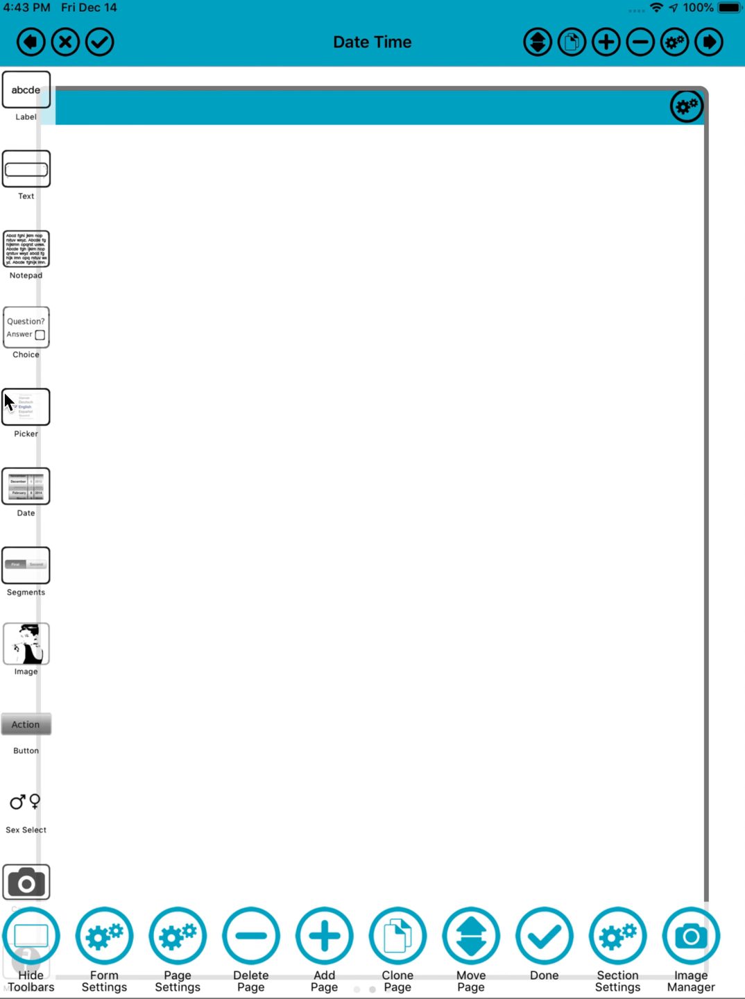
Add a Date & Time picker tagged DT, then add a second date-and-time picker
scroll("down", 3)
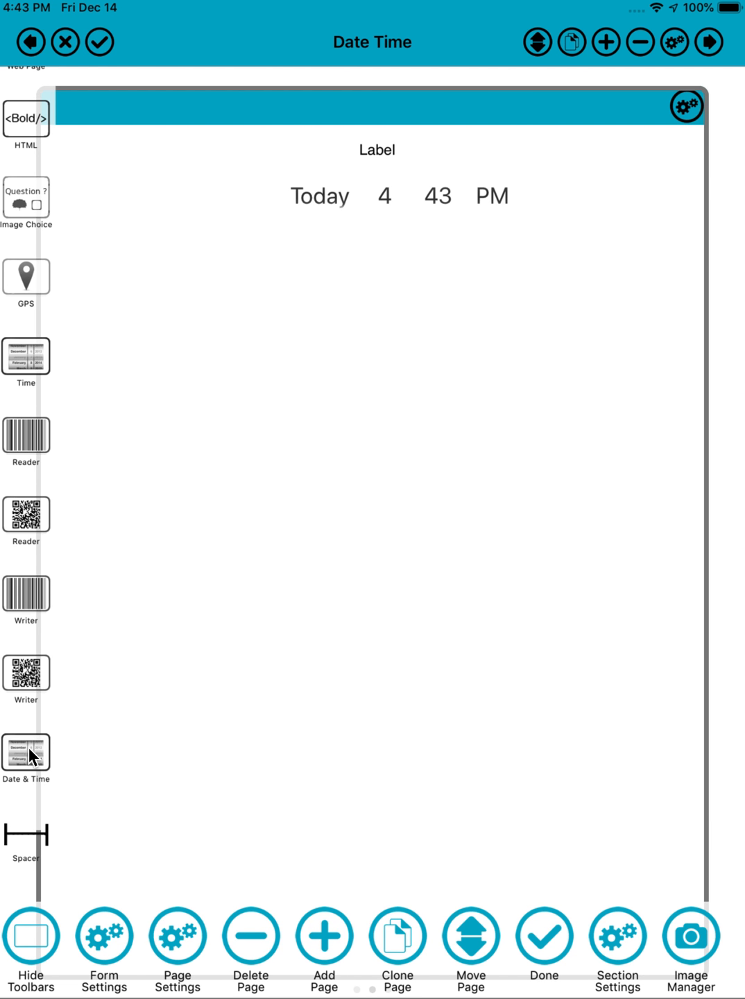
mouse_move(427, 214)
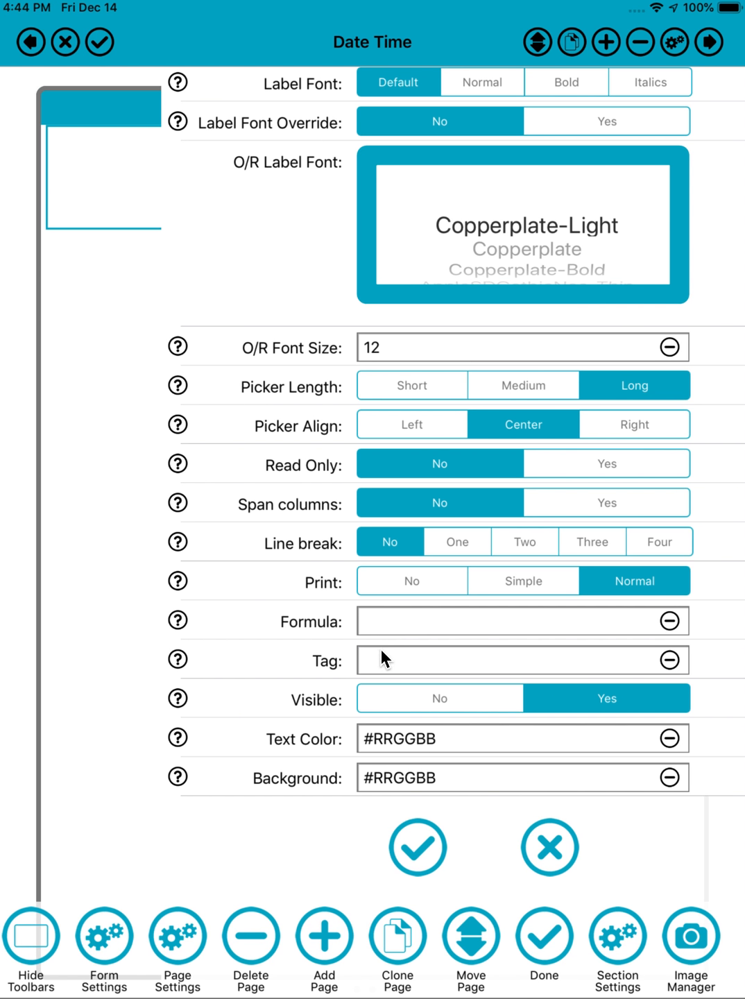
type("DT")
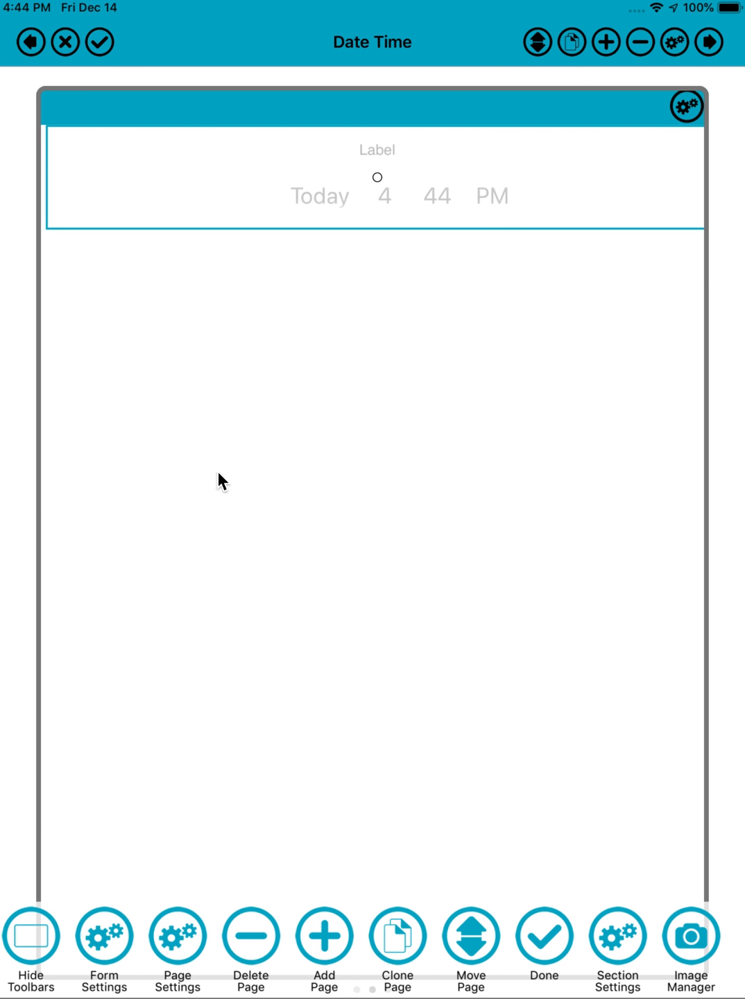
mouse_move(659, 105)
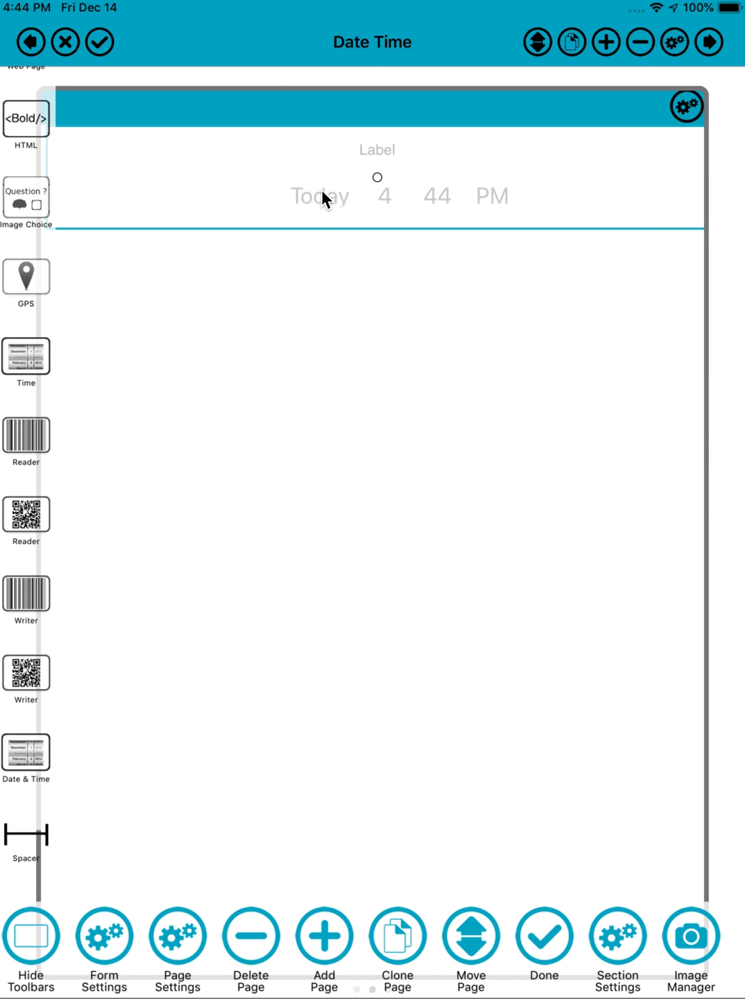
left_click(686, 106)
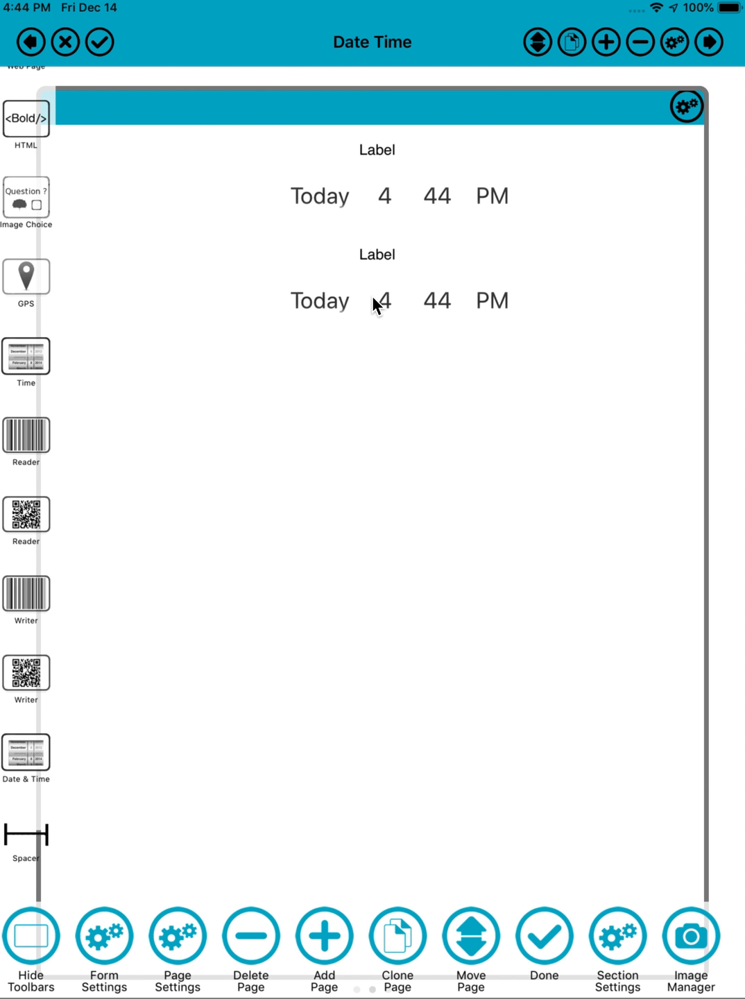
mouse_move(17, 250)
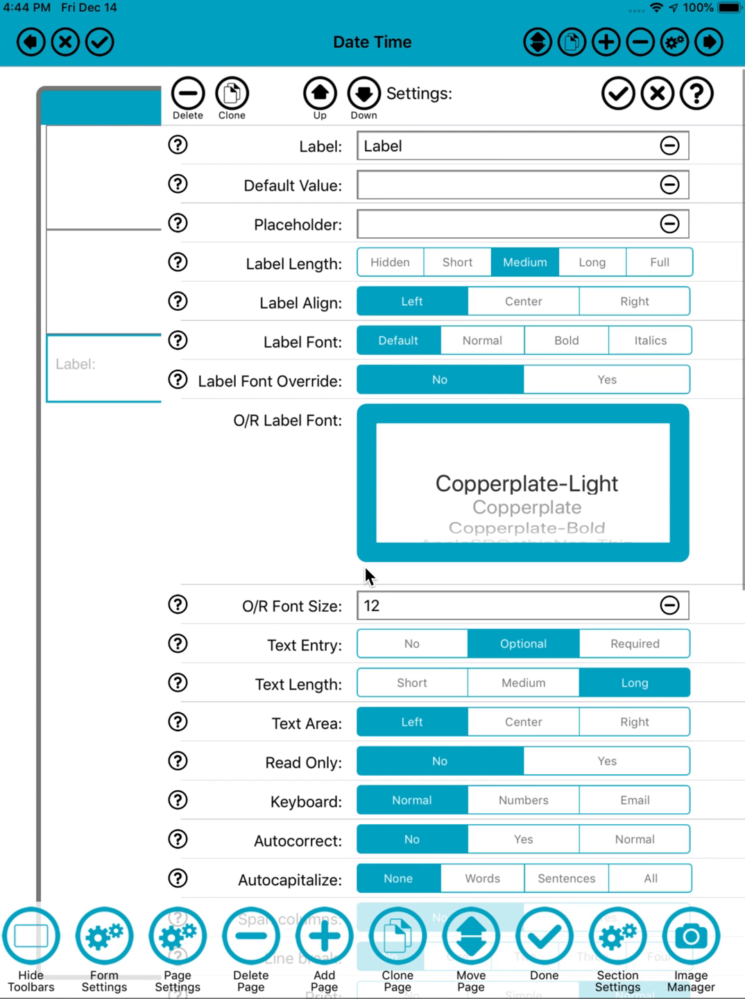
Add a text field with the formula =Difference(DT1)[2] and save it
scroll("down", 3)
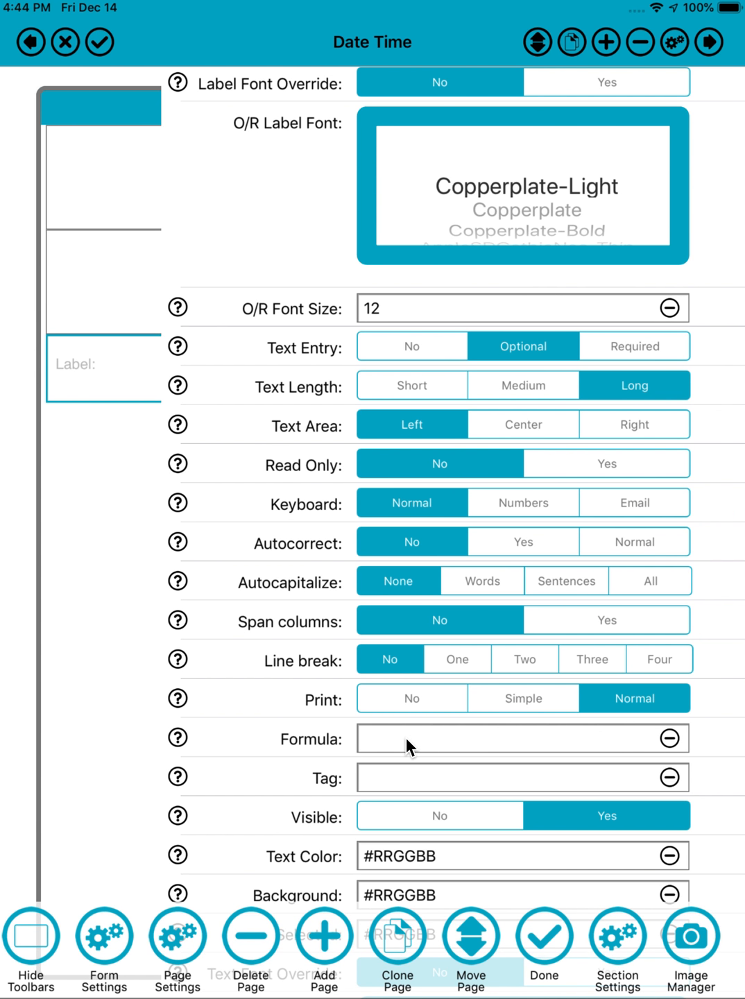
type("=Diffe")
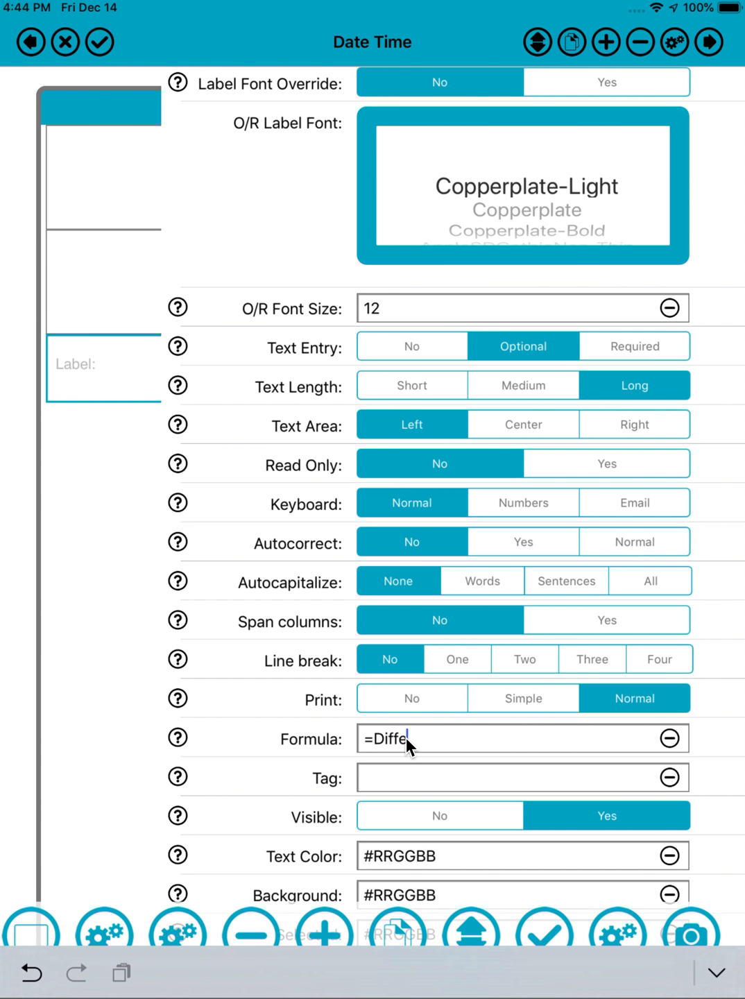
type("rence")
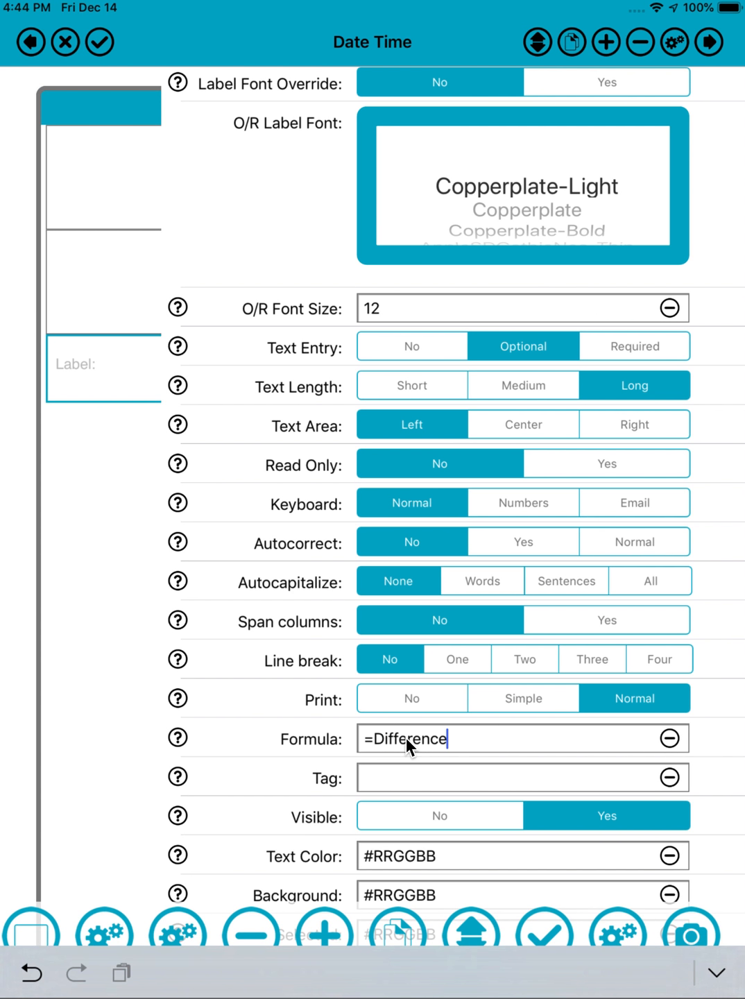
type("(DT1)[2")
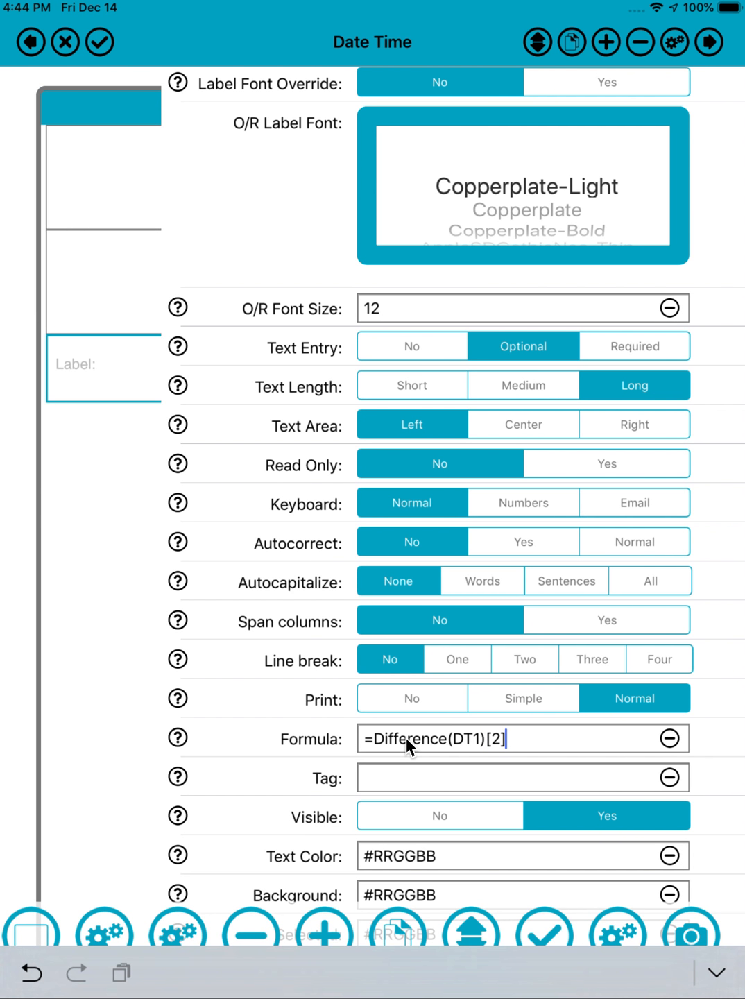
scroll("down", 3)
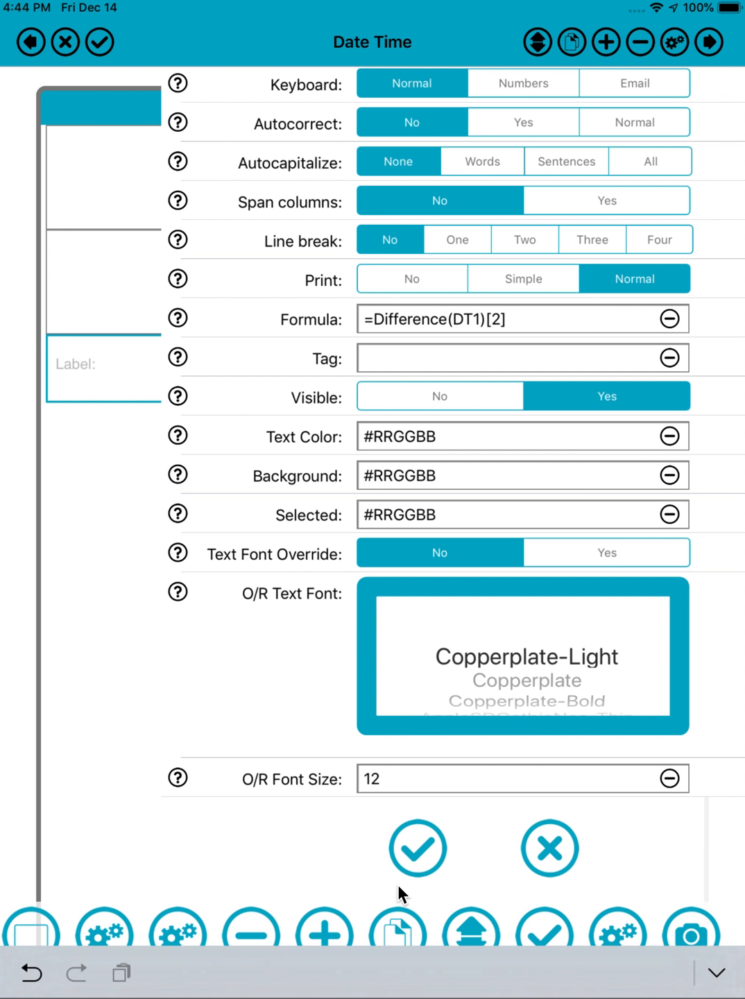
left_click(417, 848)
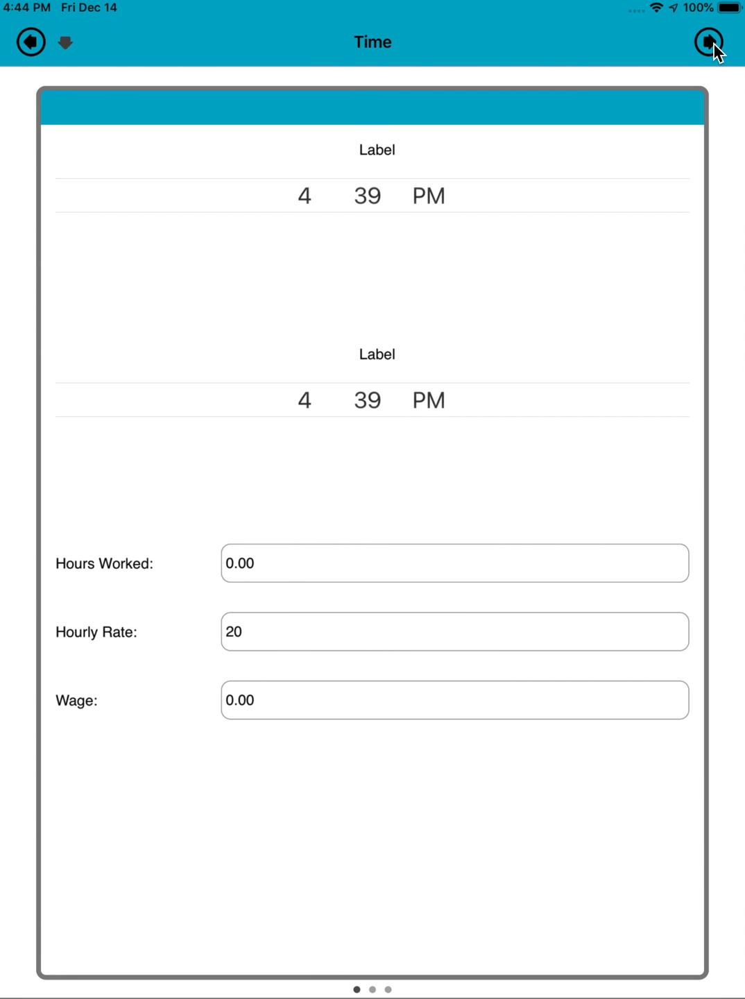
Spin the second picker's hour and day, getting 1.25, 25.25, 49.25 hours, then exit to All Forms
left_click(705, 42)
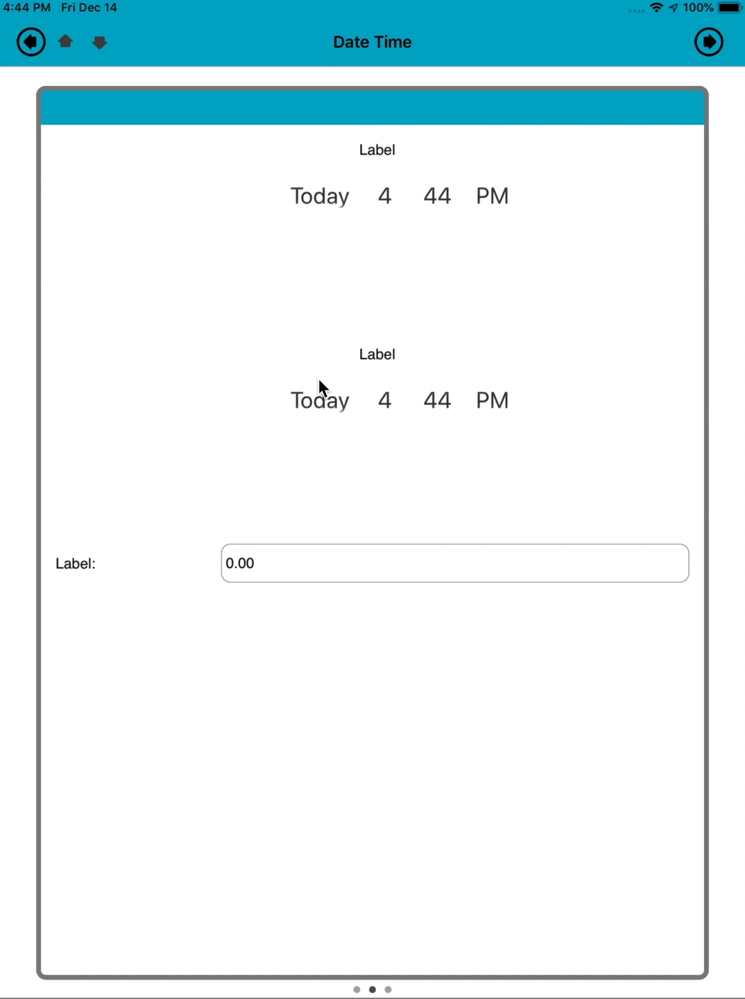
mouse_move(379, 409)
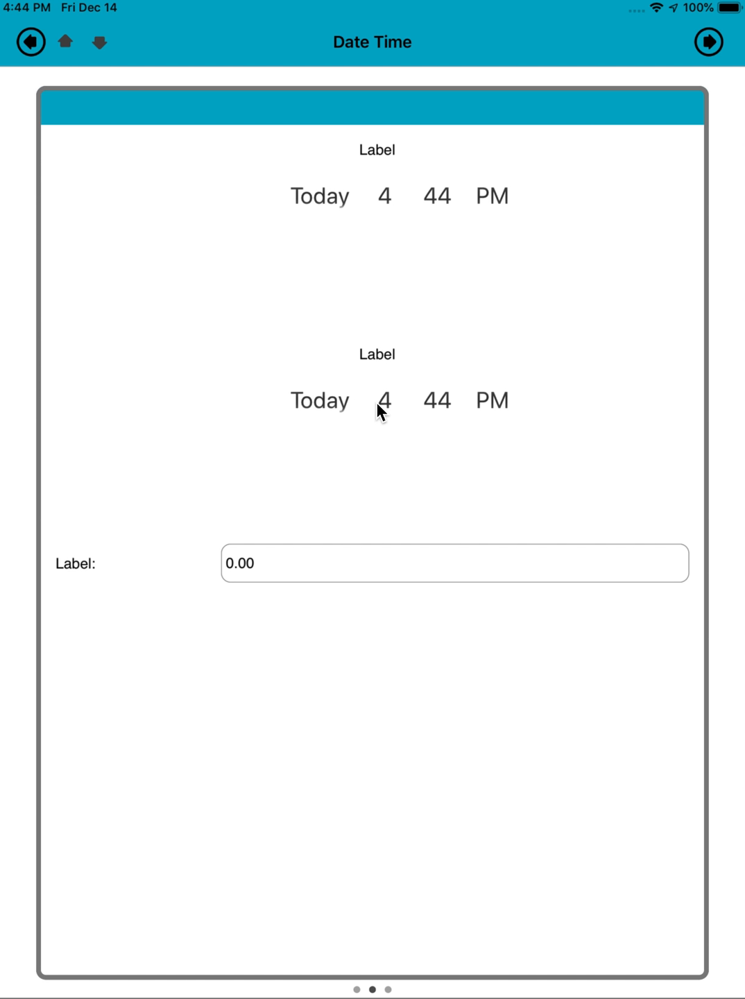
left_click(383, 401)
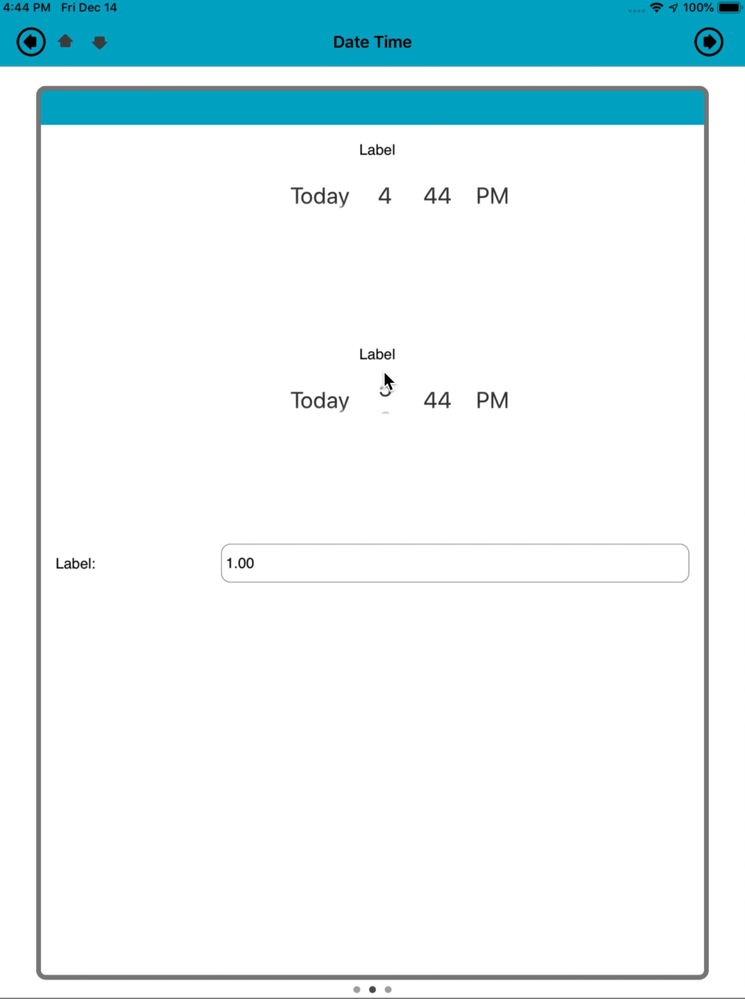
scroll("up", 3)
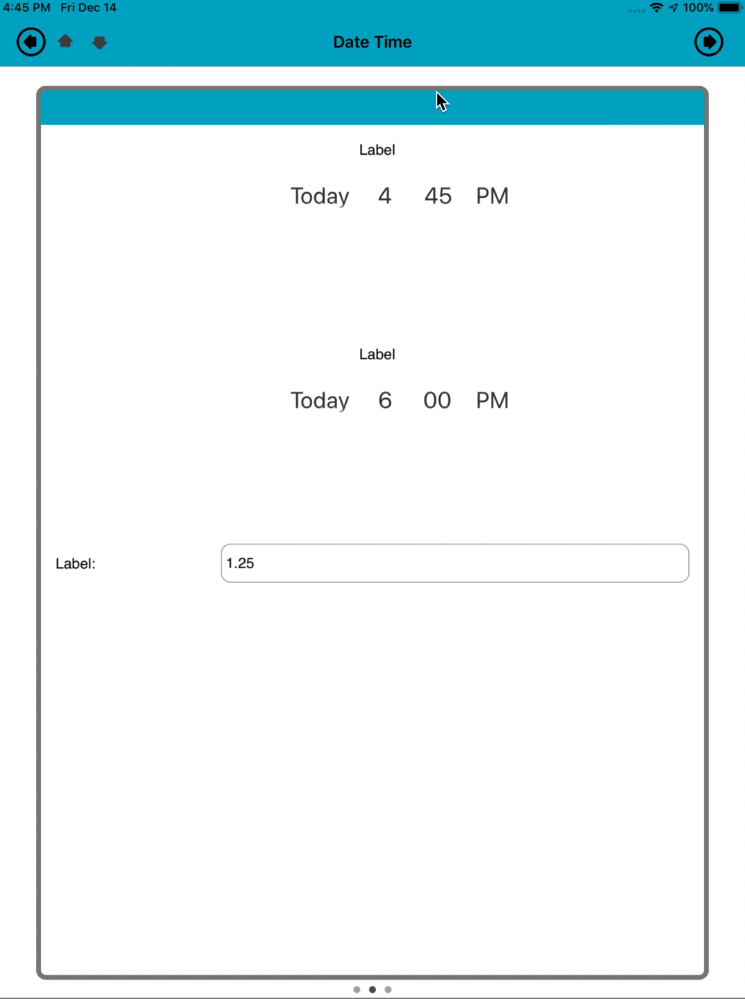
mouse_move(312, 552)
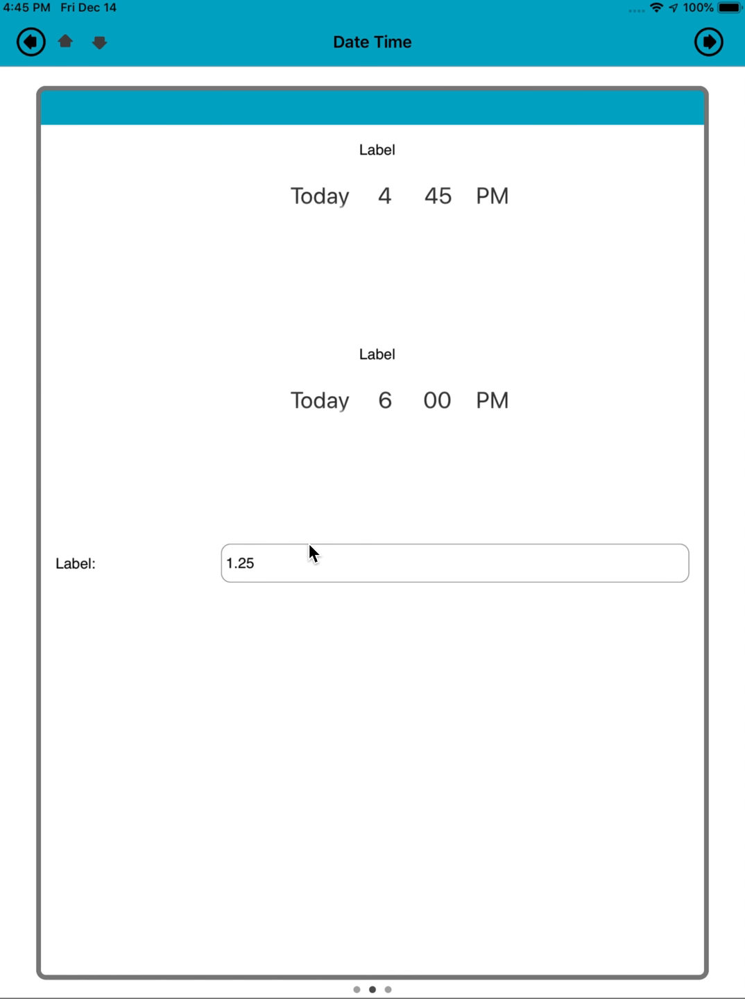
mouse_move(318, 408)
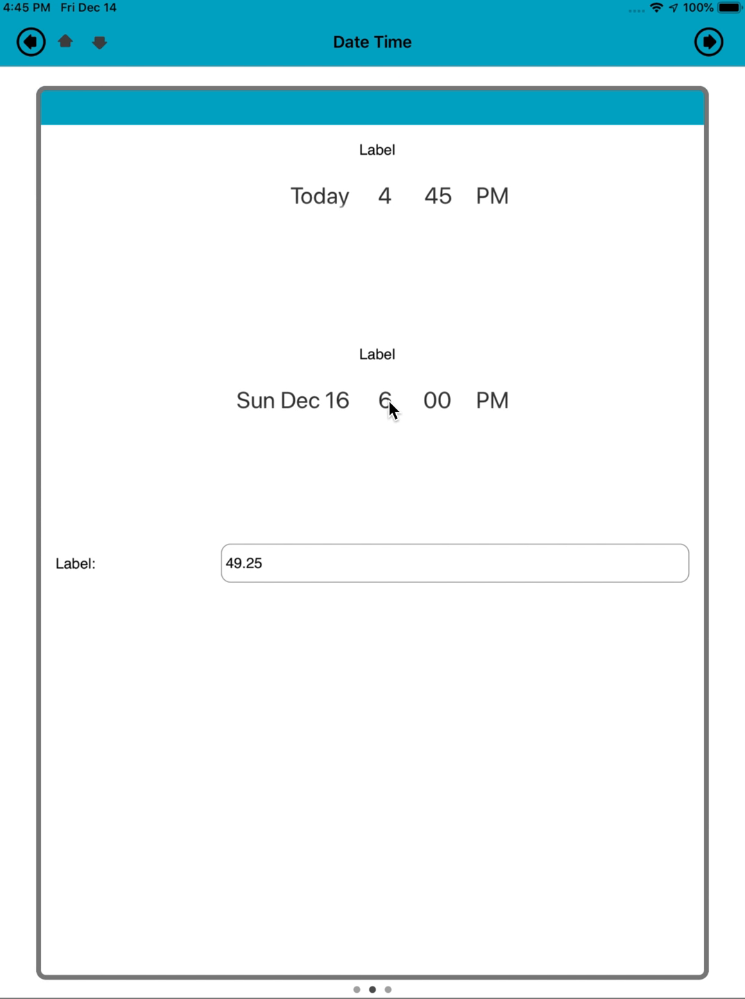
mouse_move(283, 401)
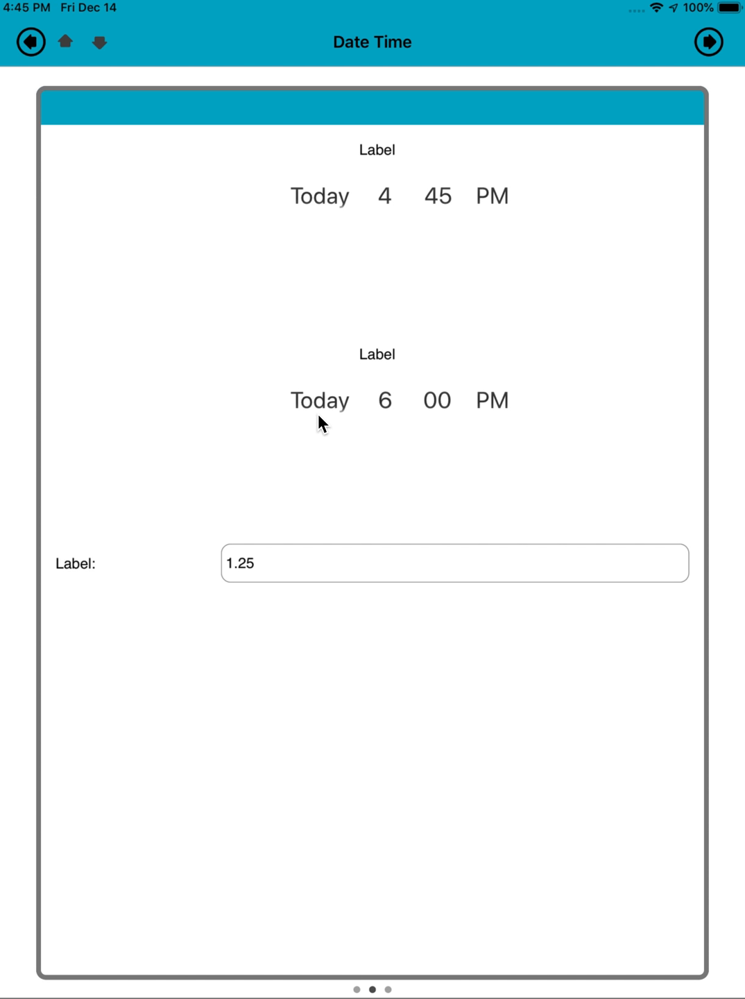
mouse_move(555, 420)
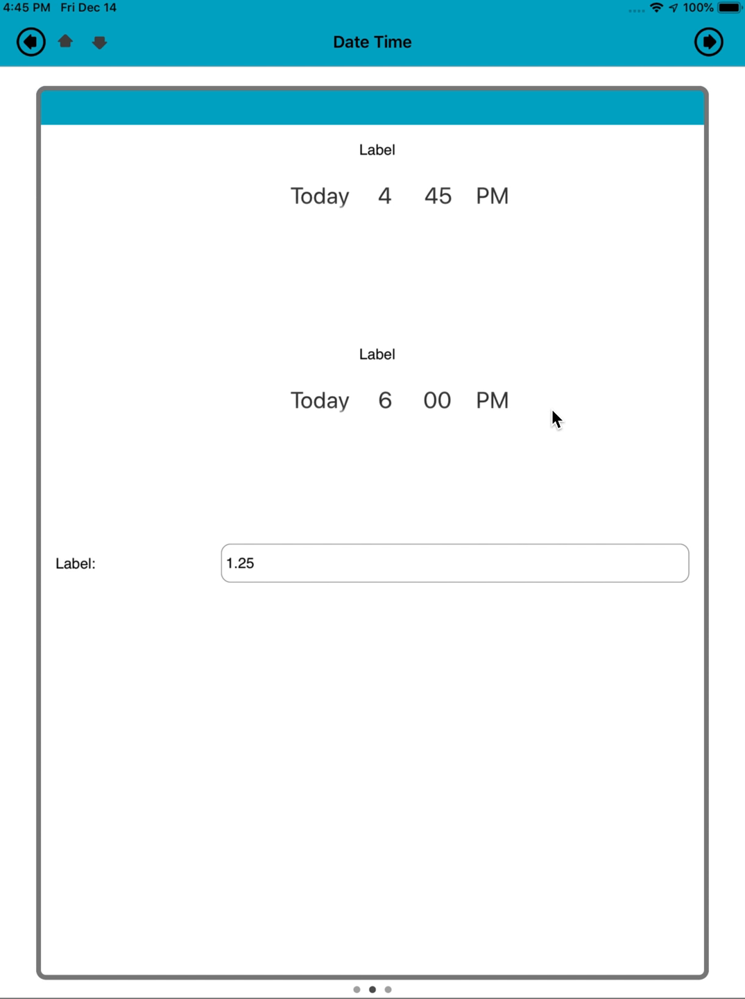
mouse_move(318, 251)
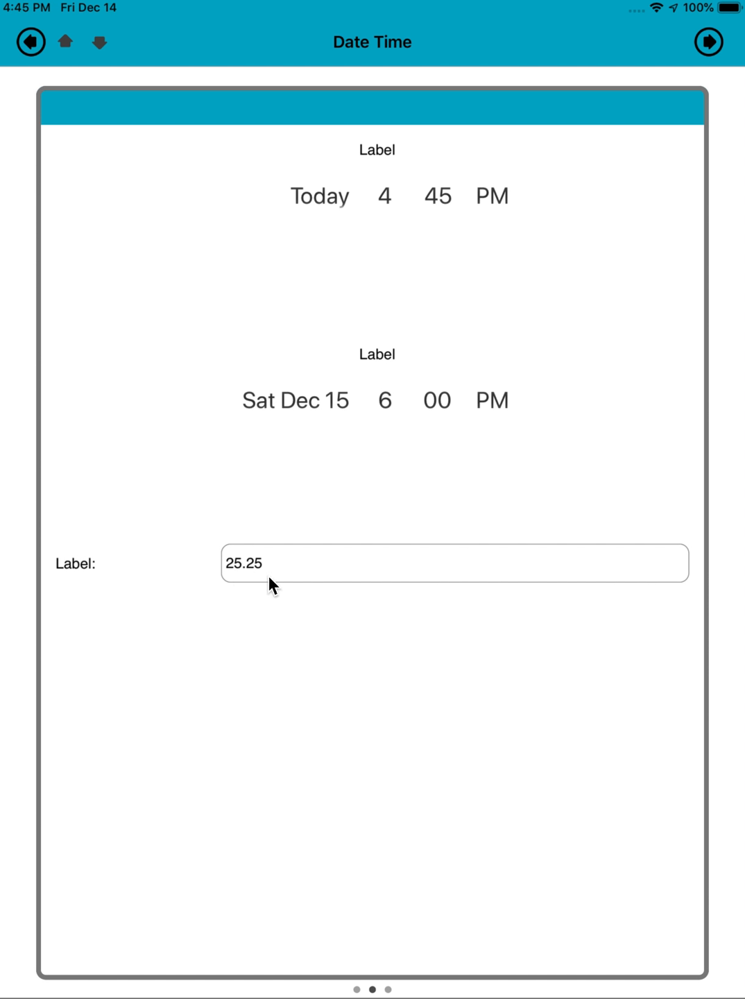
mouse_move(326, 665)
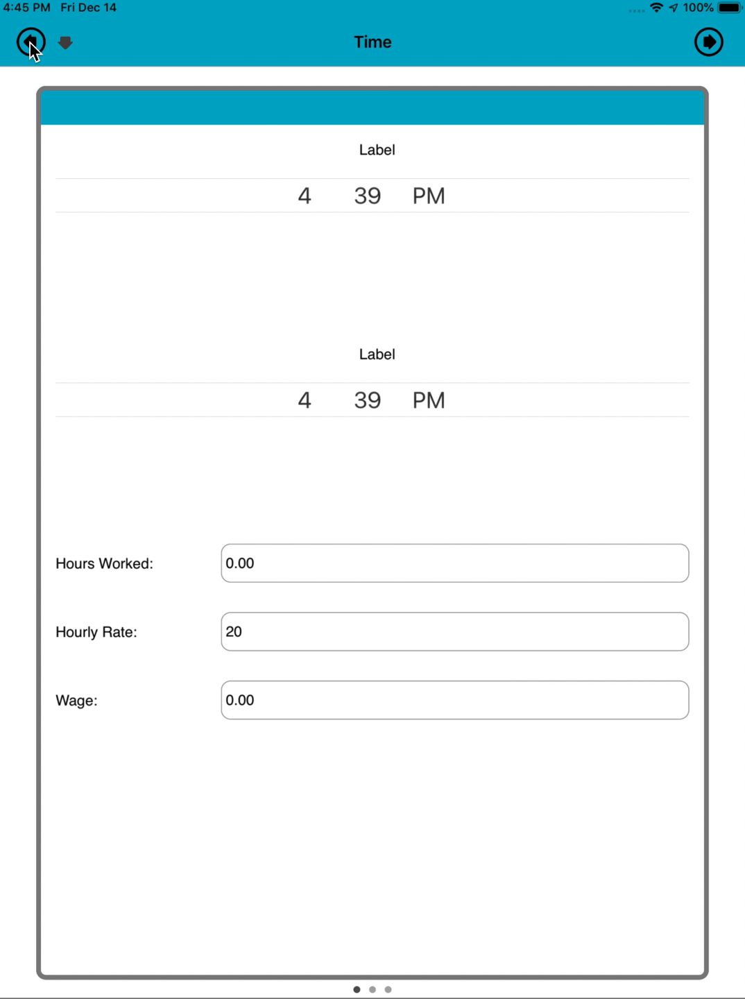
left_click(29, 42)
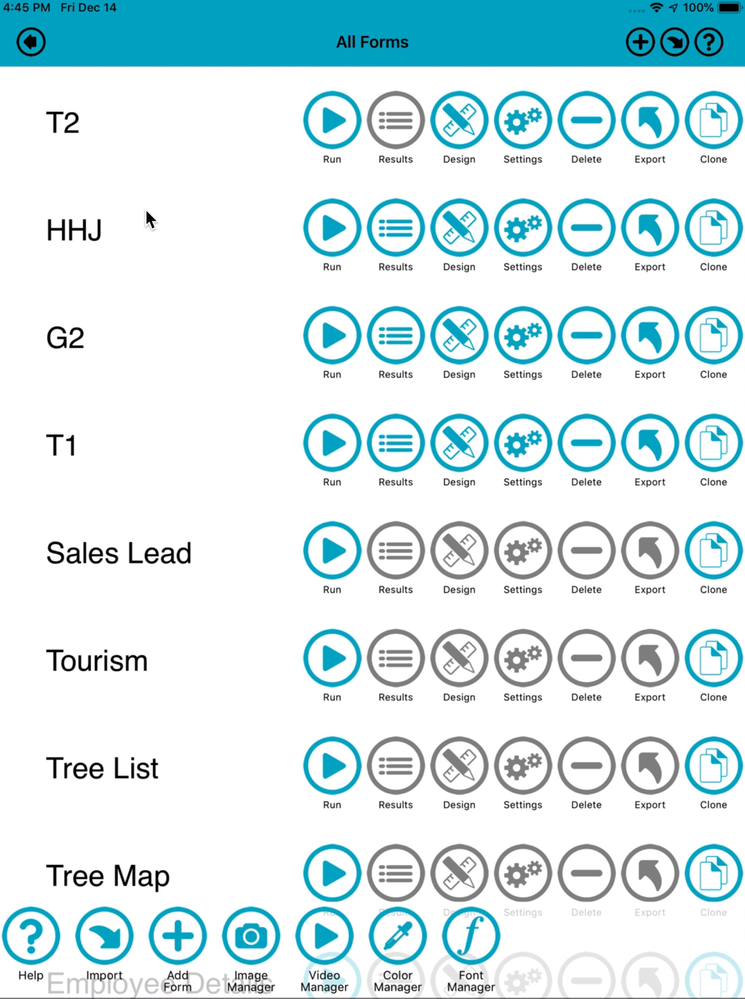